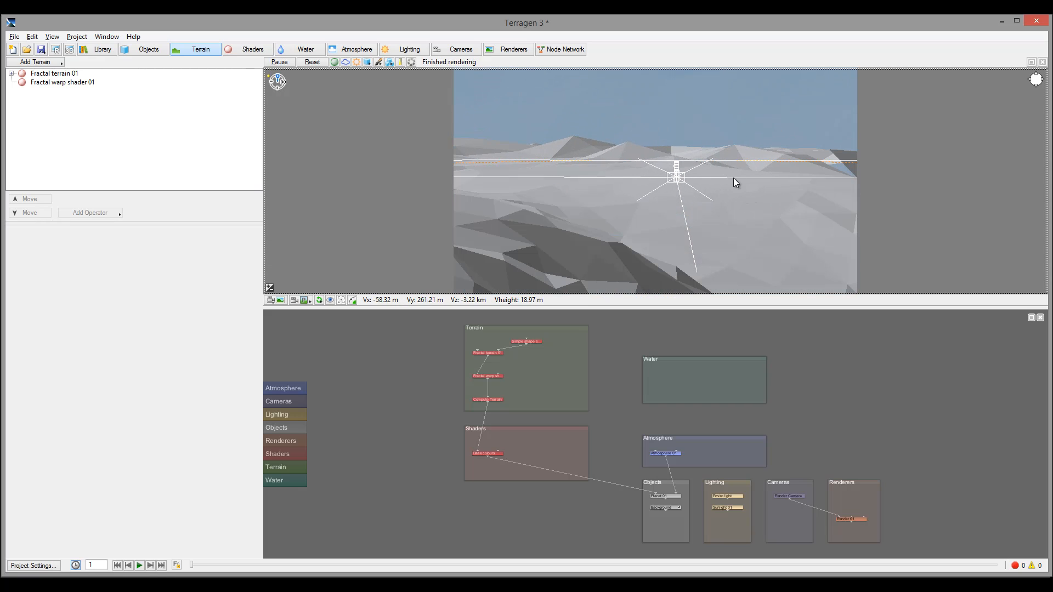
- Add a Crater shader displacement node to the terrain network after the fractal warp shader
{"action": "left_click", "coordinate": [33, 62]}
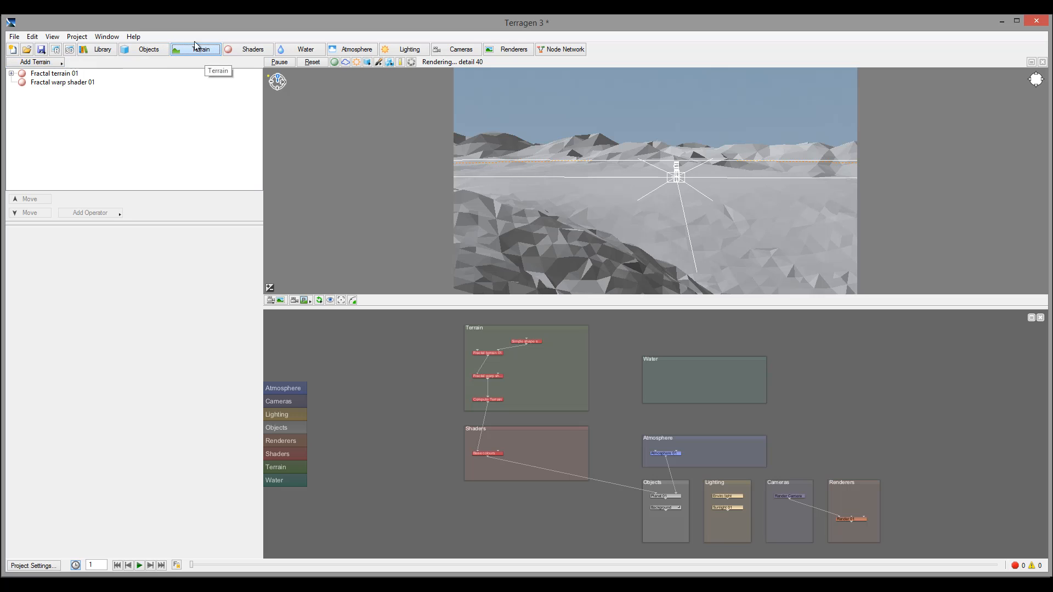
{"action": "left_click", "coordinate": [33, 62]}
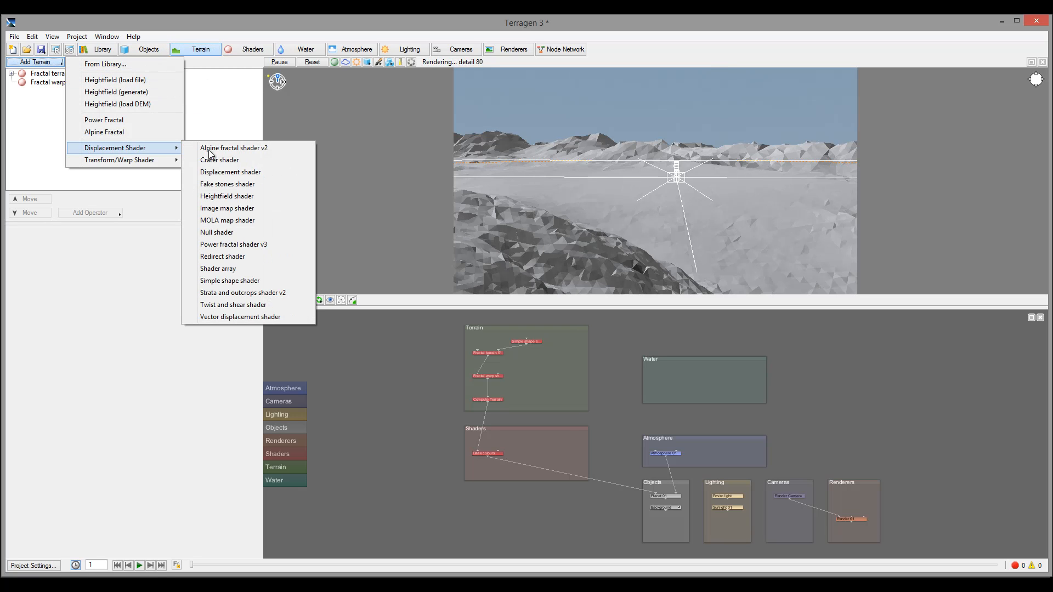
{"action": "left_click", "coordinate": [219, 160]}
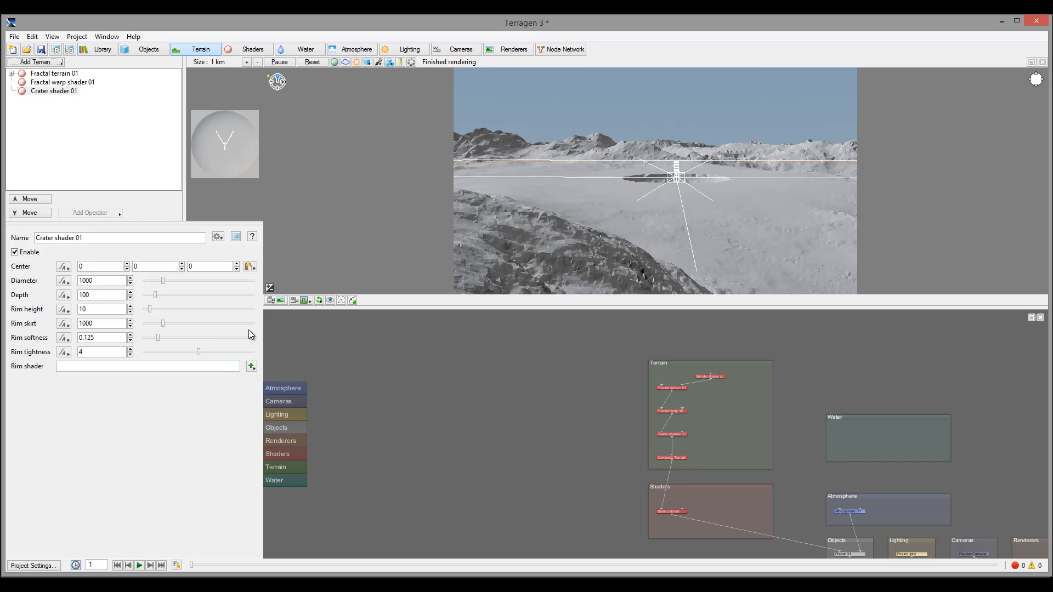
{"action": "mouse_move", "coordinate": [624, 208]}
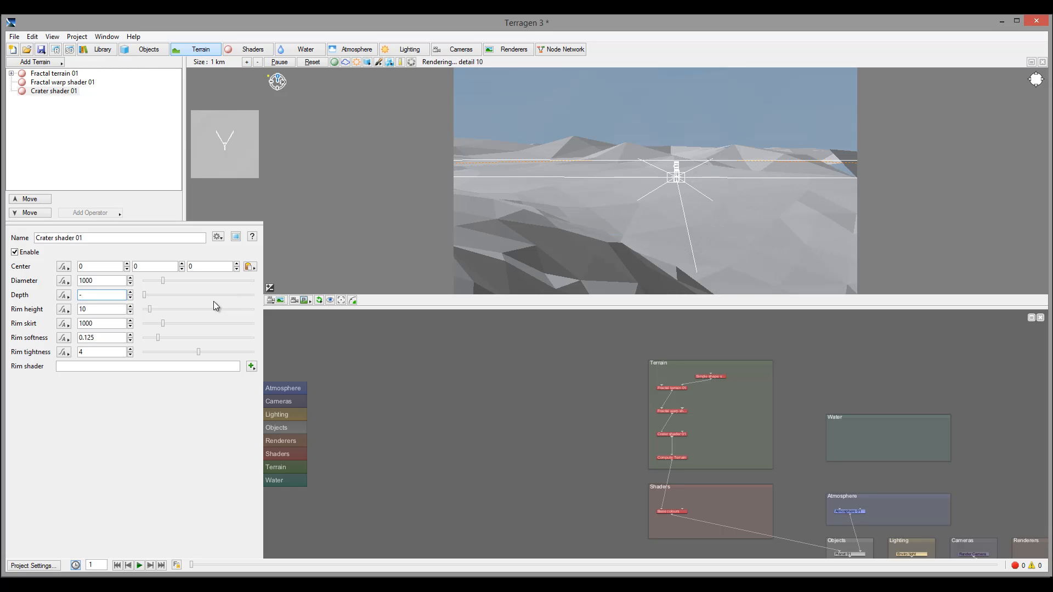
- Enter -1000 as Crater shader 01's depth so it forms a tall dome
{"action": "type", "text": "-1000"}
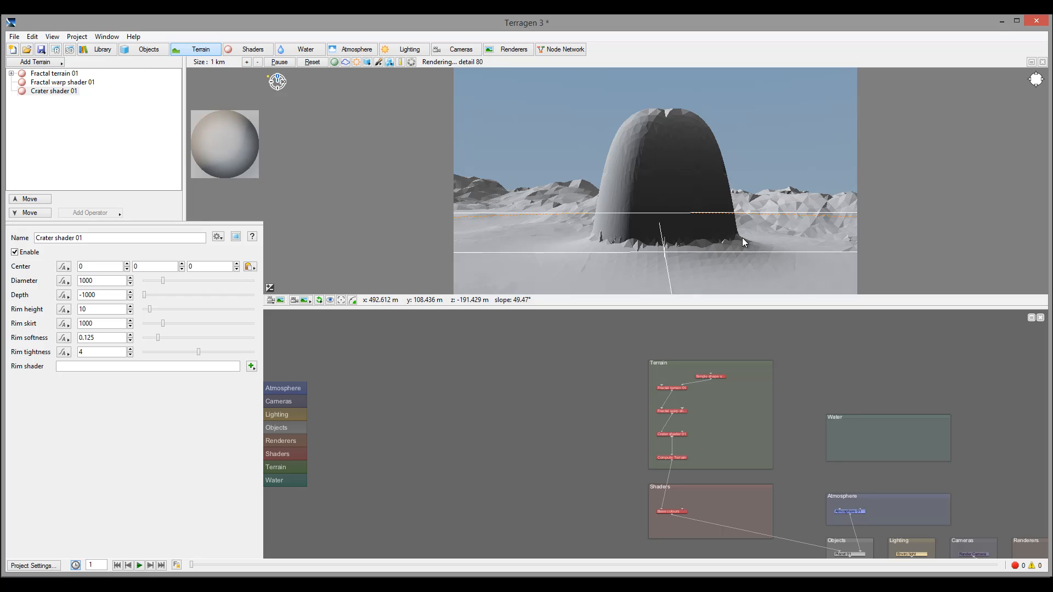
{"action": "mouse_move", "coordinate": [603, 244]}
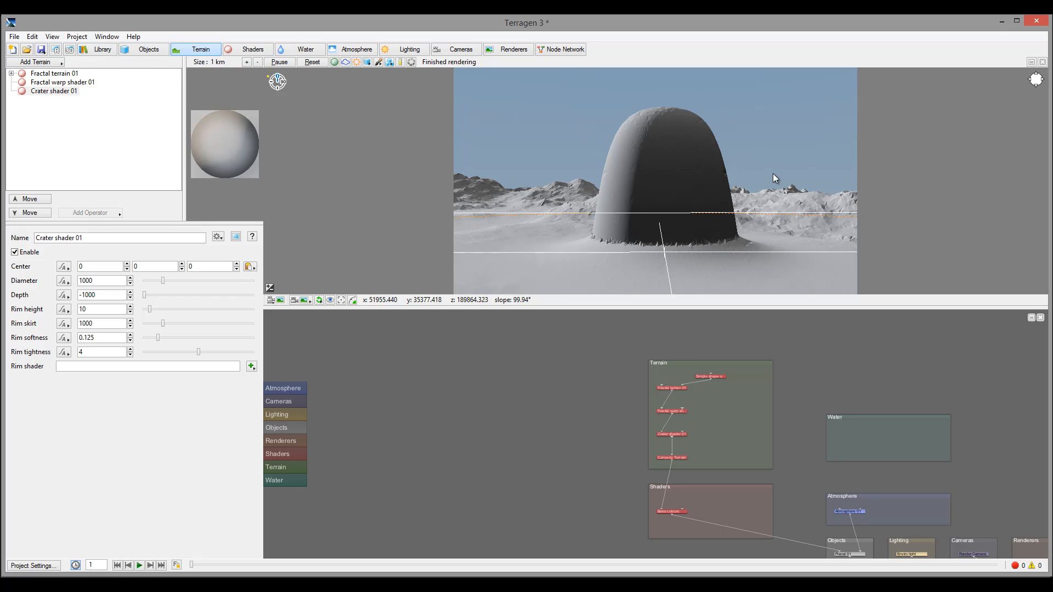
{"action": "mouse_move", "coordinate": [597, 189]}
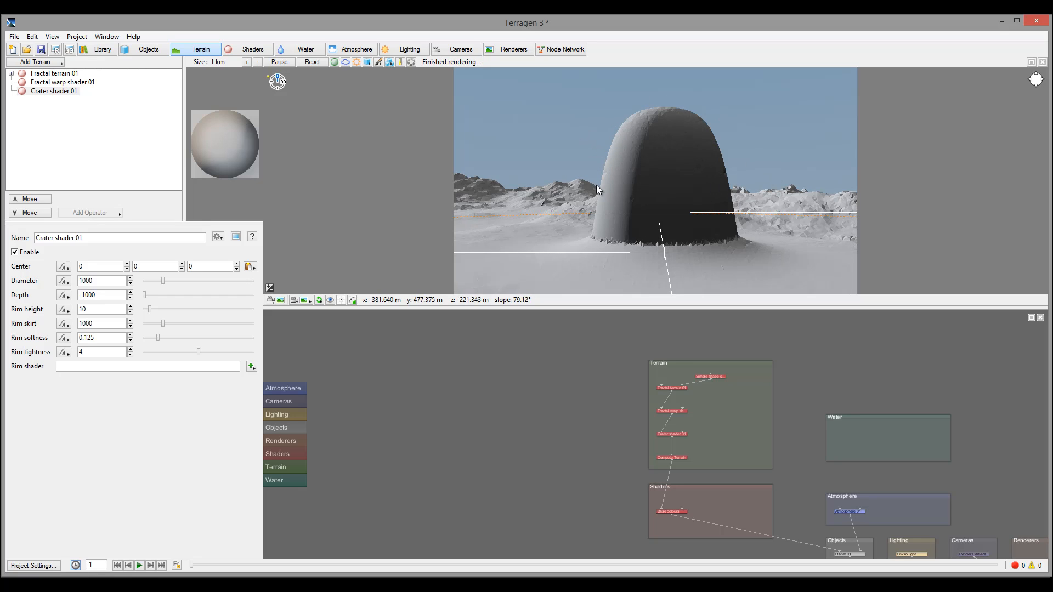
{"action": "mouse_move", "coordinate": [722, 207]}
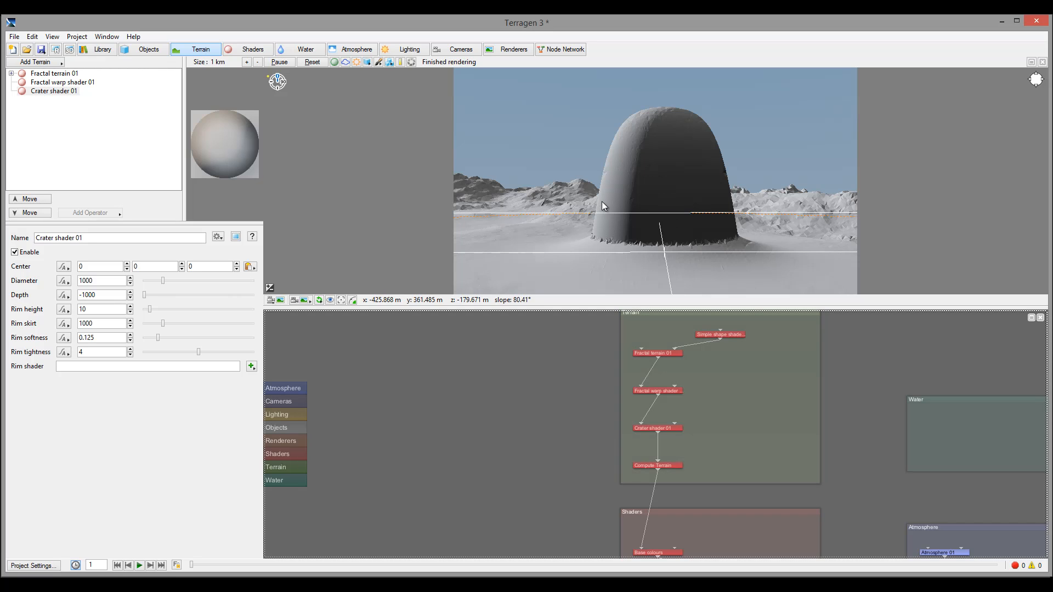
{"action": "mouse_move", "coordinate": [683, 388]}
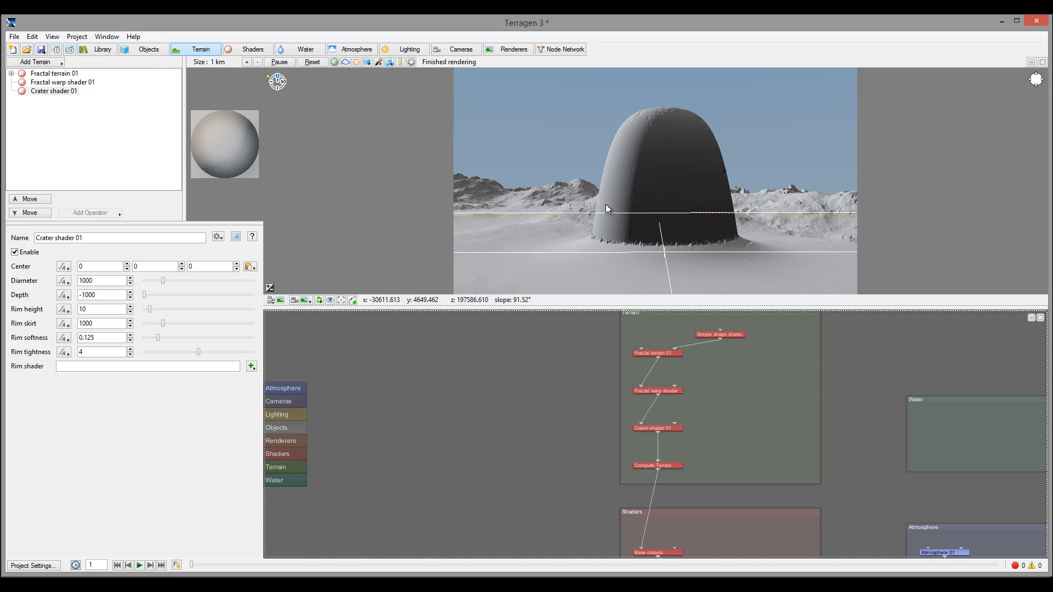
{"action": "mouse_move", "coordinate": [719, 136]}
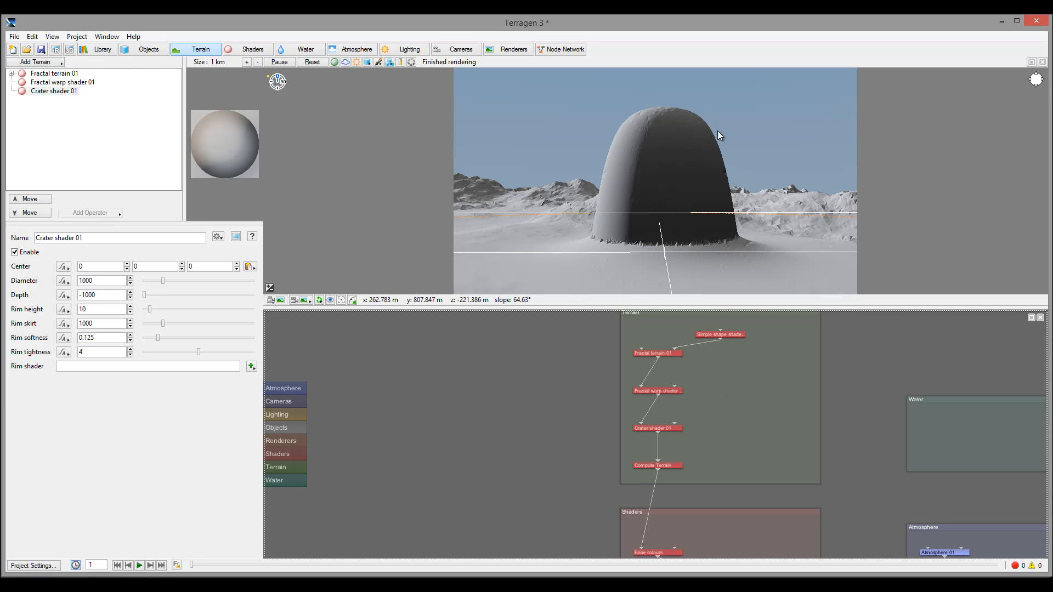
{"action": "mouse_move", "coordinate": [763, 215]}
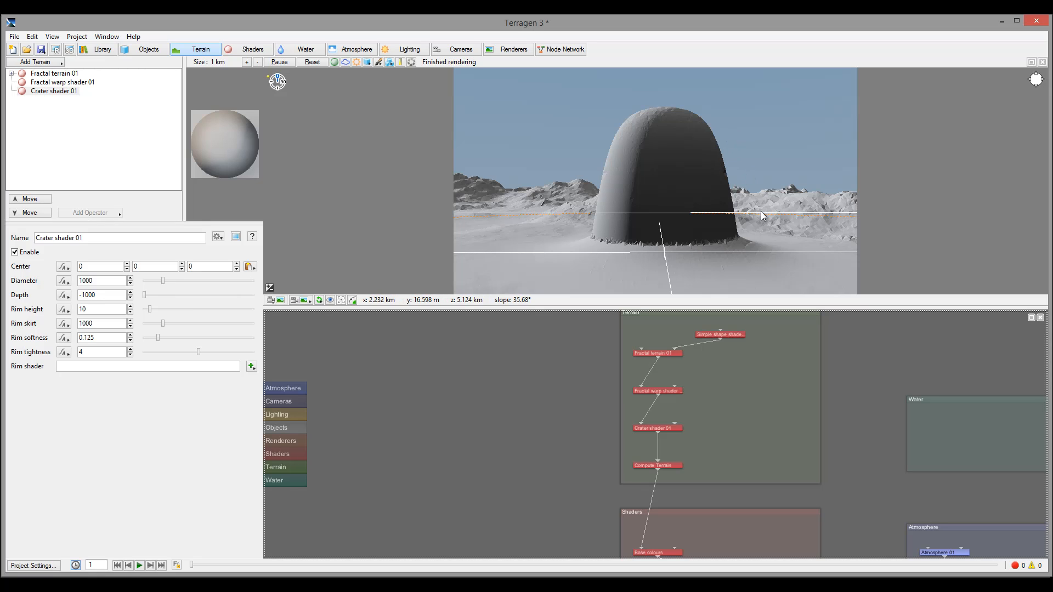
{"action": "mouse_move", "coordinate": [645, 246]}
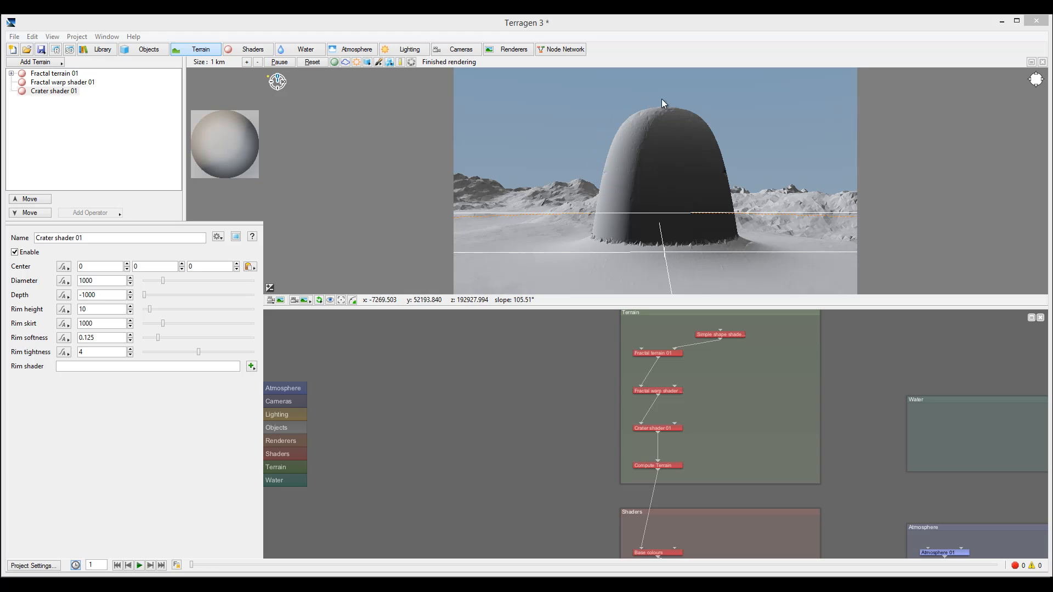
{"action": "mouse_move", "coordinate": [739, 234]}
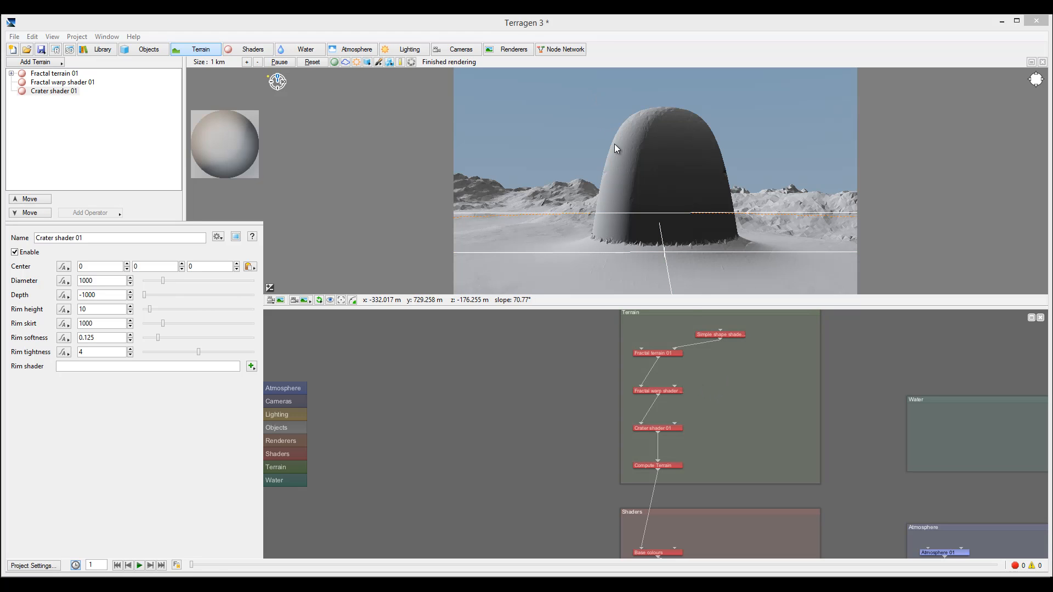
{"action": "mouse_move", "coordinate": [619, 184]}
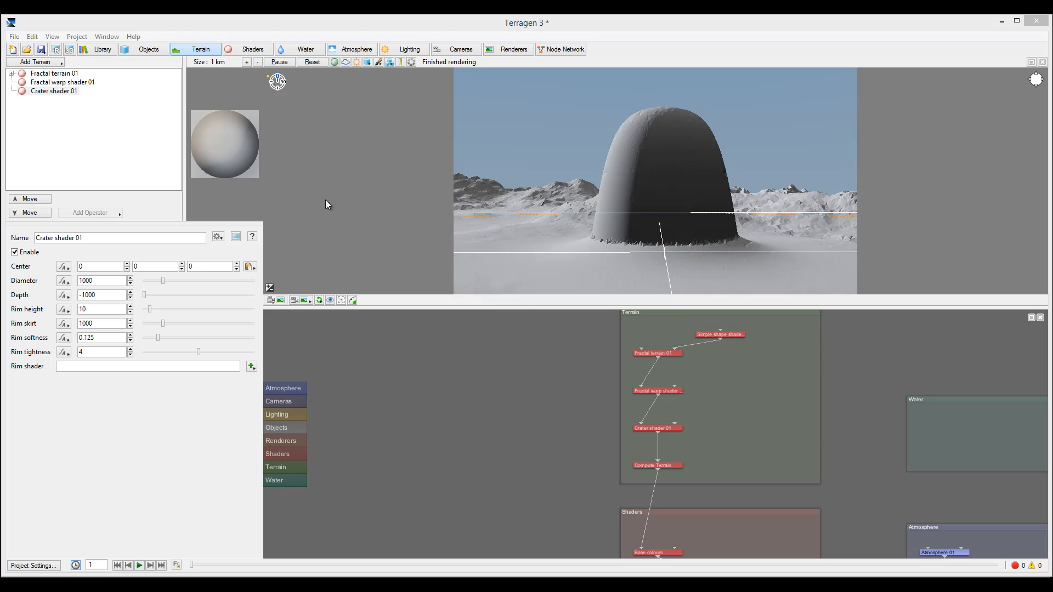
- Add a Power fractal shader v3 with displacement amplitude 200
{"action": "left_click", "coordinate": [34, 62]}
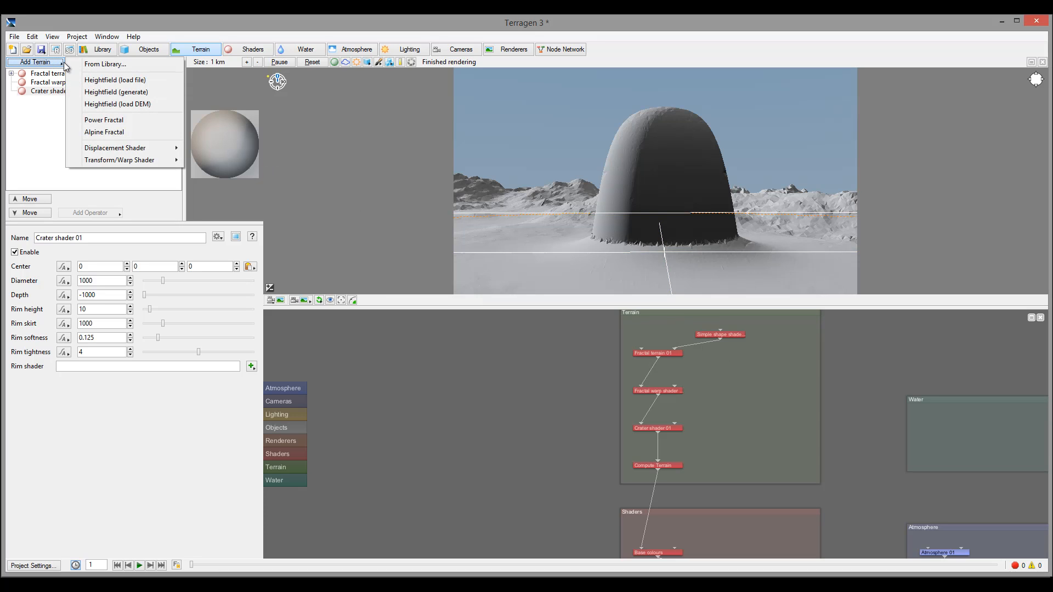
{"action": "mouse_move", "coordinate": [114, 147]}
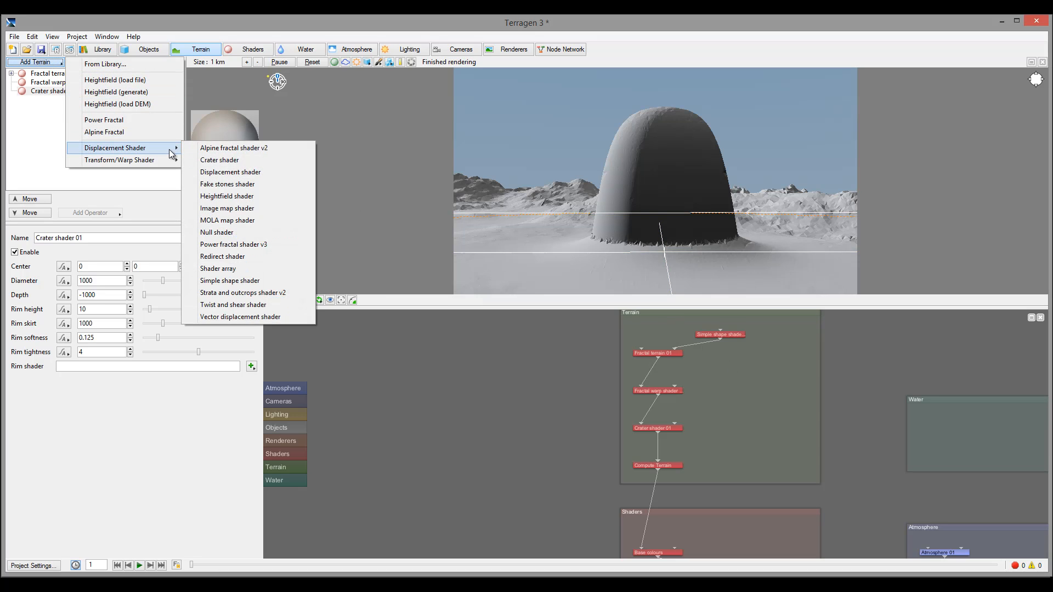
{"action": "mouse_move", "coordinate": [233, 243]}
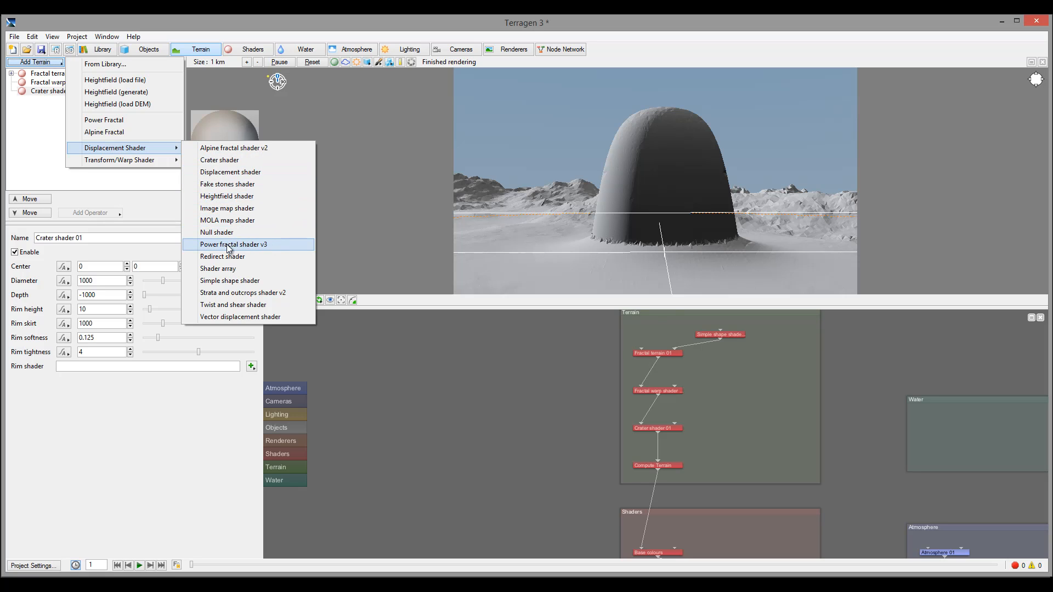
{"action": "left_click", "coordinate": [233, 243]}
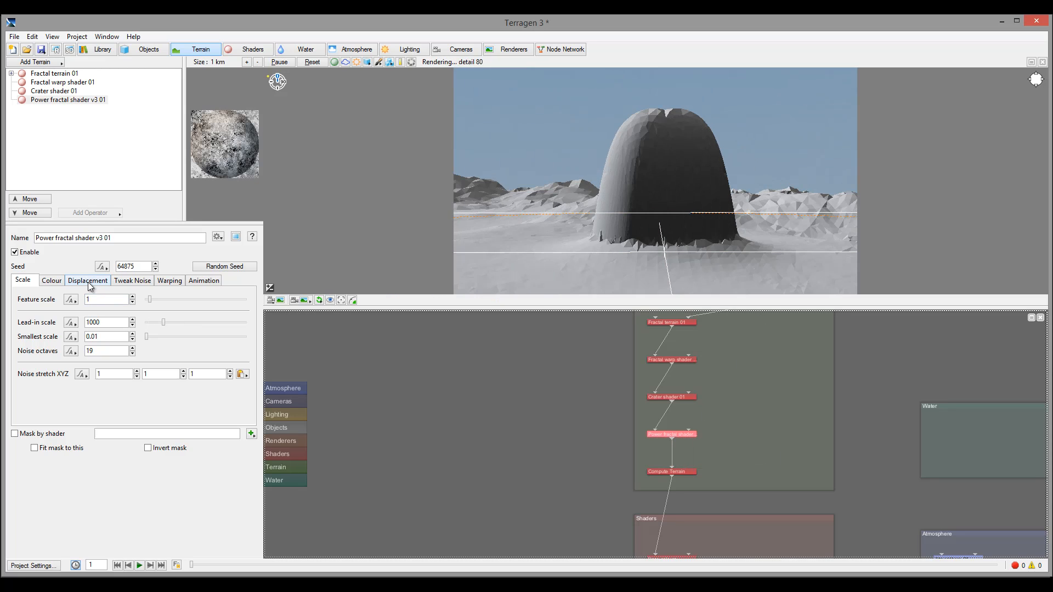
{"action": "left_click", "coordinate": [86, 281]}
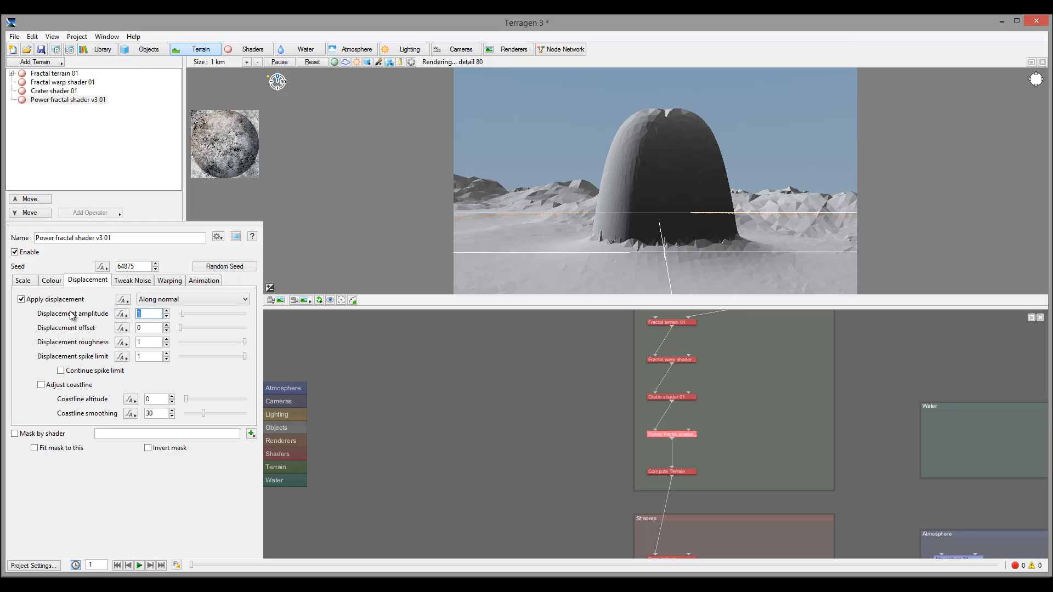
{"action": "type", "text": "200"}
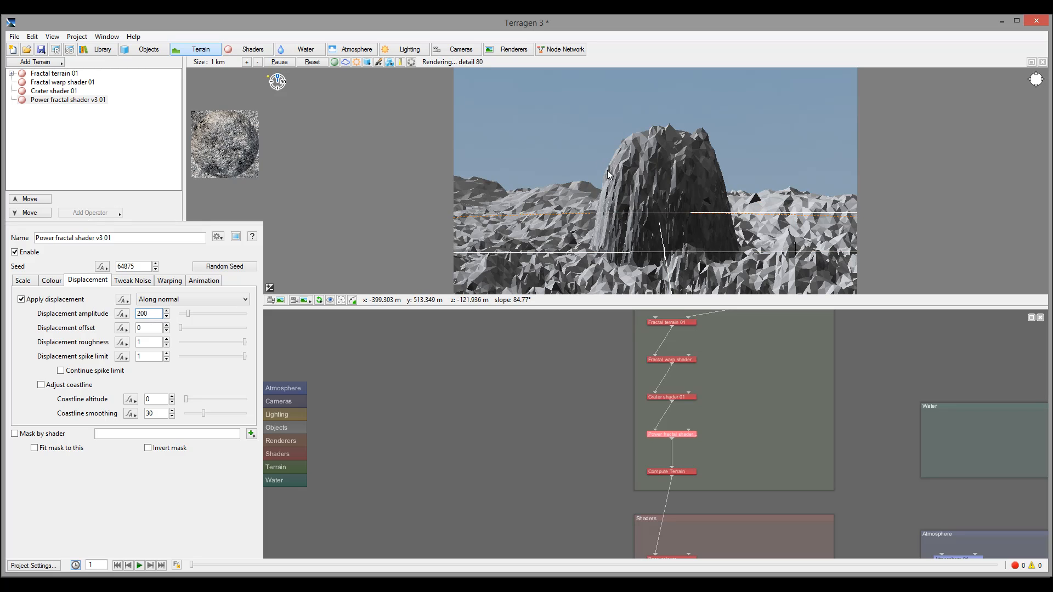
{"action": "mouse_move", "coordinate": [613, 197]}
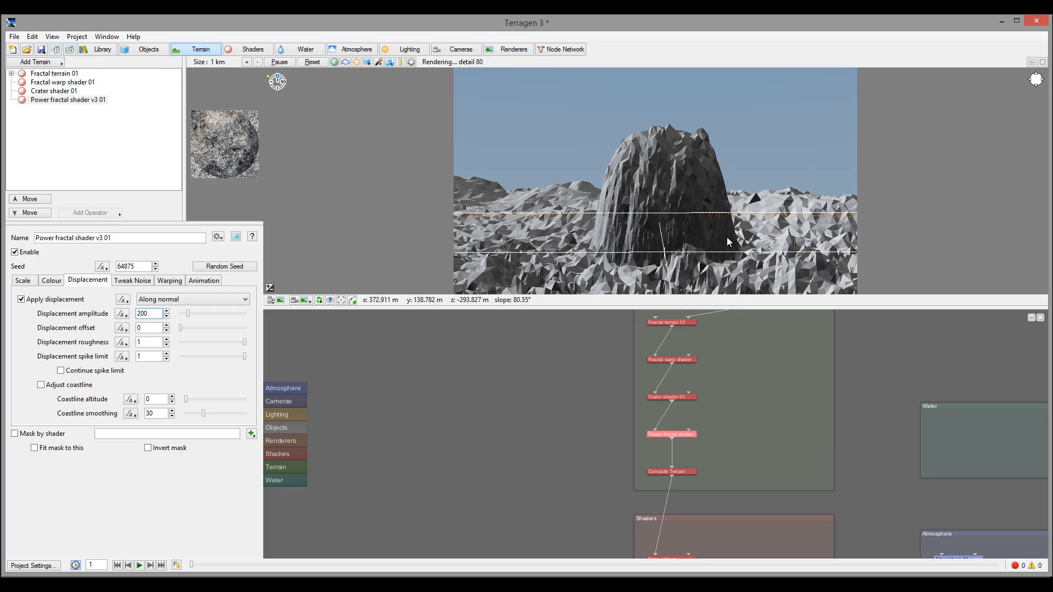
{"action": "left_click", "coordinate": [192, 299]}
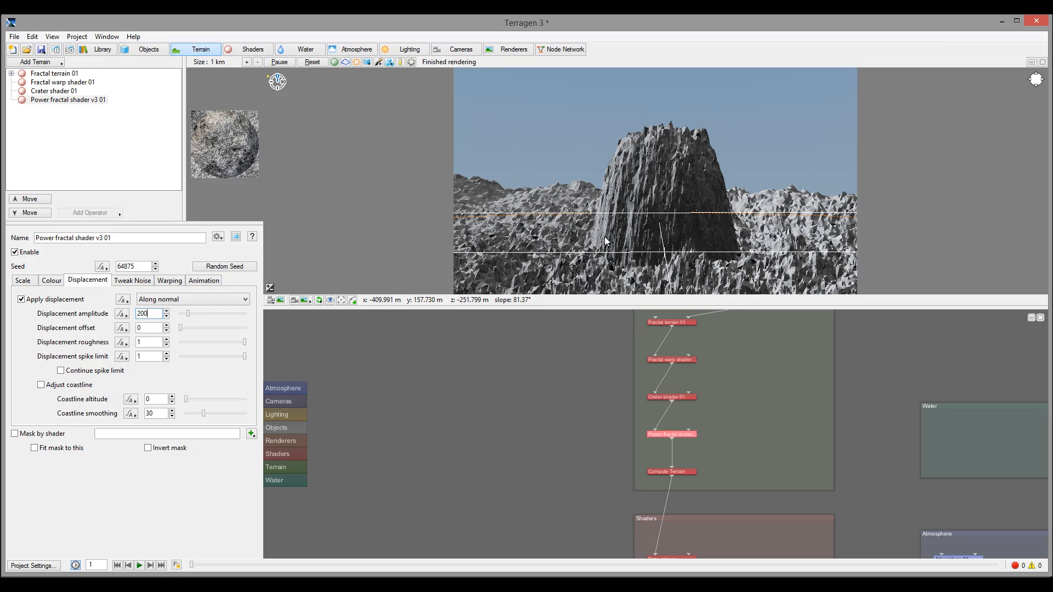
{"action": "mouse_move", "coordinate": [704, 200]}
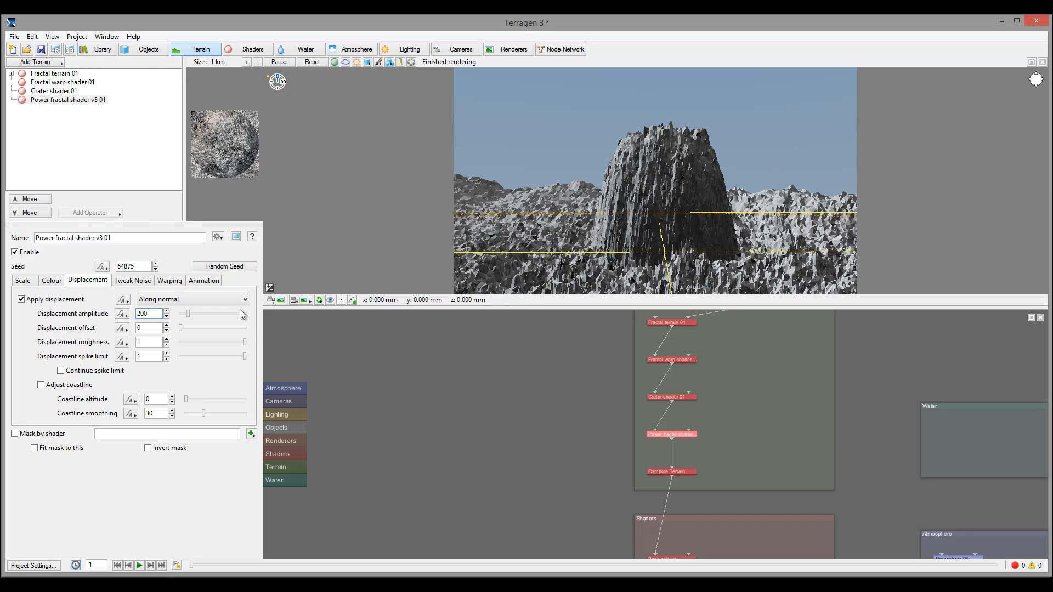
- Set the power fractal's displacement direction to Lateral normalized
{"action": "left_click", "coordinate": [192, 299]}
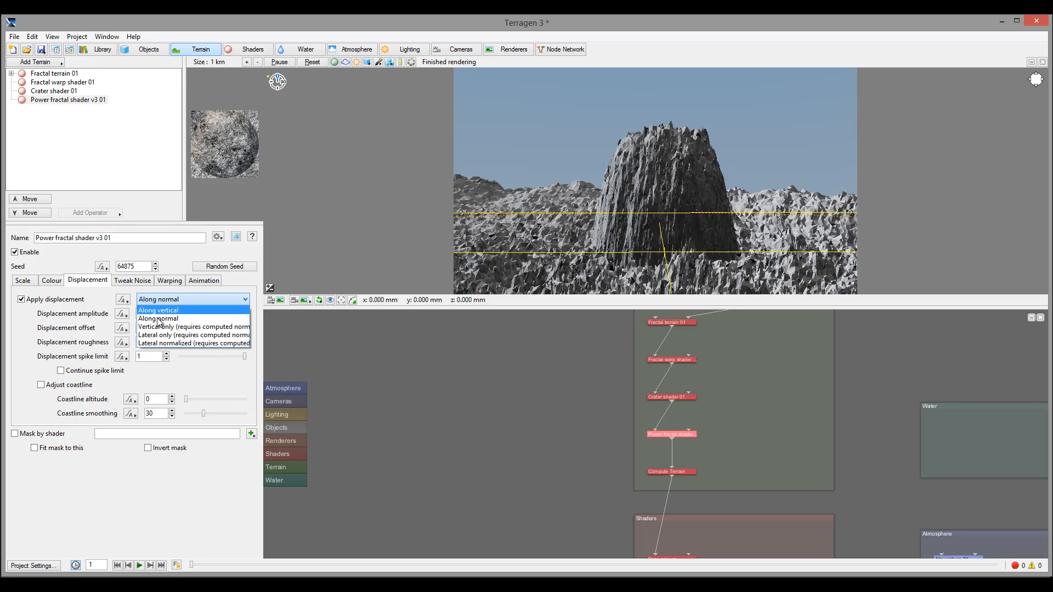
{"action": "mouse_move", "coordinate": [194, 327]}
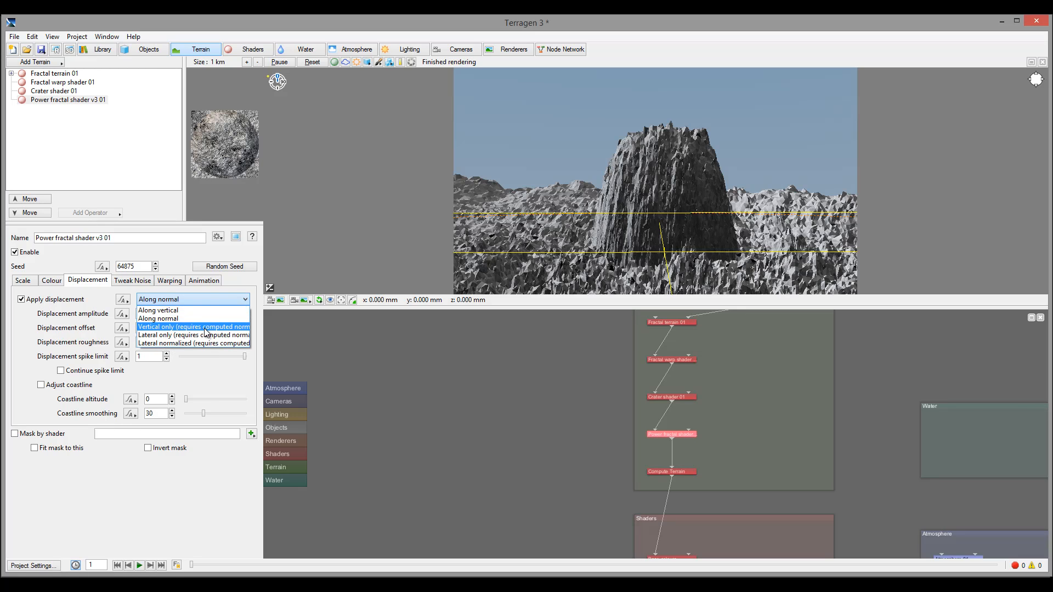
{"action": "mouse_move", "coordinate": [178, 336]}
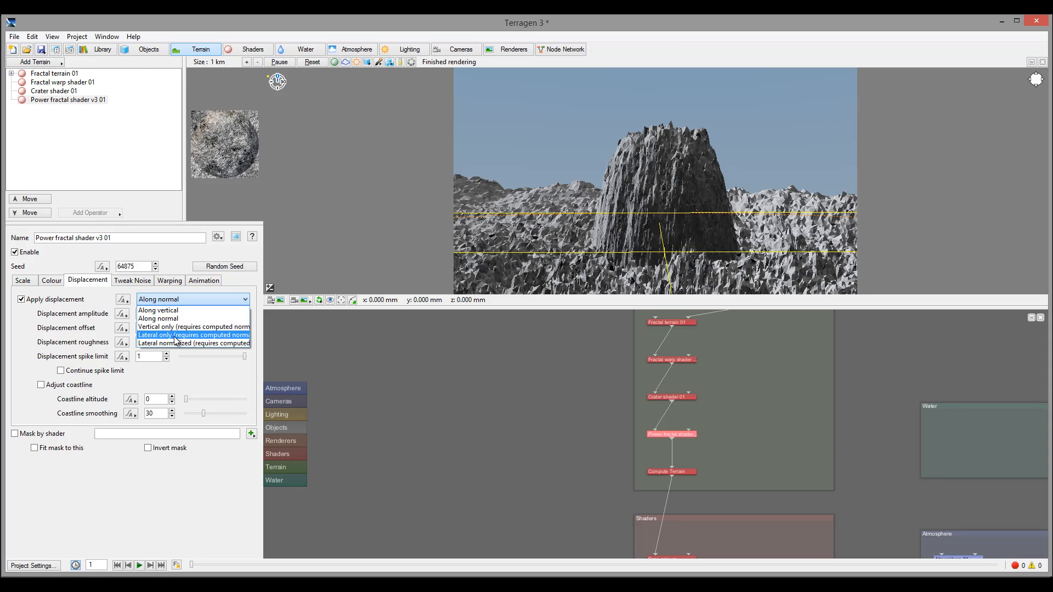
{"action": "mouse_move", "coordinate": [771, 454]}
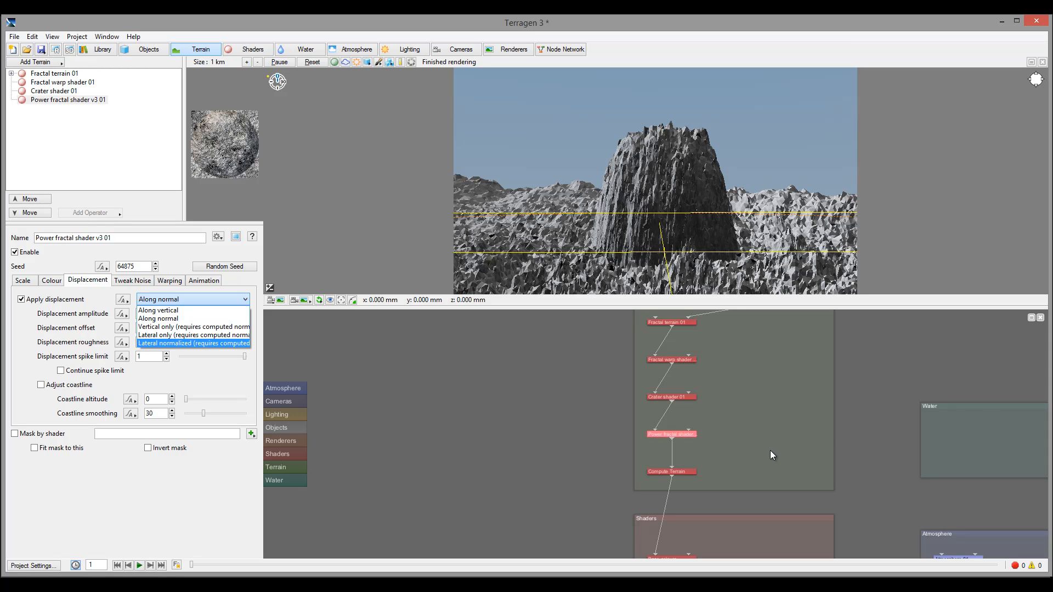
{"action": "left_click", "coordinate": [158, 318]}
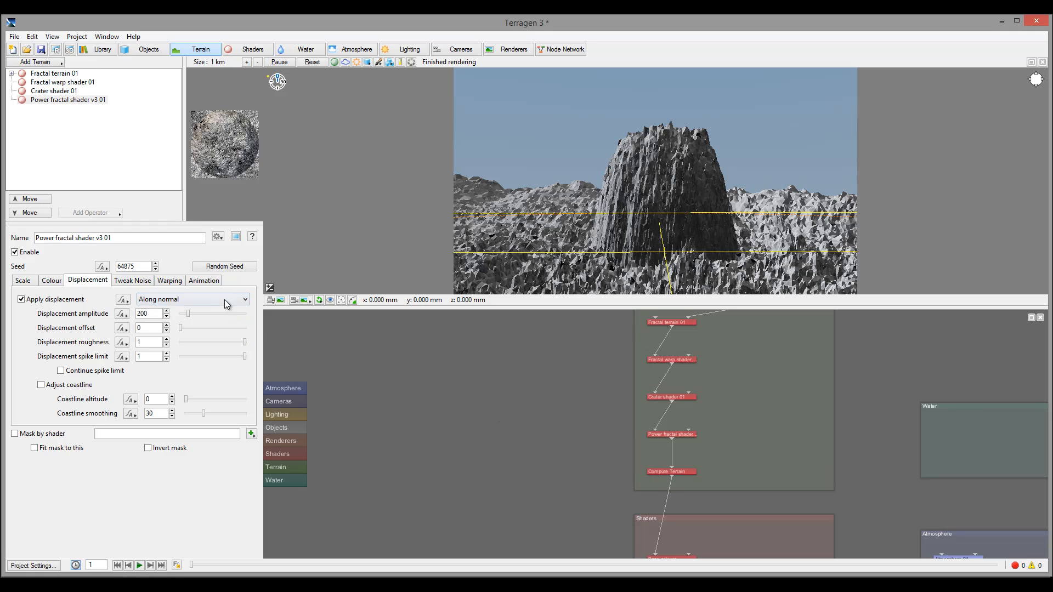
{"action": "left_click", "coordinate": [192, 299]}
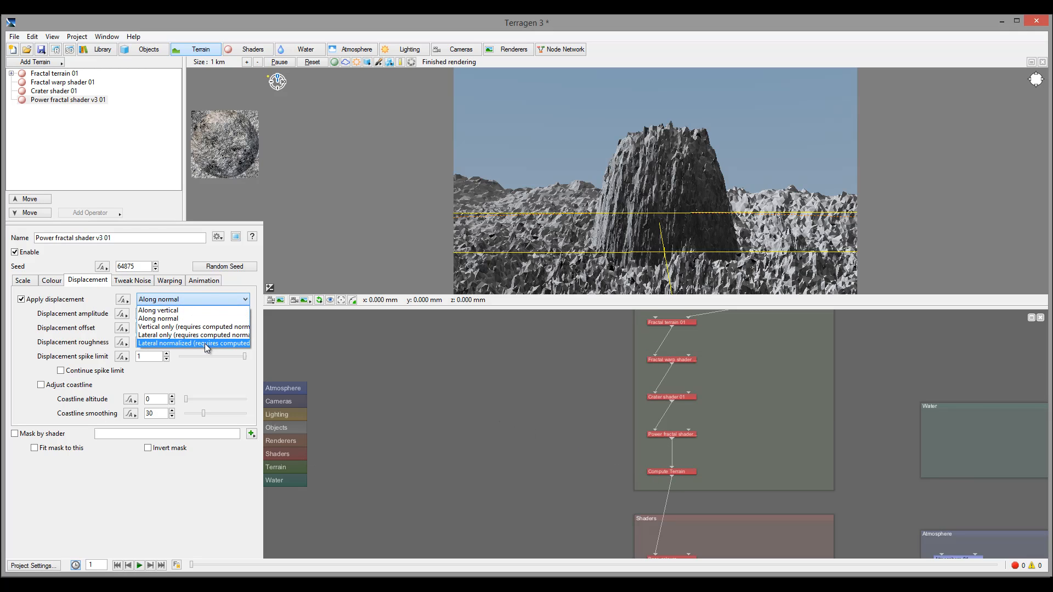
{"action": "left_click", "coordinate": [194, 344]}
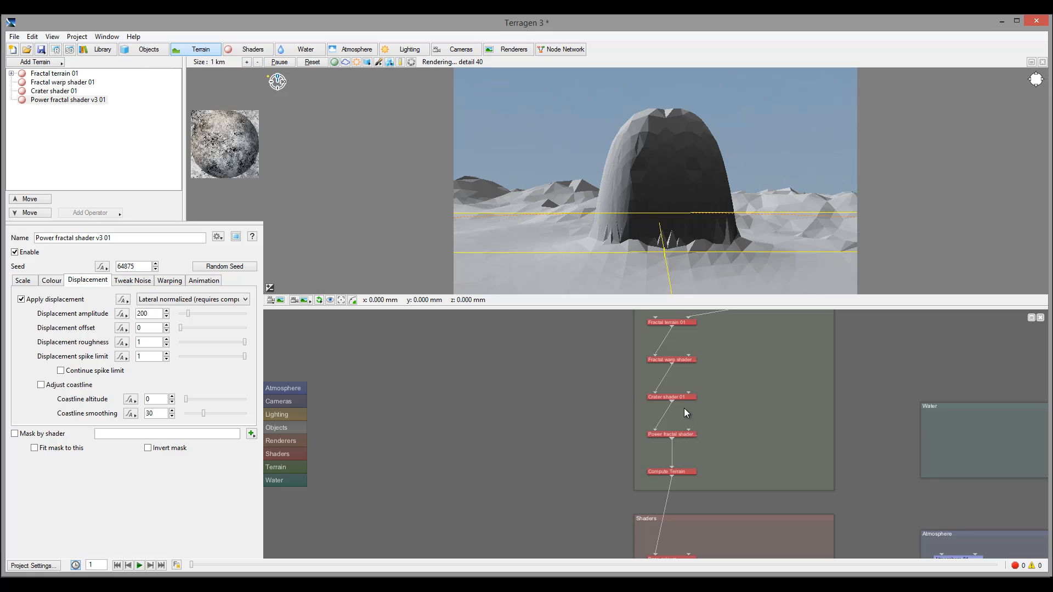
- Open the Compute Terrain node's settings
{"action": "left_click", "coordinate": [671, 434]}
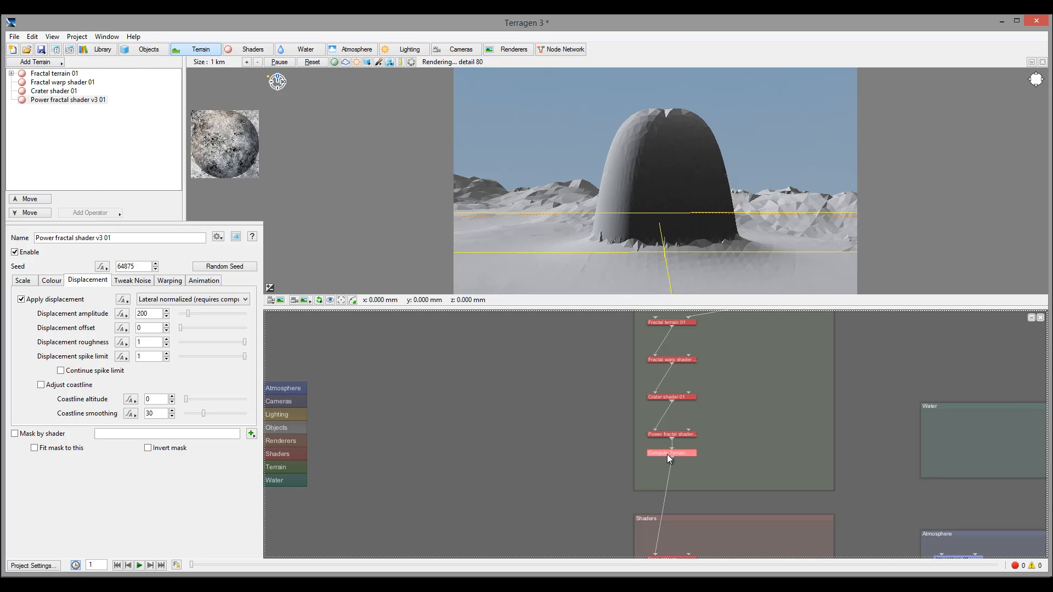
{"action": "double_click", "coordinate": [670, 453]}
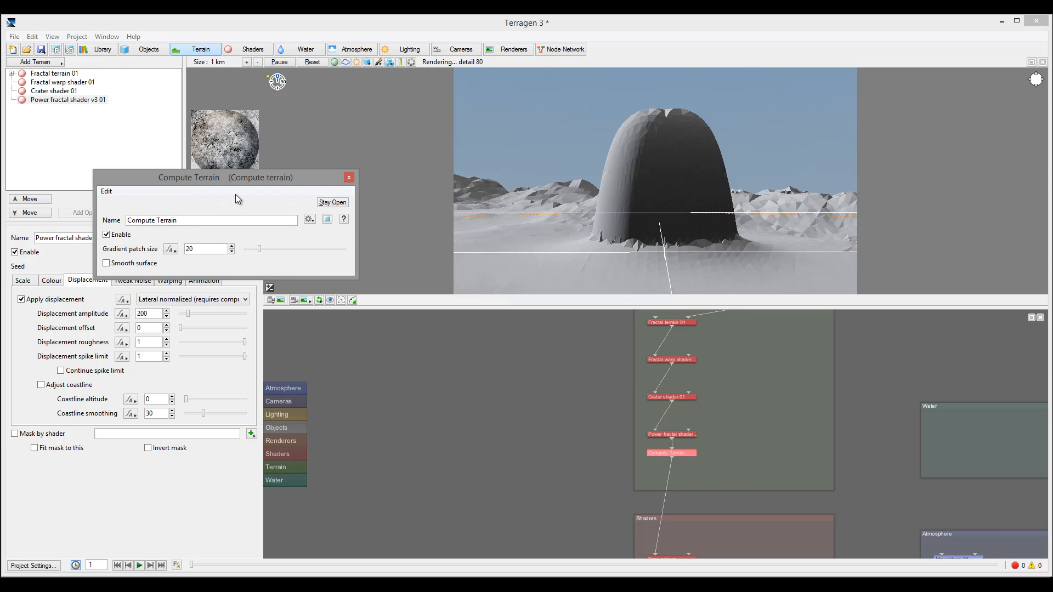
{"action": "left_click_drag", "start_coordinate": [188, 177], "coordinate": [263, 176]}
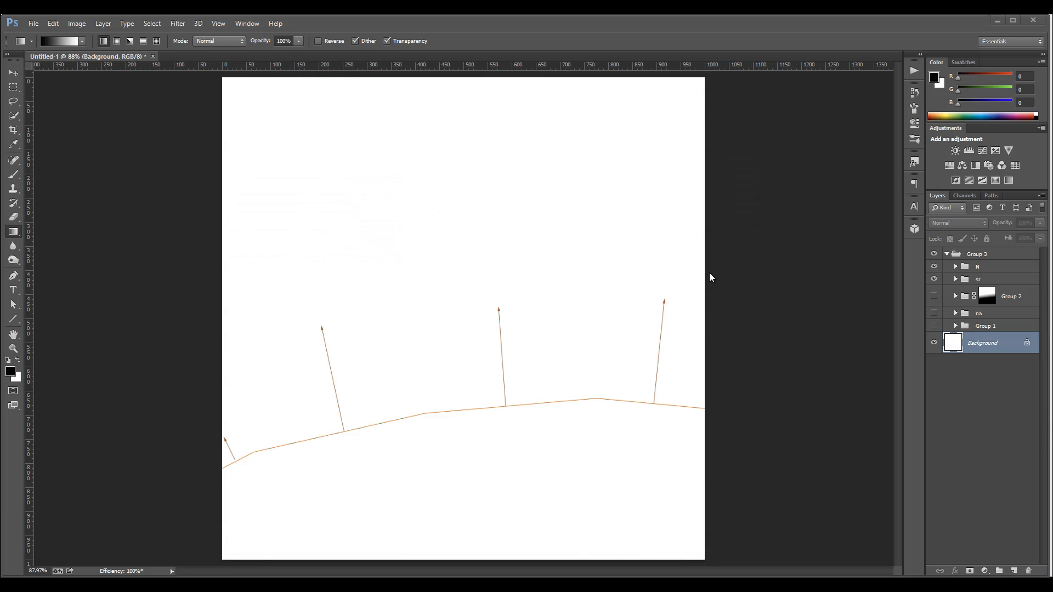
{"action": "mouse_move", "coordinate": [753, 368]}
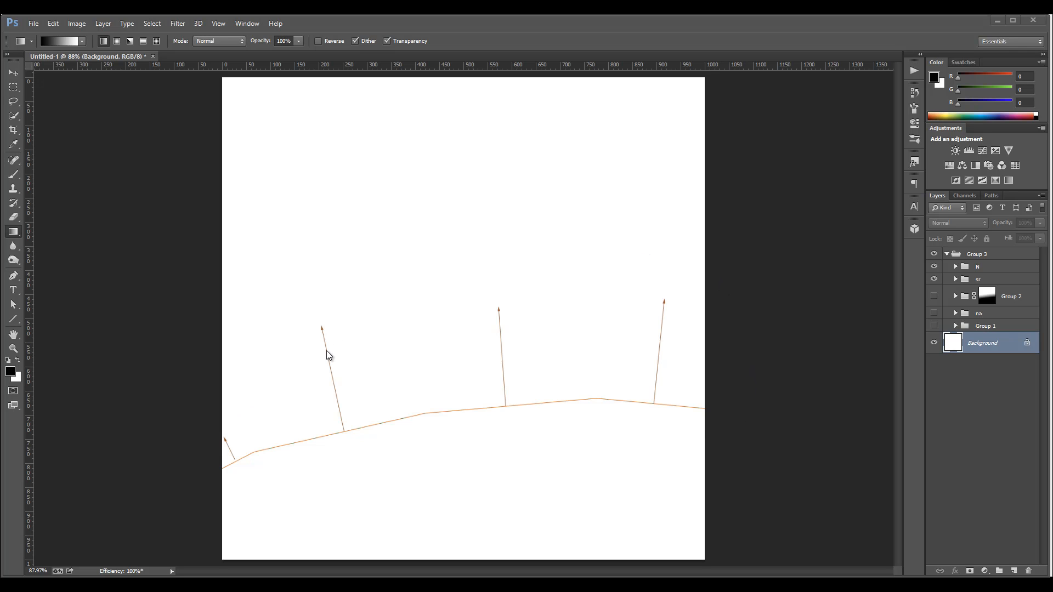
{"action": "mouse_move", "coordinate": [724, 333]}
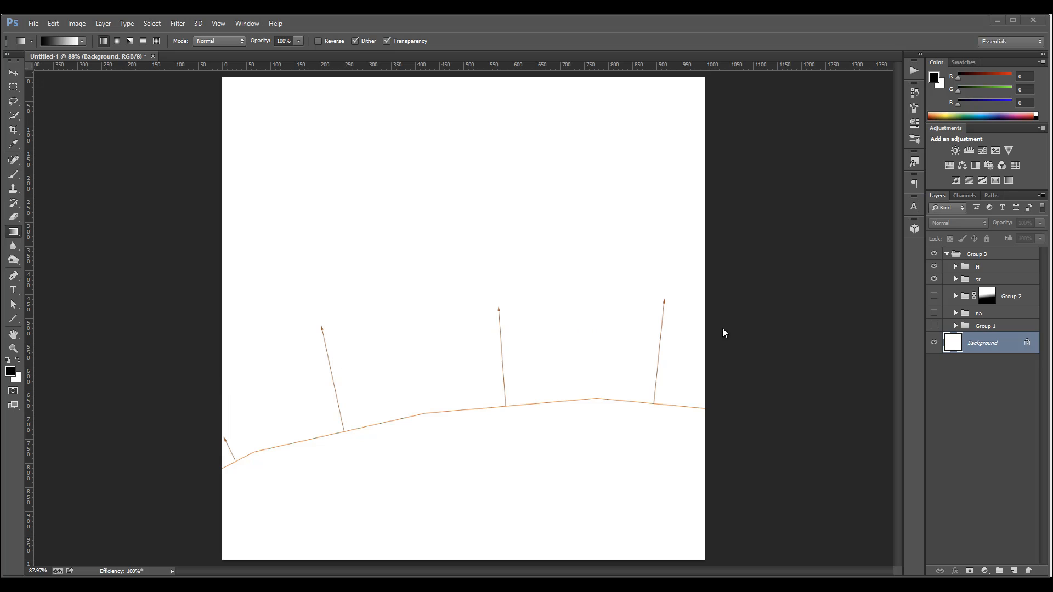
{"action": "mouse_move", "coordinate": [636, 304]}
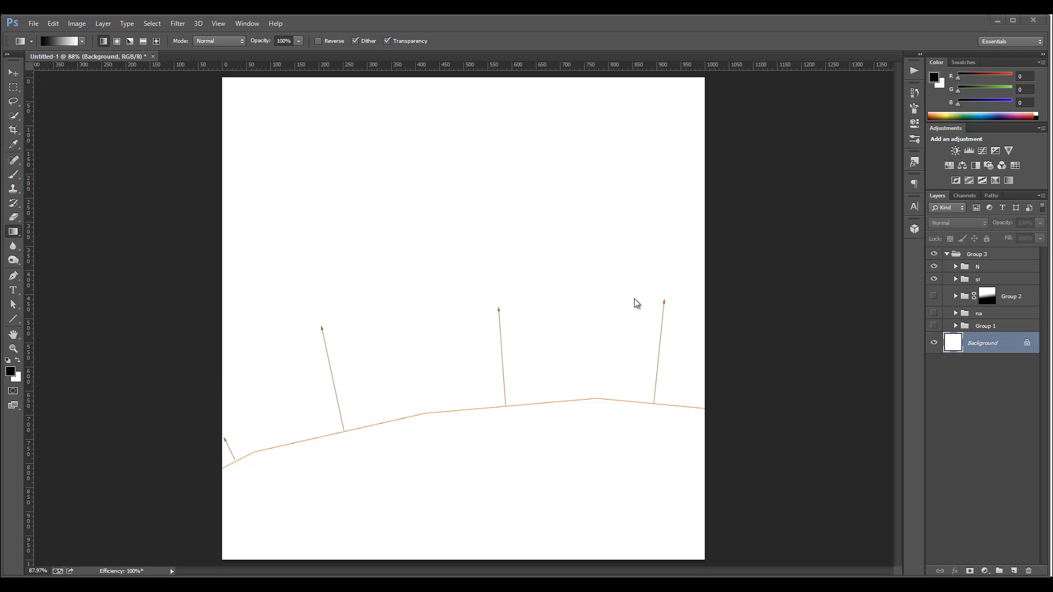
{"action": "mouse_move", "coordinate": [209, 374]}
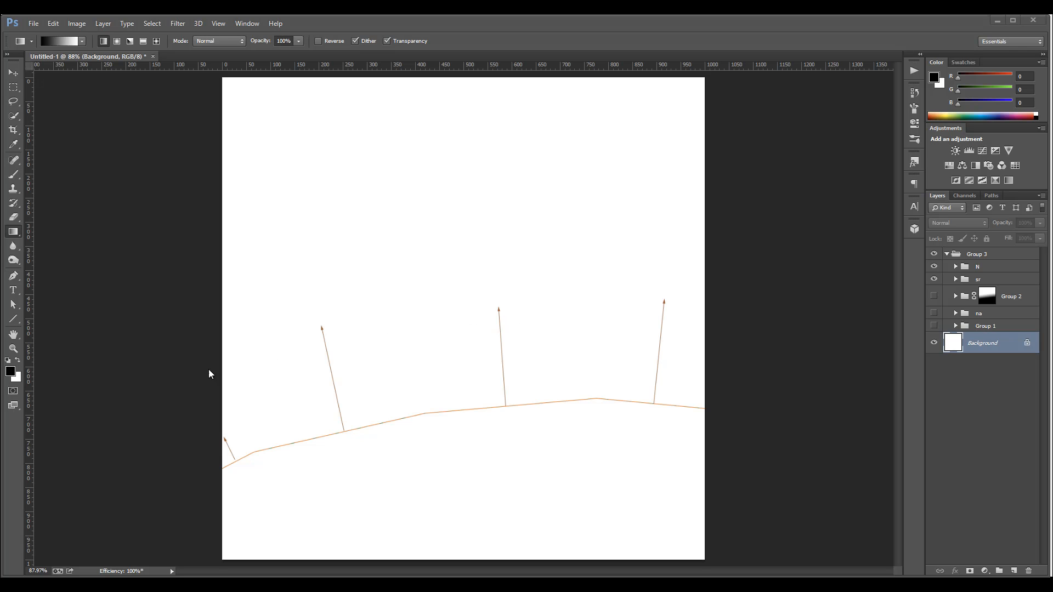
{"action": "mouse_move", "coordinate": [739, 289]}
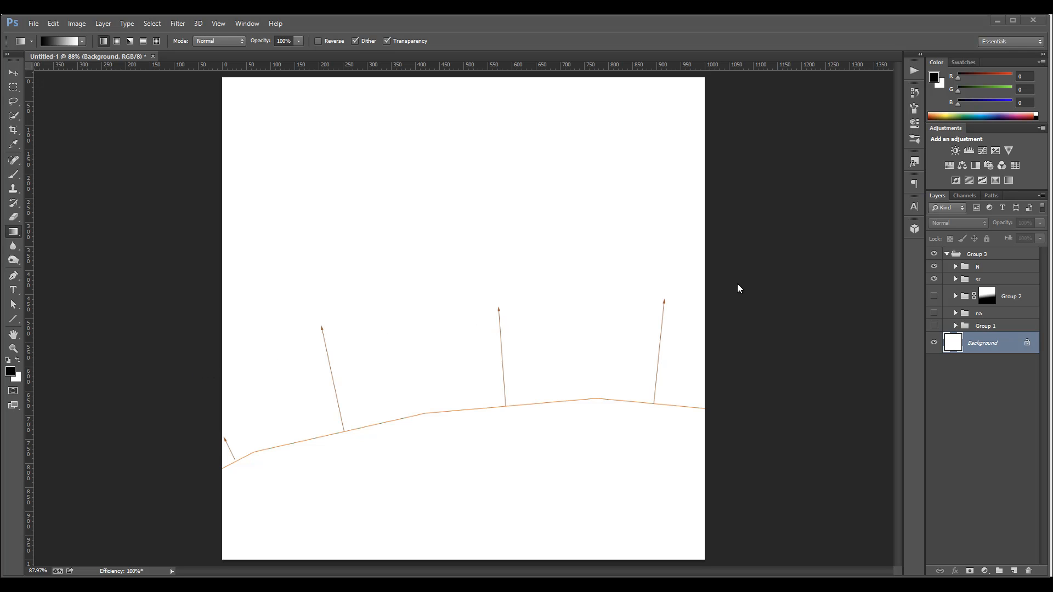
{"action": "mouse_move", "coordinate": [512, 283]}
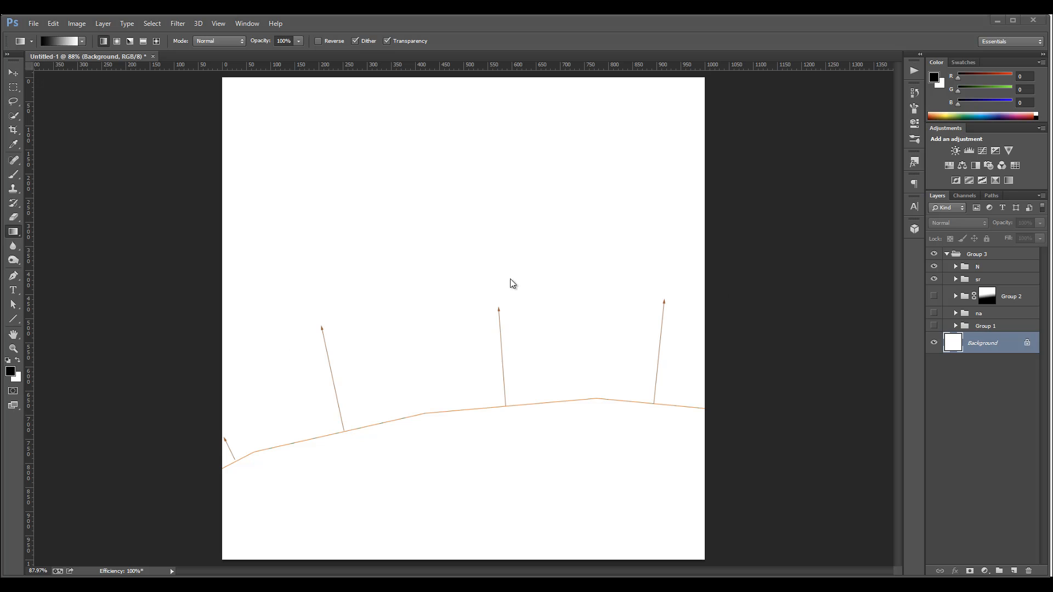
{"action": "mouse_move", "coordinate": [712, 329]}
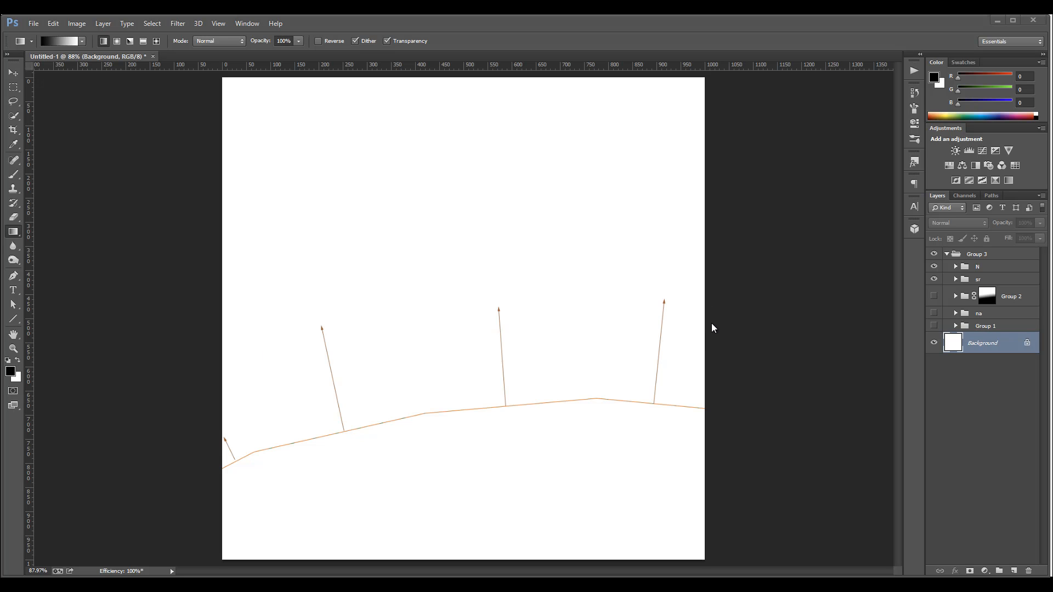
{"action": "mouse_move", "coordinate": [224, 483]}
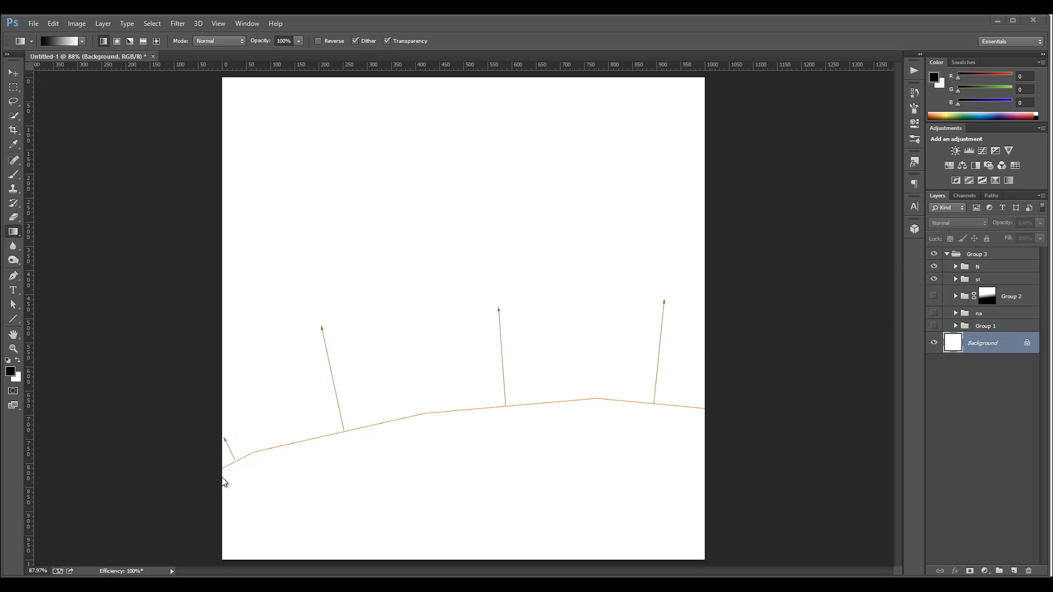
{"action": "mouse_move", "coordinate": [538, 329]}
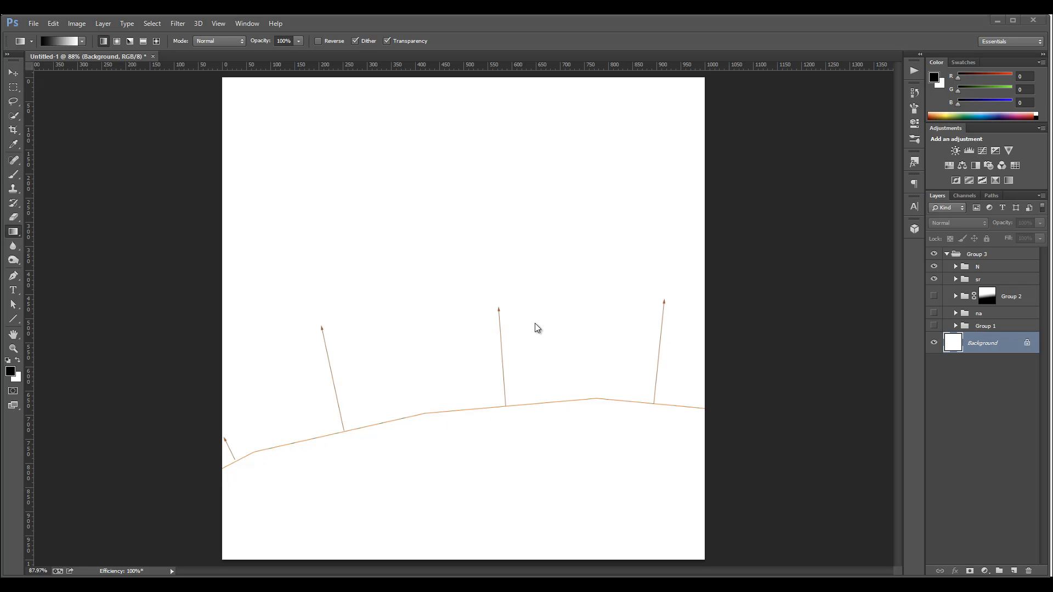
{"action": "mouse_move", "coordinate": [494, 369]}
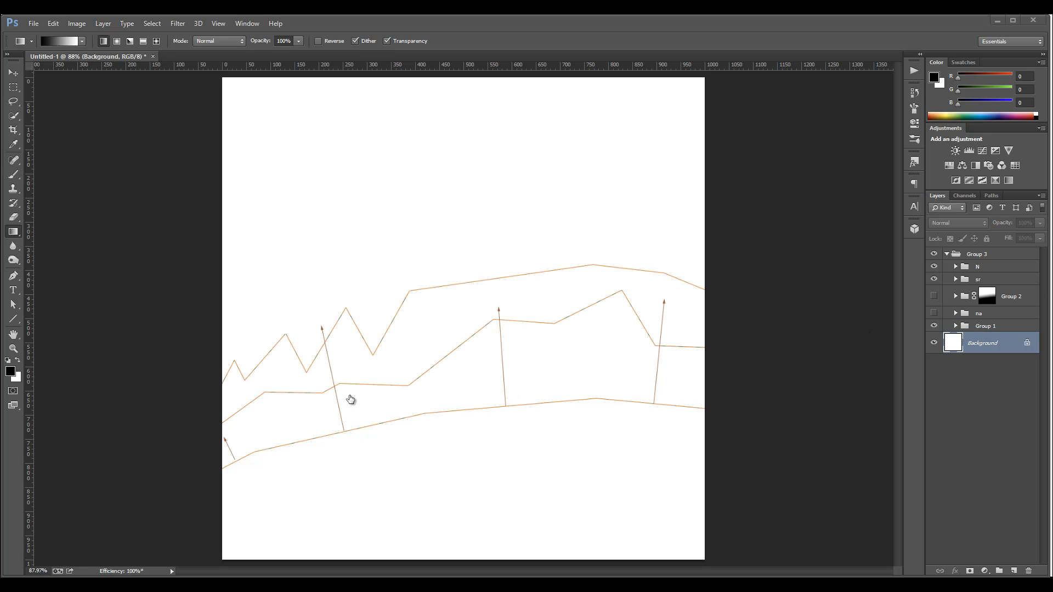
{"action": "mouse_move", "coordinate": [263, 402]}
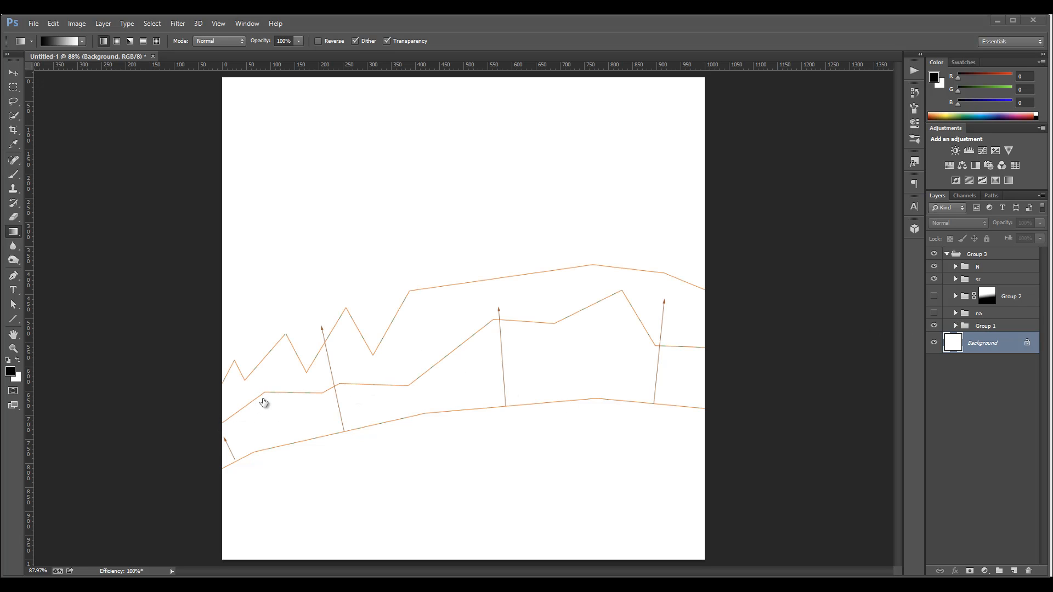
{"action": "mouse_move", "coordinate": [632, 407]}
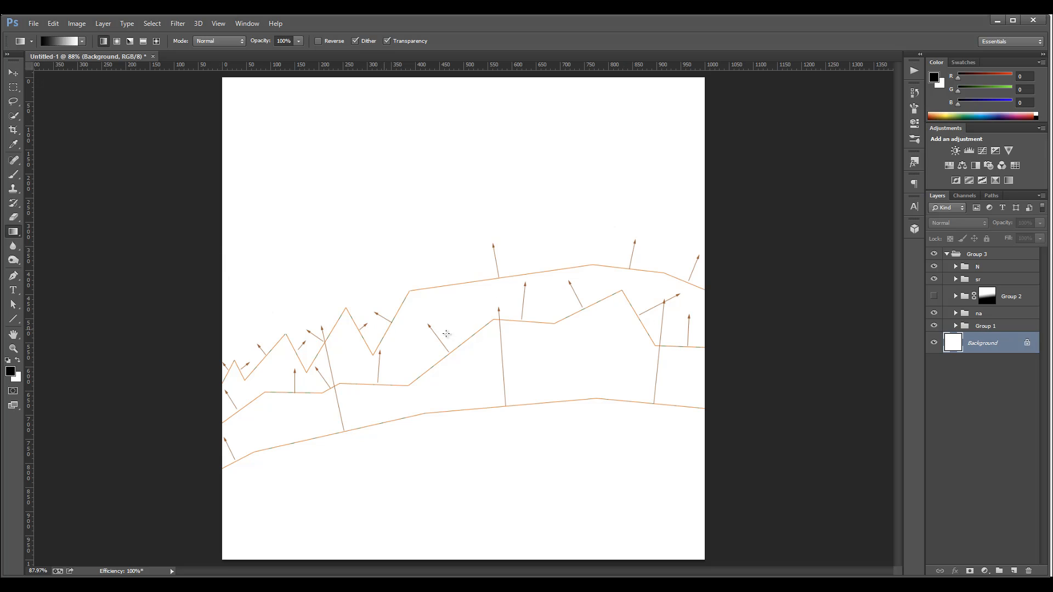
{"action": "mouse_move", "coordinate": [661, 237]}
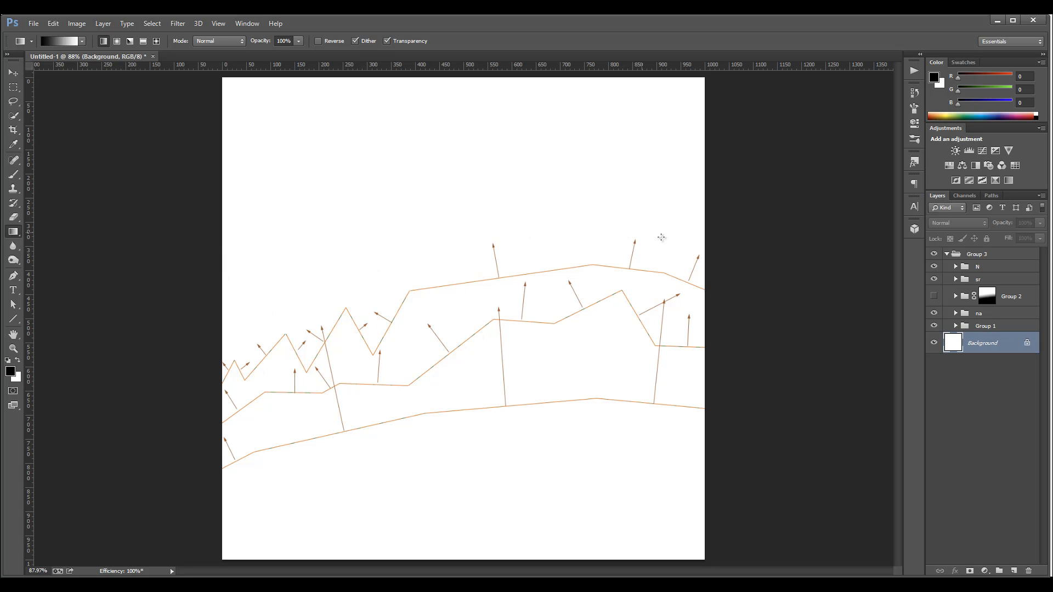
{"action": "mouse_move", "coordinate": [658, 177]}
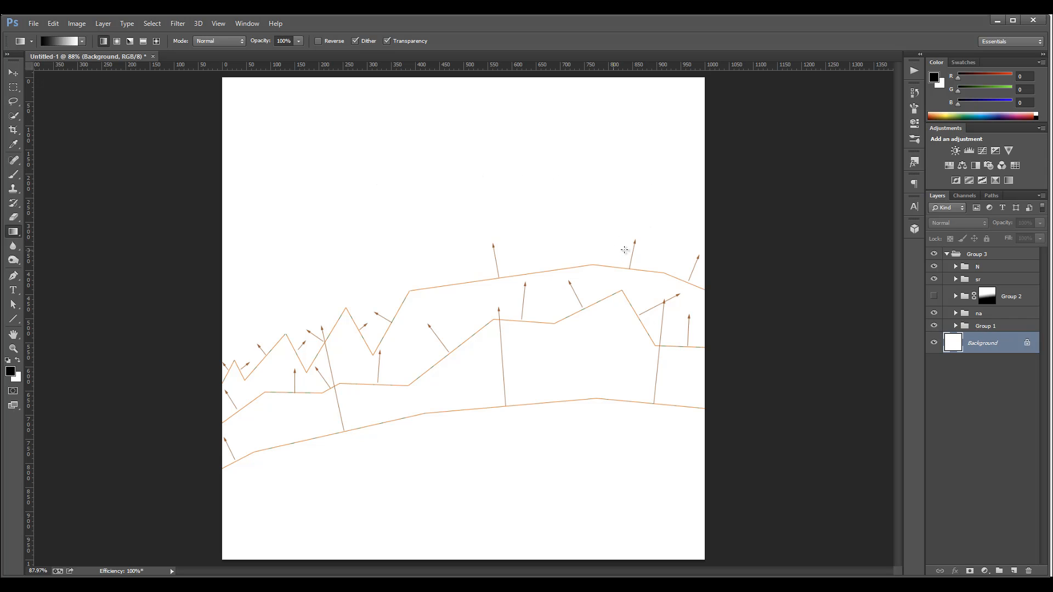
{"action": "mouse_move", "coordinate": [584, 386]}
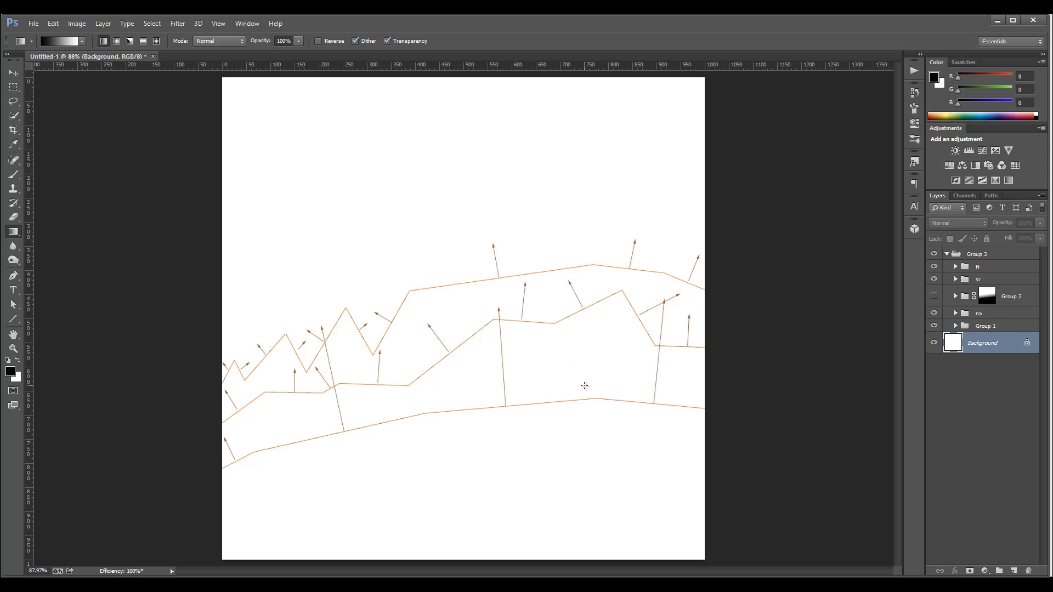
{"action": "mouse_move", "coordinate": [248, 261]}
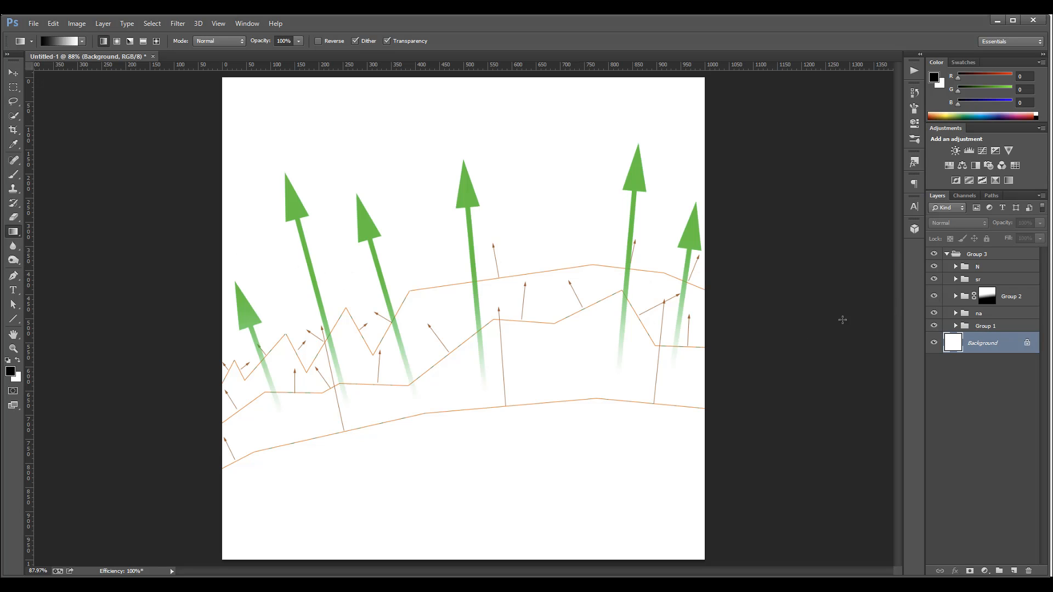
{"action": "mouse_move", "coordinate": [628, 222]}
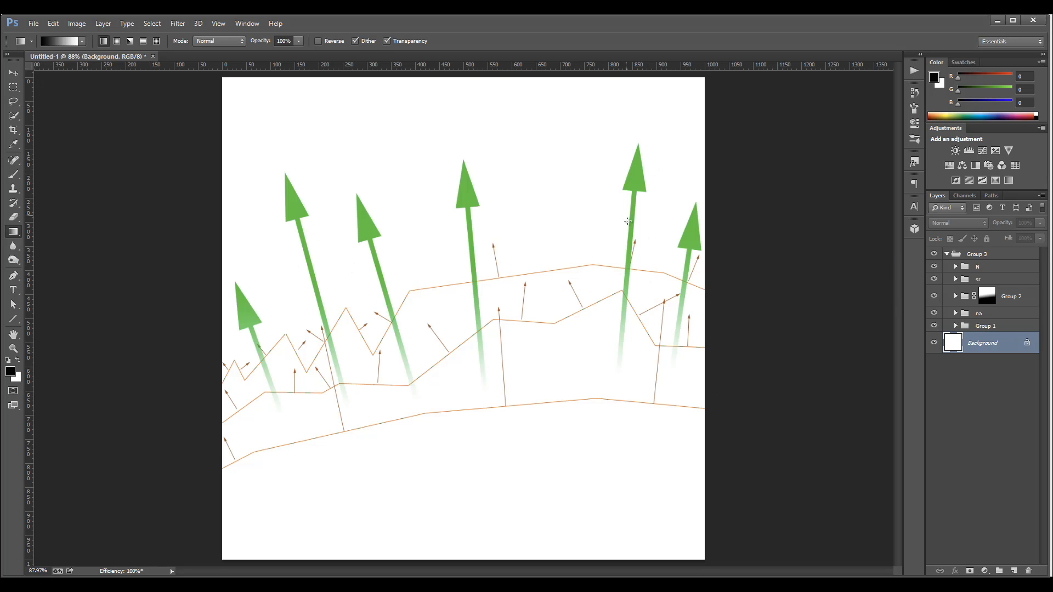
{"action": "mouse_move", "coordinate": [209, 400]}
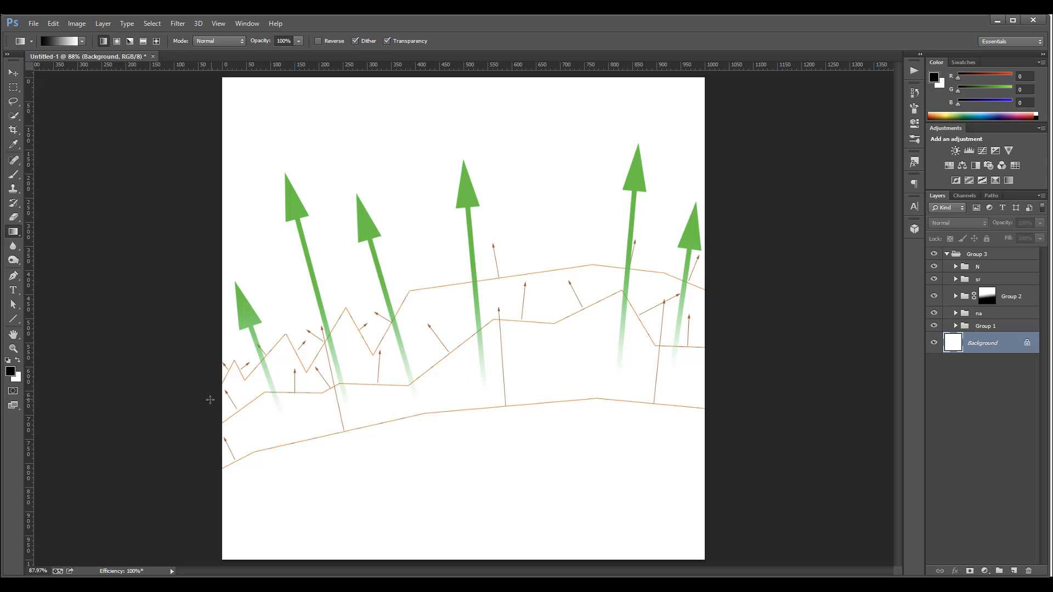
{"action": "mouse_move", "coordinate": [889, 300]}
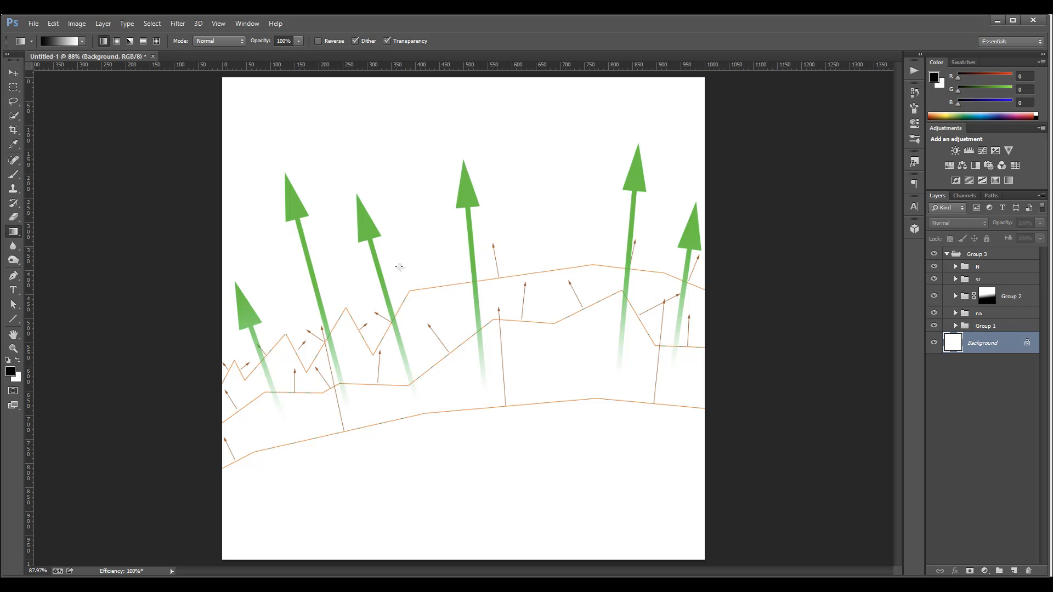
{"action": "mouse_move", "coordinate": [779, 395]}
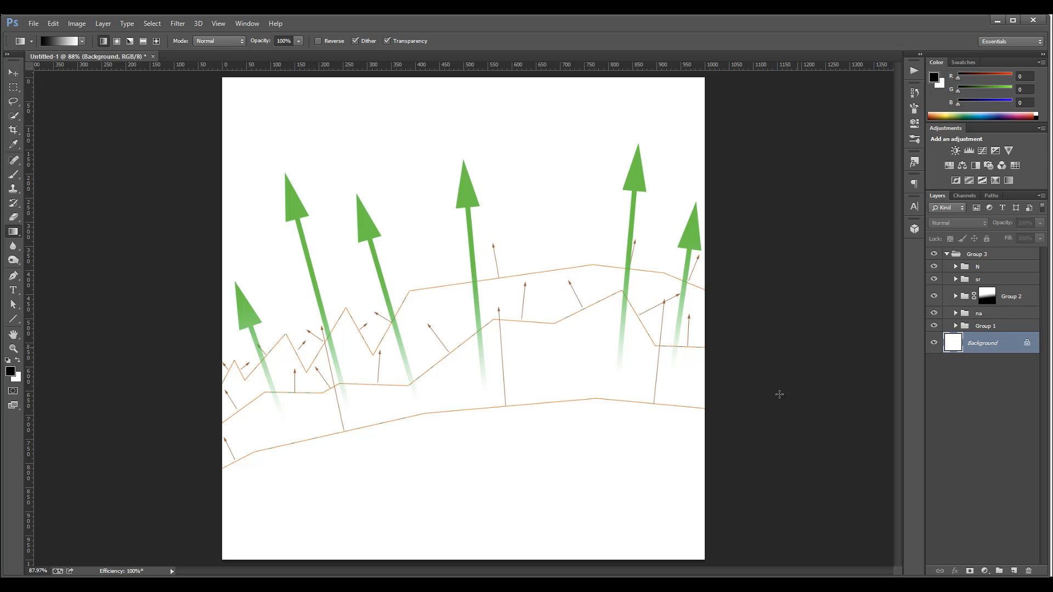
{"action": "mouse_move", "coordinate": [419, 260]}
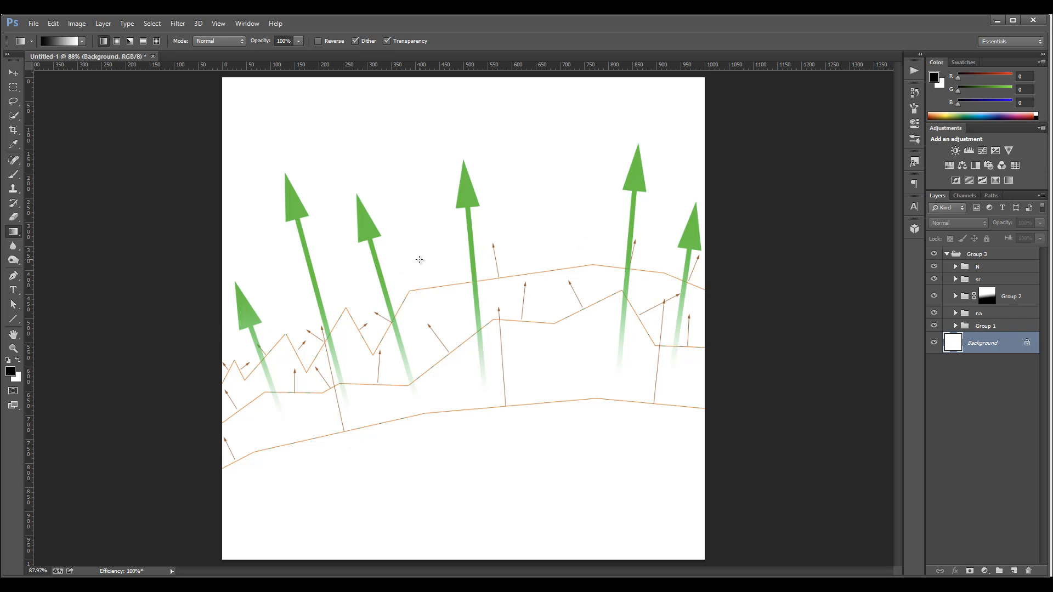
{"action": "mouse_move", "coordinate": [158, 347]}
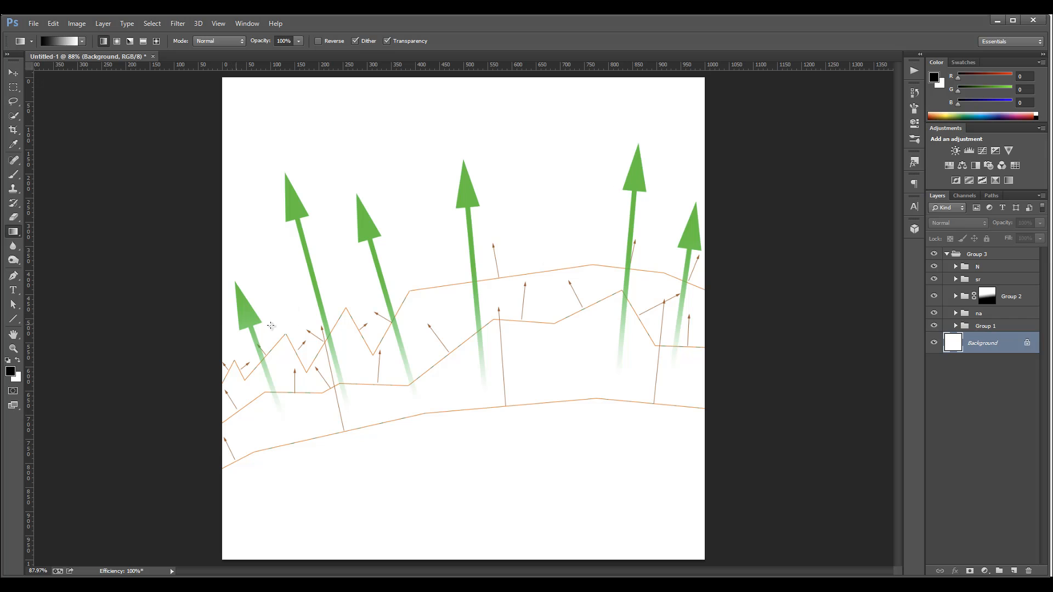
{"action": "mouse_move", "coordinate": [359, 339]}
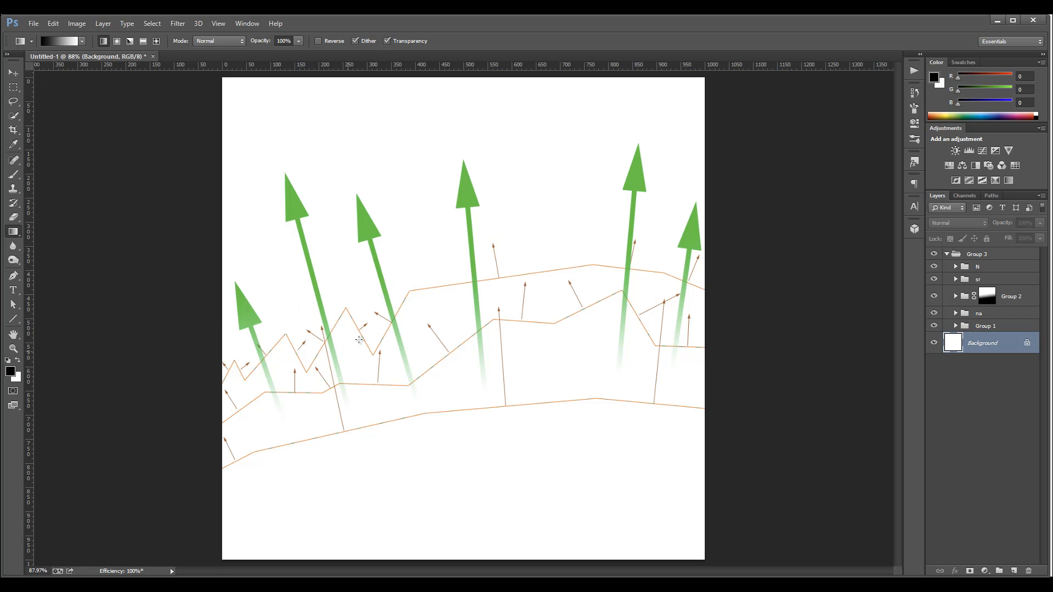
{"action": "mouse_move", "coordinate": [450, 287]}
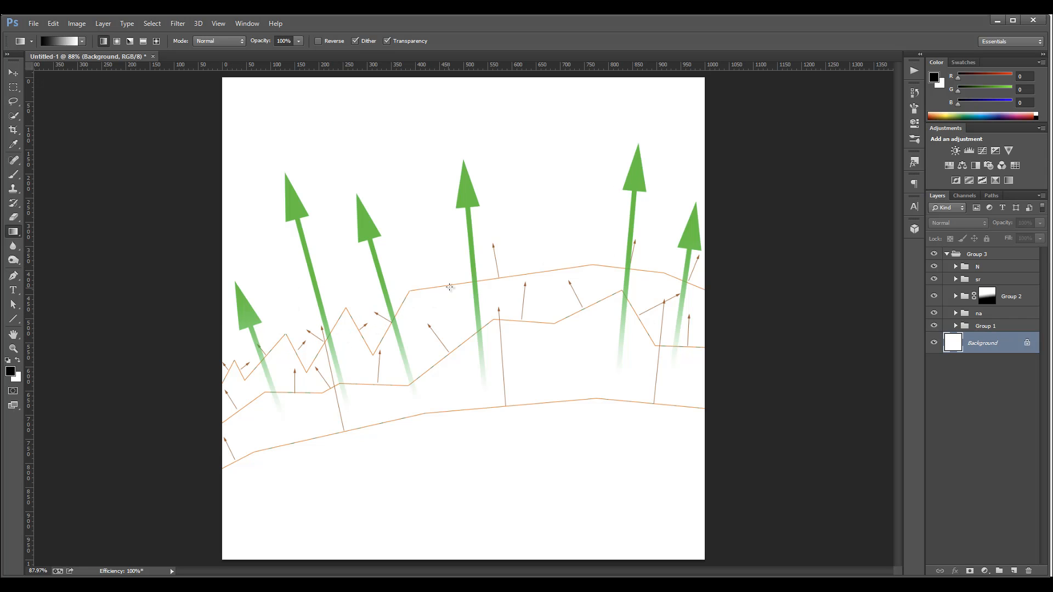
{"action": "mouse_move", "coordinate": [477, 312]}
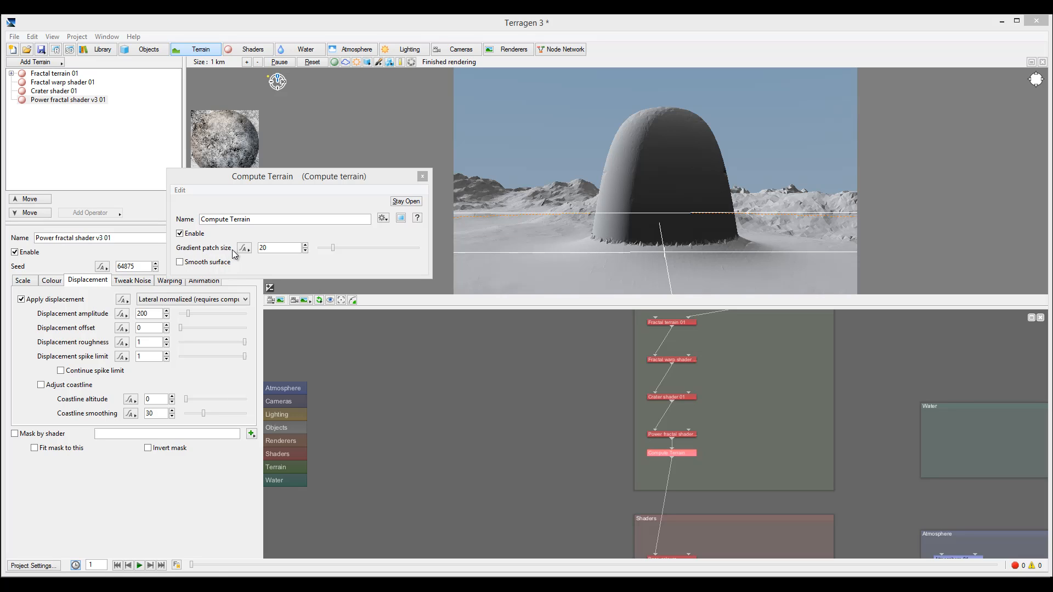
{"action": "mouse_move", "coordinate": [606, 218]}
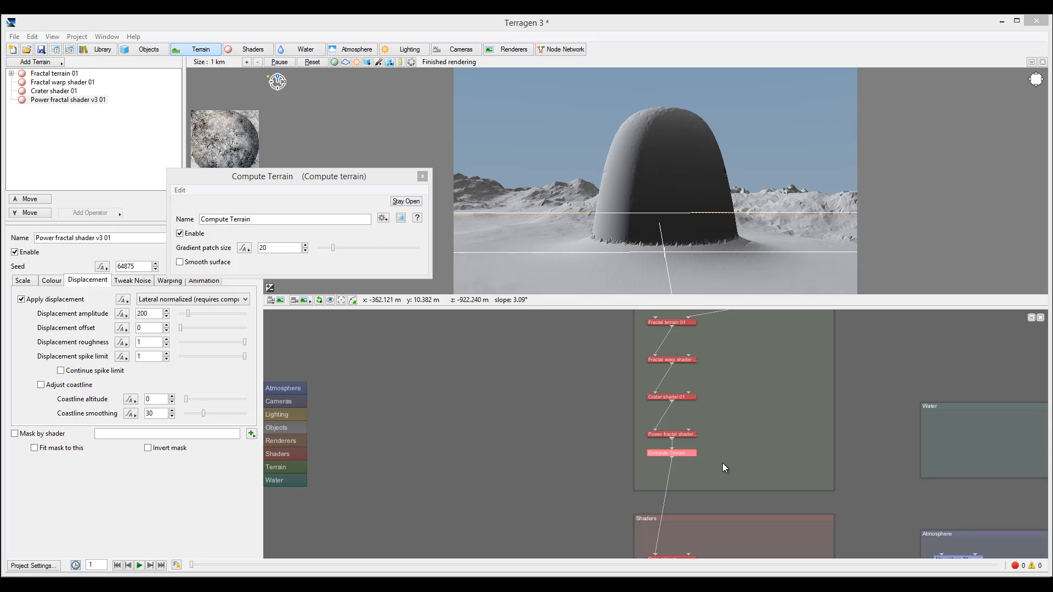
{"action": "mouse_move", "coordinate": [753, 368]}
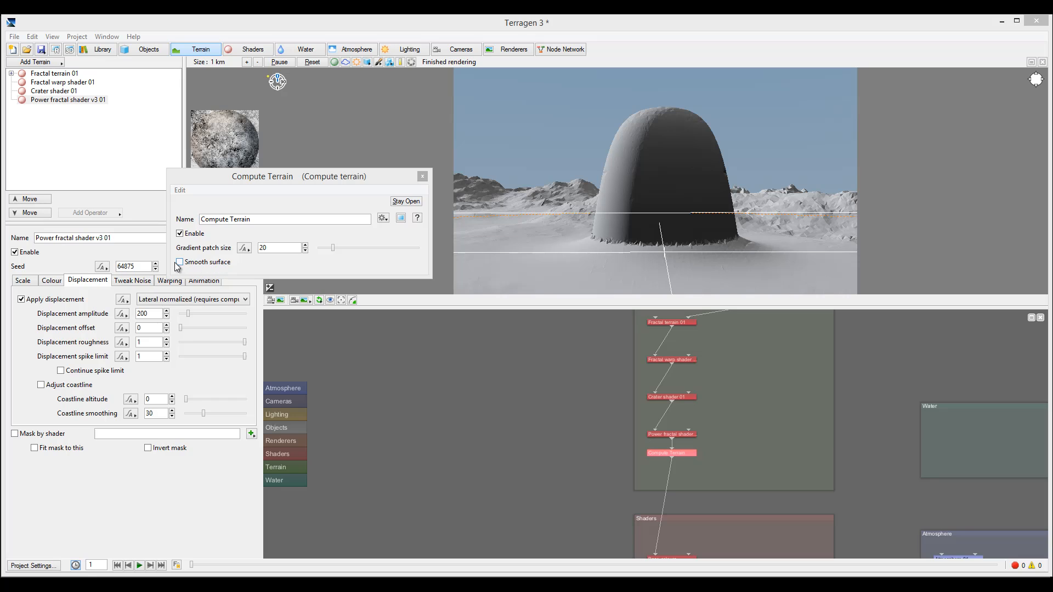
- Close the Compute Terrain settings, leaving Smooth surface unchecked
{"action": "left_click", "coordinate": [180, 263]}
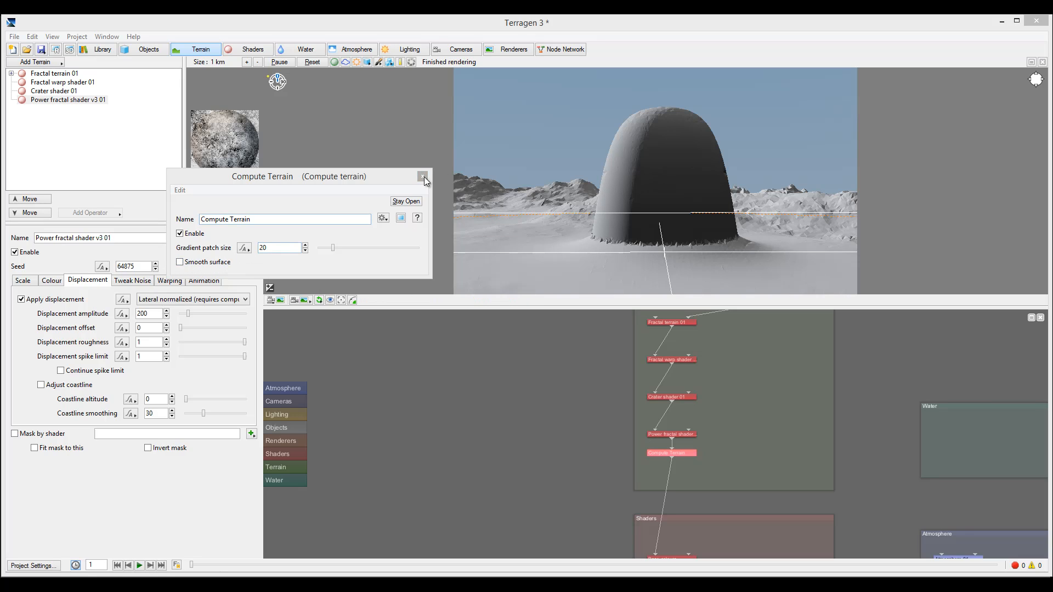
{"action": "left_click", "coordinate": [424, 177]}
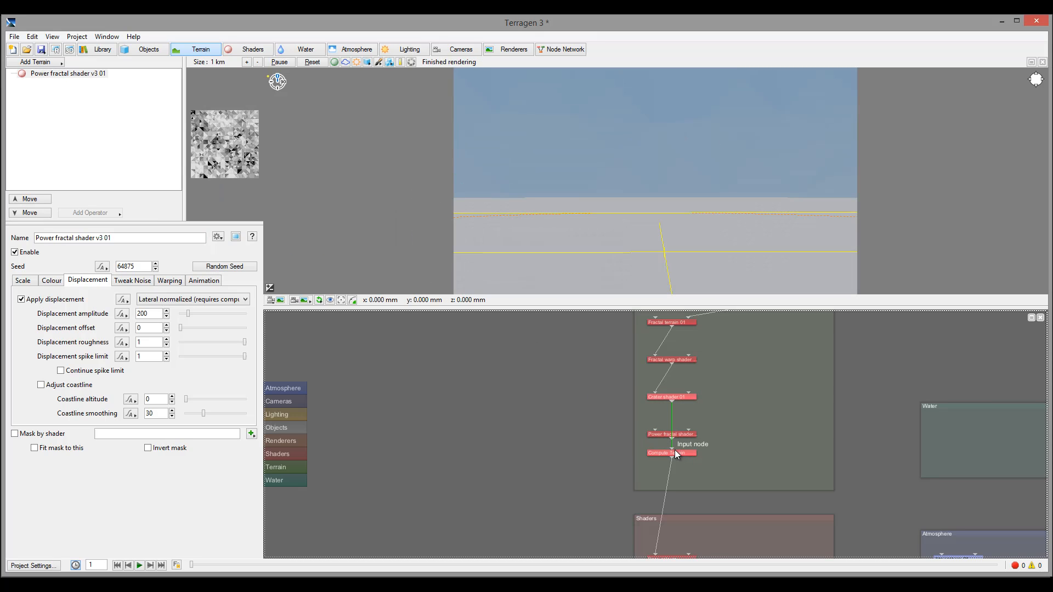
- Rewire the node network so Compute Terrain feeds into the Power fractal shader
{"action": "left_click_drag", "start_coordinate": [671, 434], "coordinate": [752, 452]}
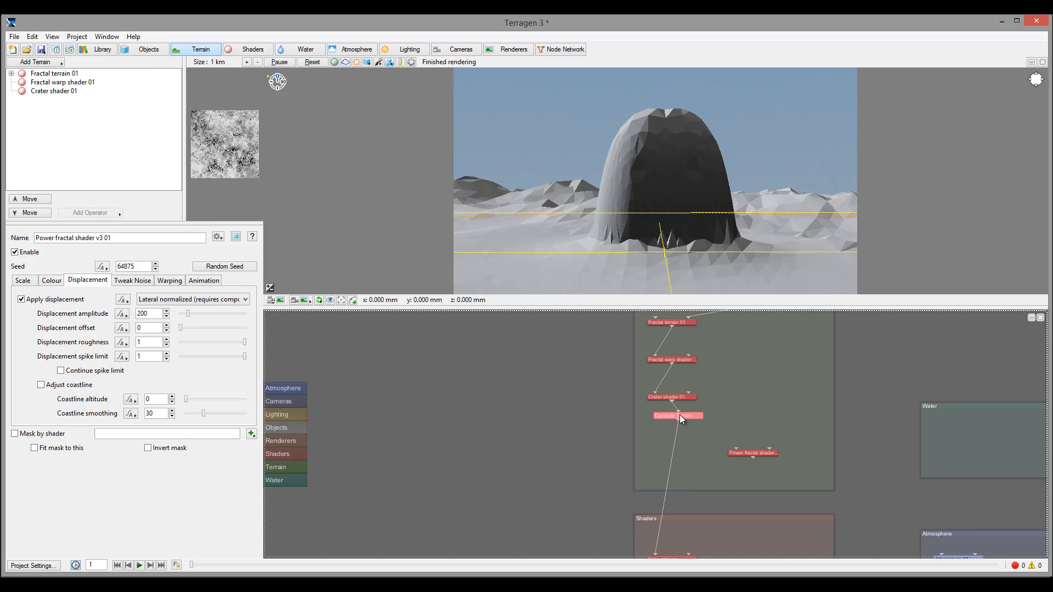
{"action": "left_click_drag", "start_coordinate": [679, 416], "coordinate": [752, 452]}
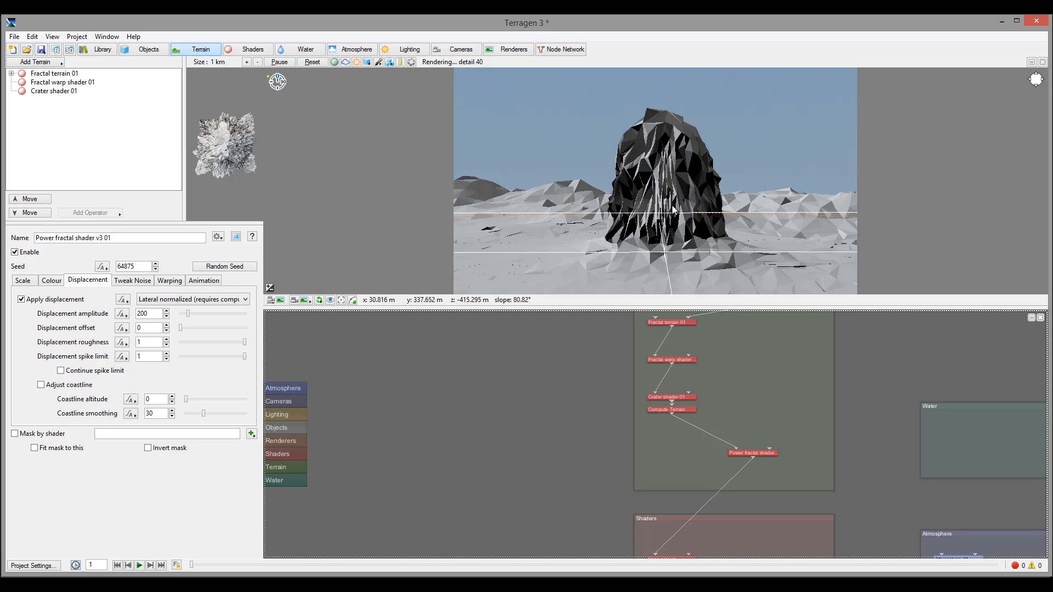
{"action": "mouse_move", "coordinate": [788, 412]}
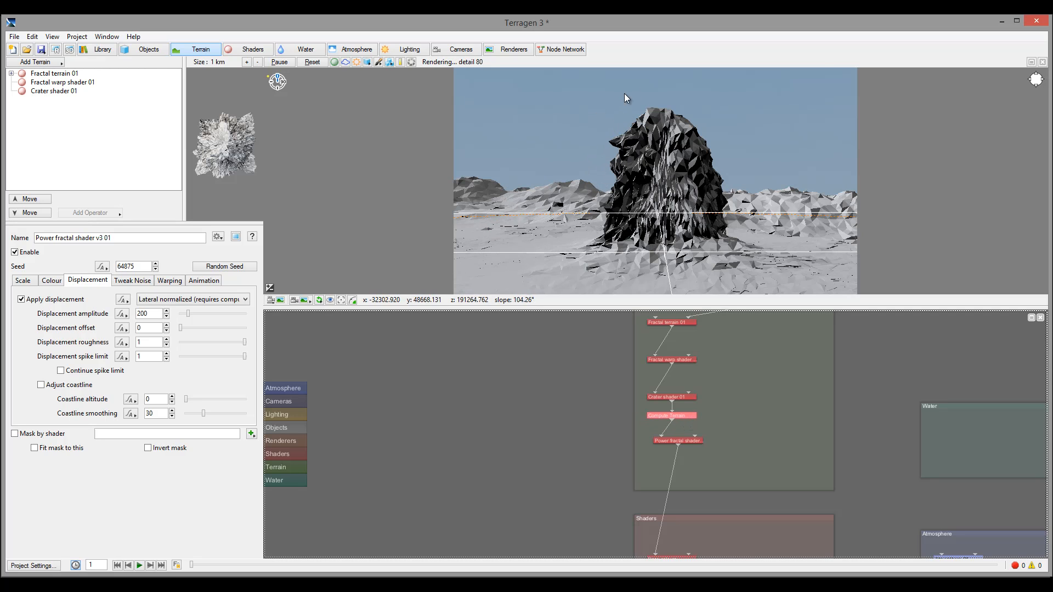
{"action": "mouse_move", "coordinate": [750, 228]}
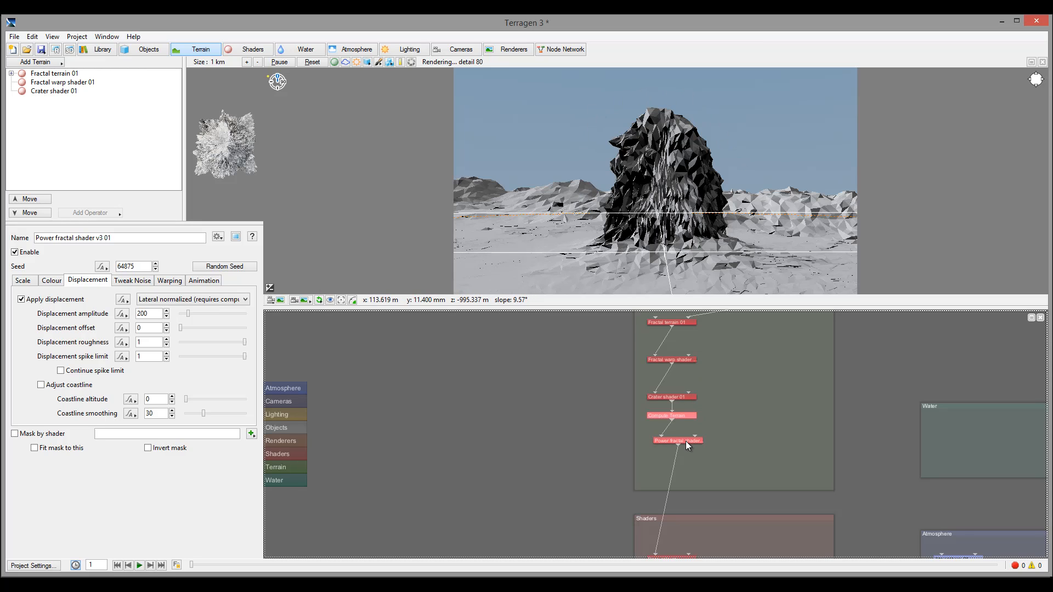
- Give the Power fractal shader feature scale 200, smallest scale 10 and 8 noise octaves
{"action": "double_click", "coordinate": [677, 440]}
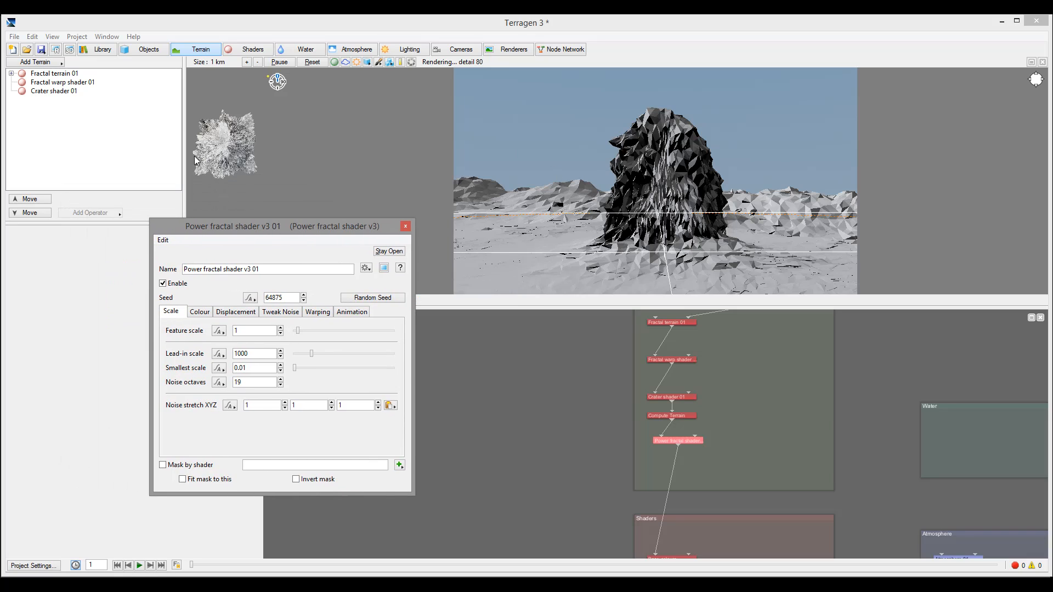
{"action": "mouse_move", "coordinate": [203, 127]}
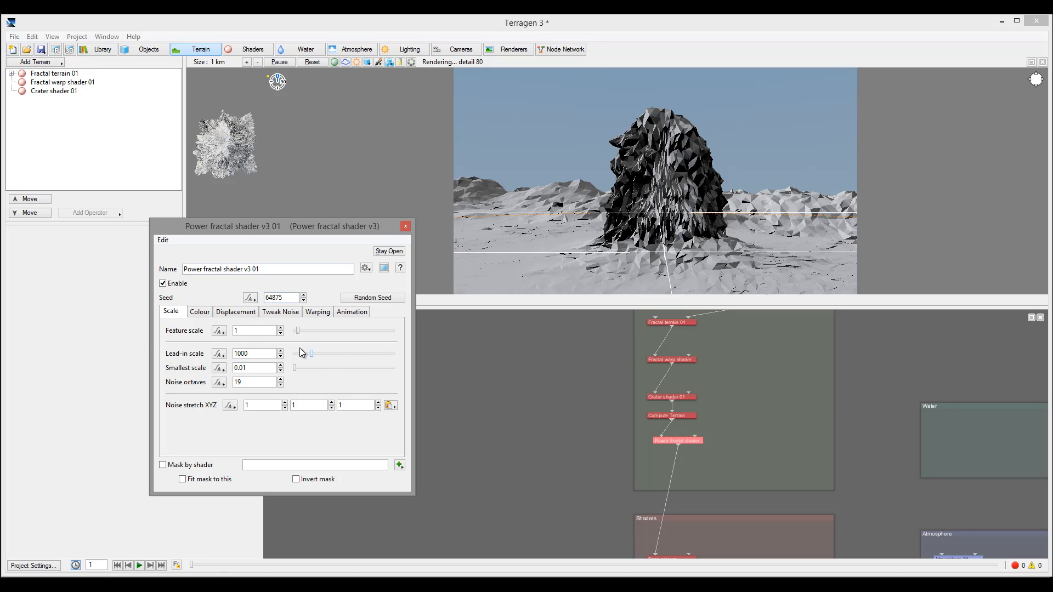
{"action": "left_click", "coordinate": [254, 330]}
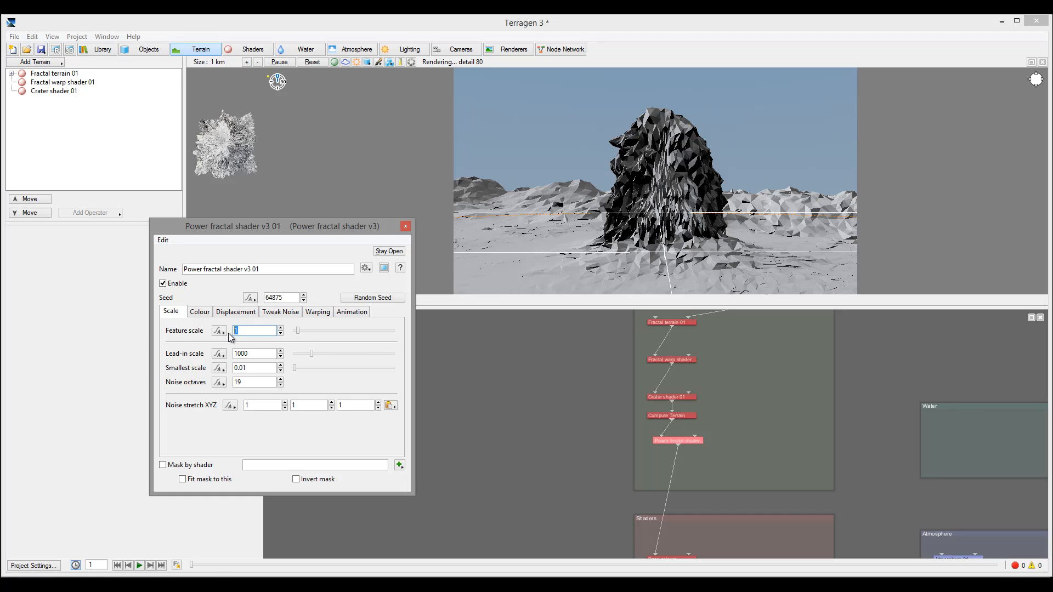
{"action": "type", "text": "200"}
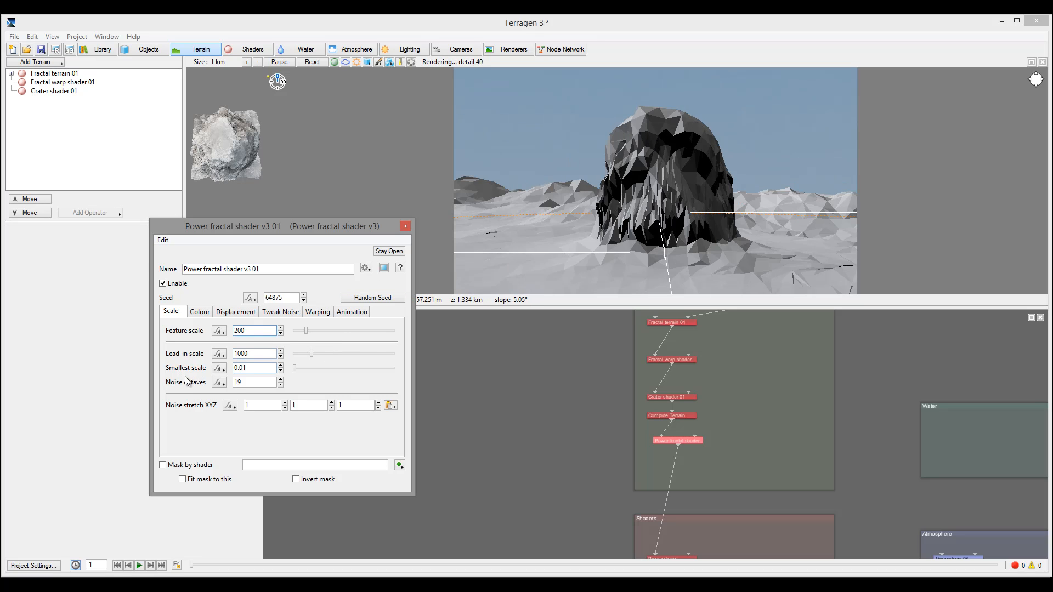
{"action": "left_click", "coordinate": [255, 330]}
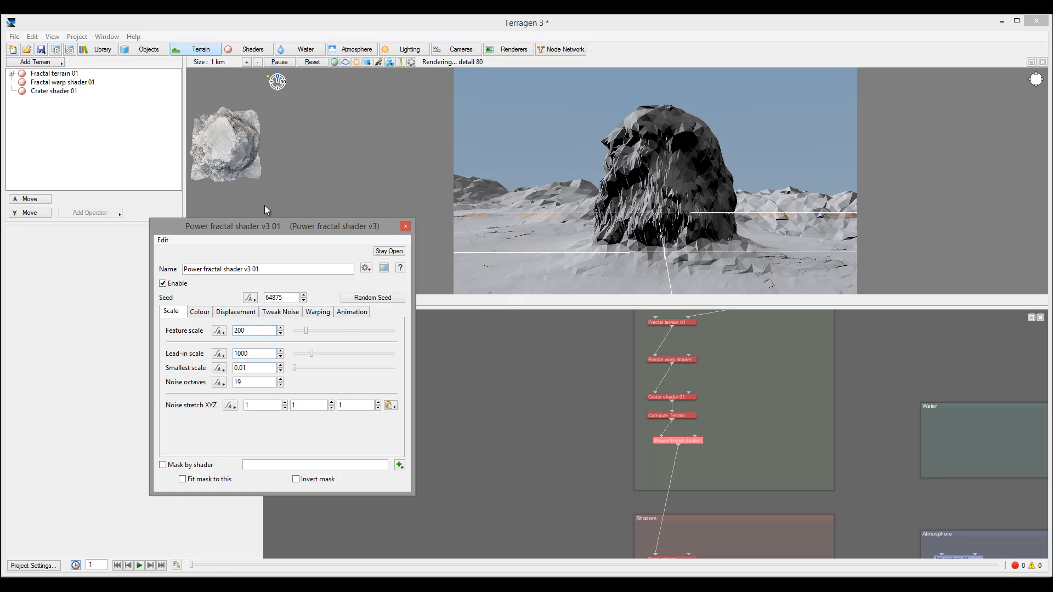
{"action": "mouse_move", "coordinate": [682, 185]}
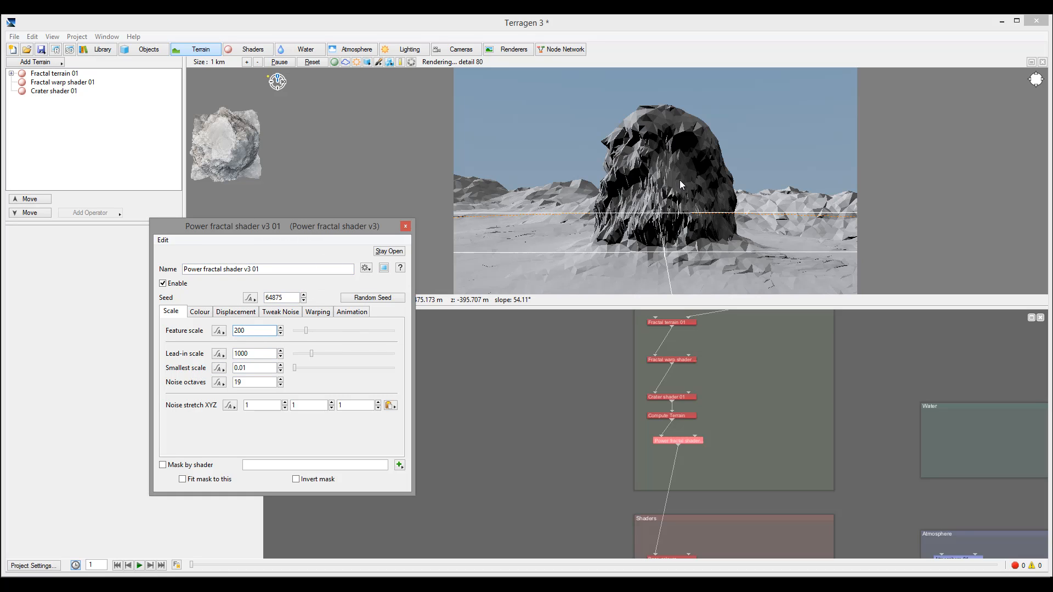
{"action": "mouse_move", "coordinate": [657, 198]}
{"action": "type", "text": "10"}
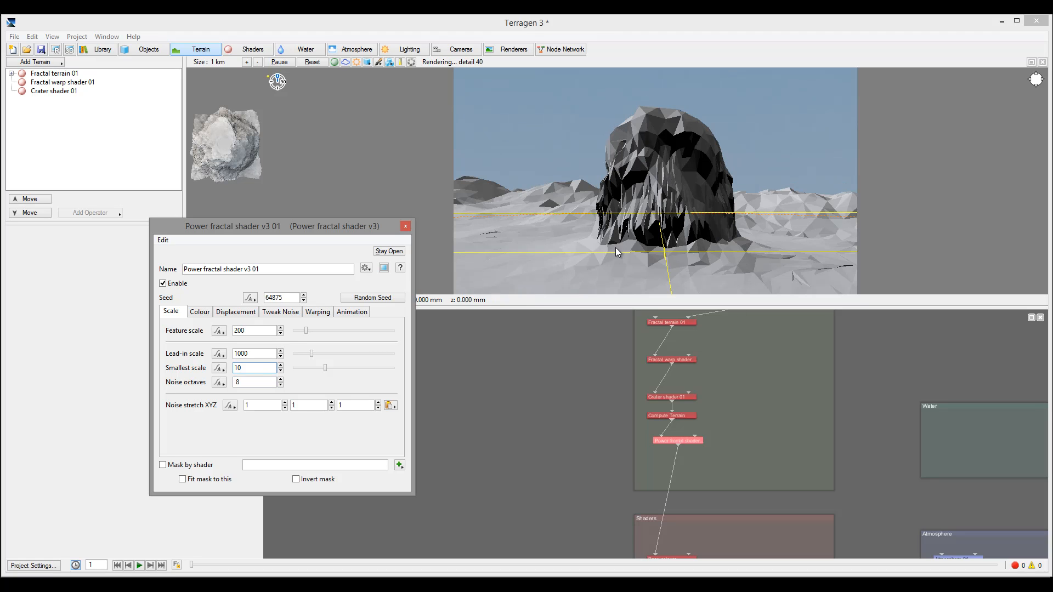
{"action": "left_click", "coordinate": [255, 367]}
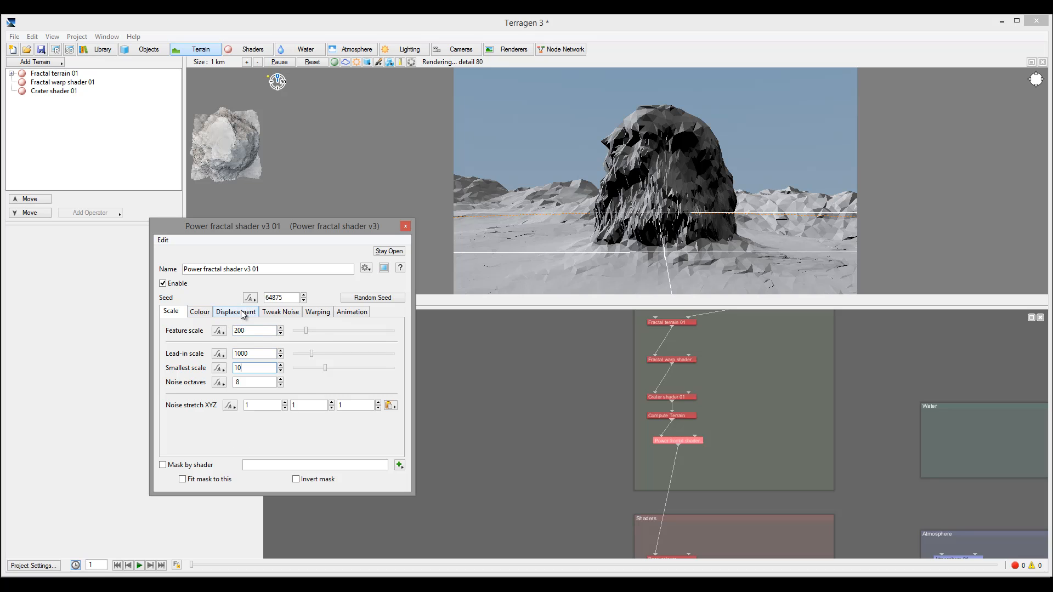
{"action": "left_click", "coordinate": [236, 311]}
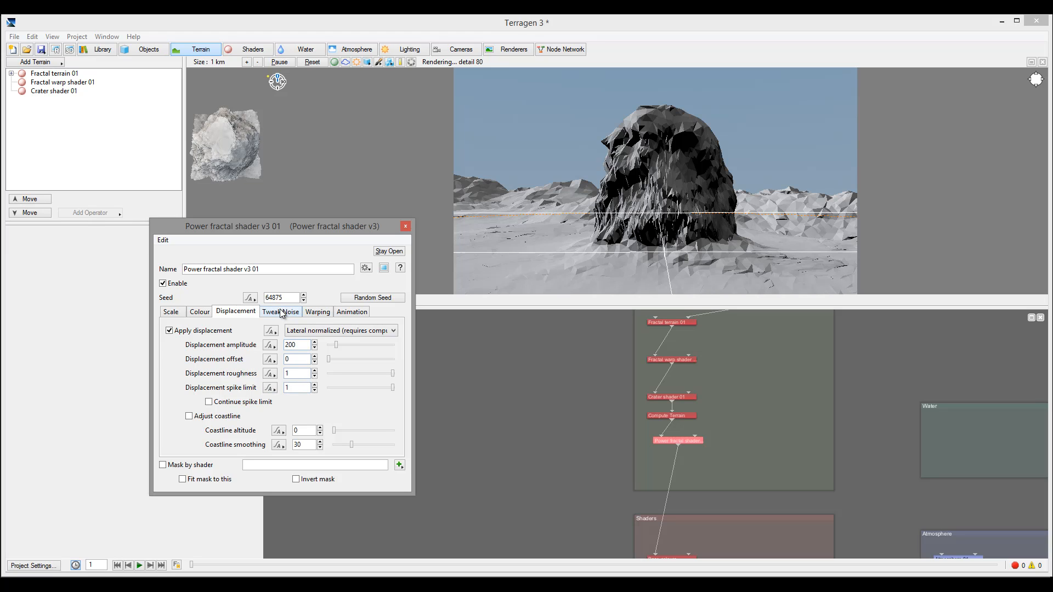
- Switch the noise flavour to Perlin billows and set feature scale 400, smallest scale 50, 6 octaves
{"action": "left_click", "coordinate": [280, 311]}
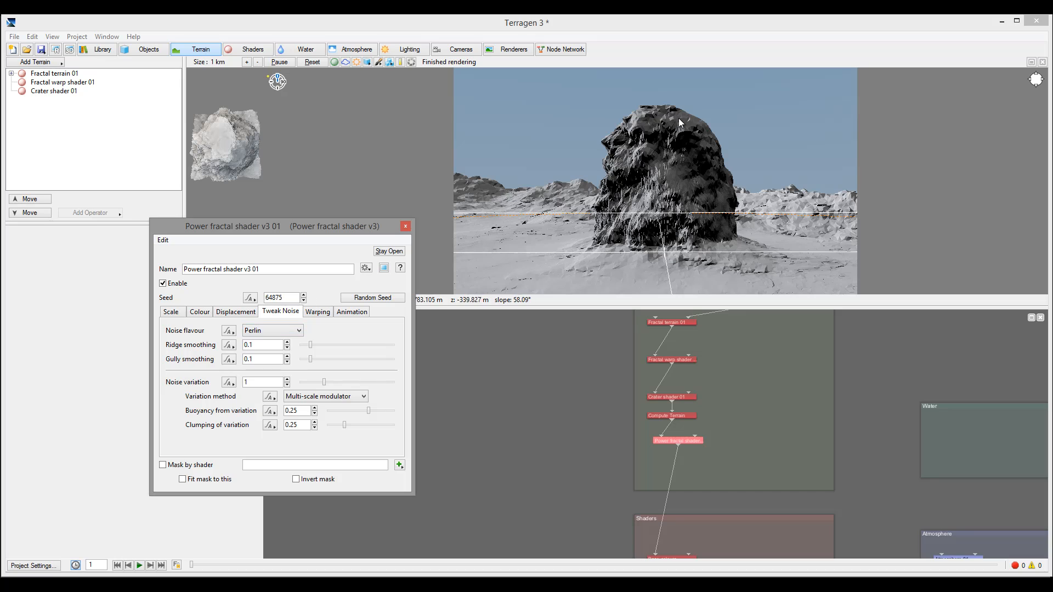
{"action": "mouse_move", "coordinate": [466, 289]}
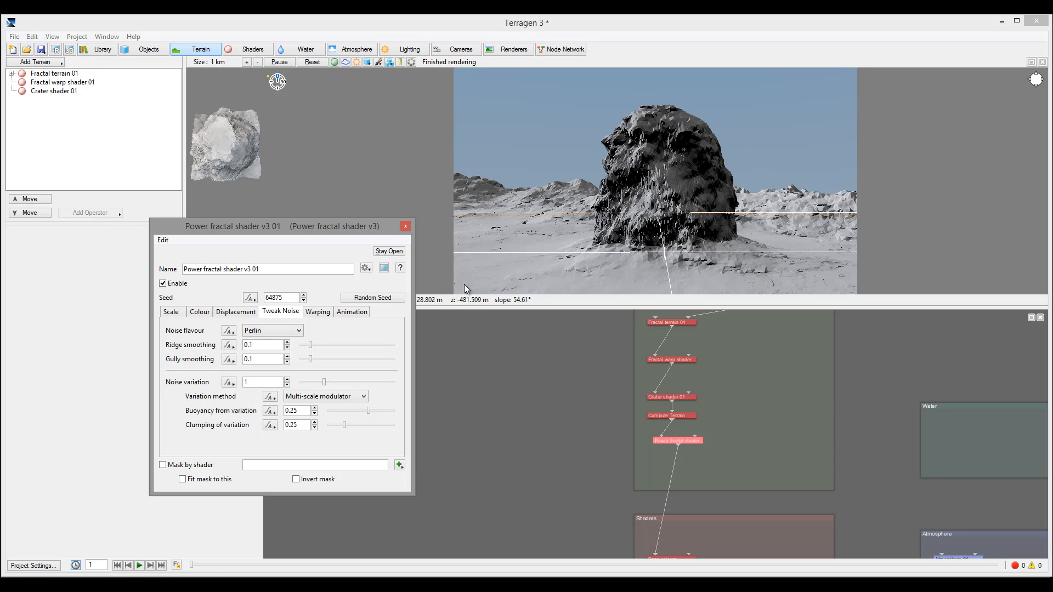
{"action": "left_click", "coordinate": [272, 329]}
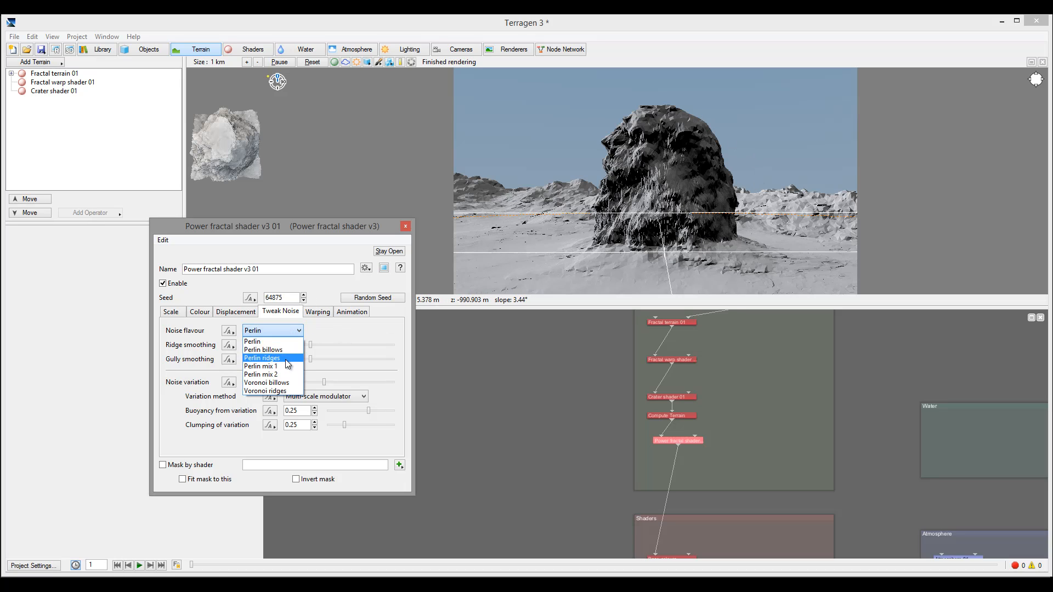
{"action": "mouse_move", "coordinate": [264, 349]}
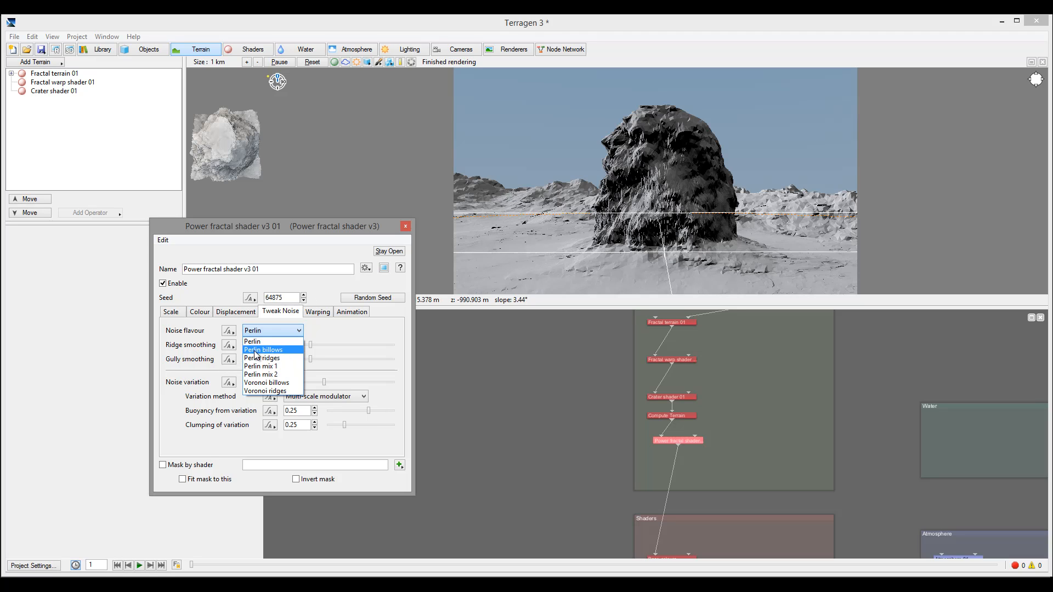
{"action": "left_click", "coordinate": [263, 350]}
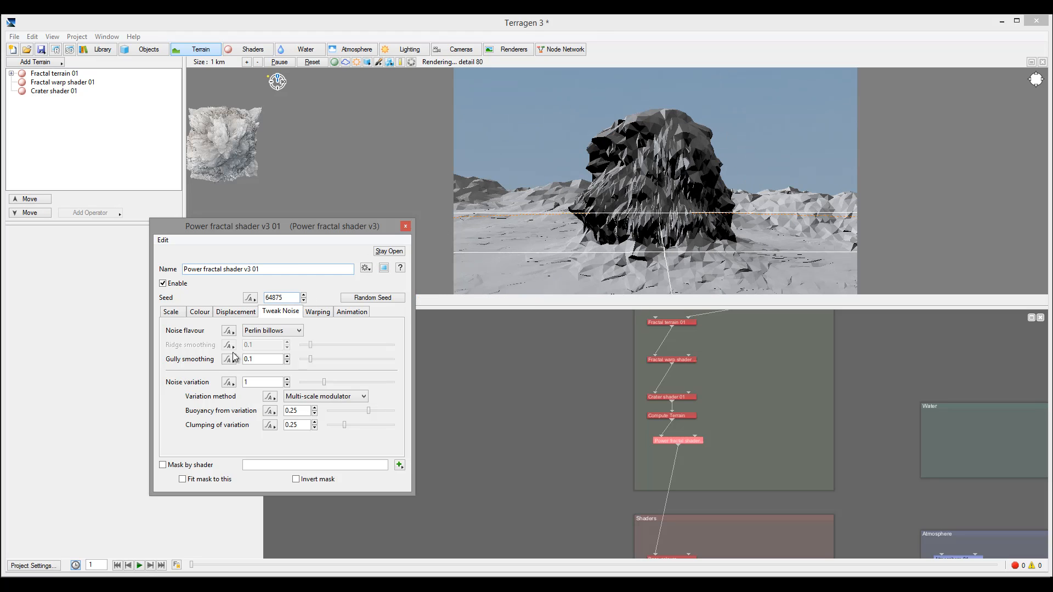
{"action": "left_click", "coordinate": [171, 312]}
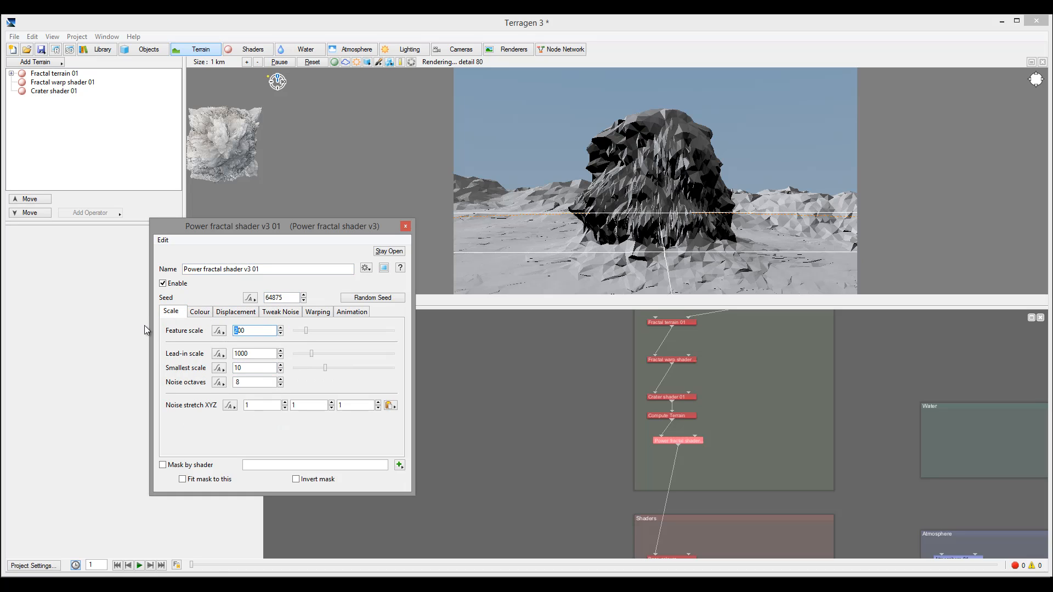
{"action": "type", "text": "400"}
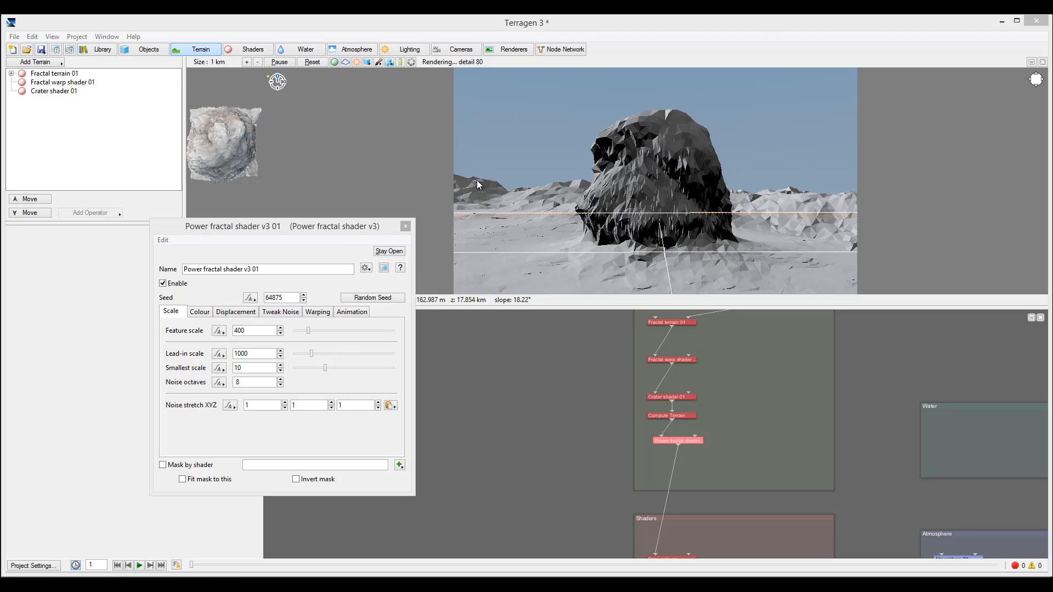
{"action": "mouse_move", "coordinate": [630, 168]}
{"action": "type", "text": "50"}
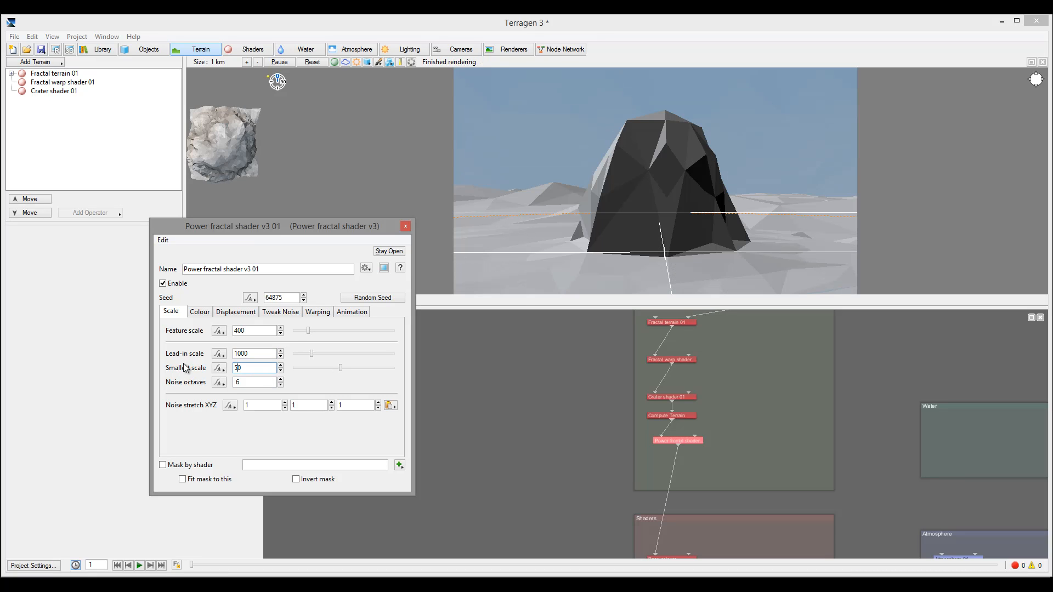
- Set displacement amplitude to 300 and gully smoothing to about 0.256
{"action": "left_click", "coordinate": [235, 312]}
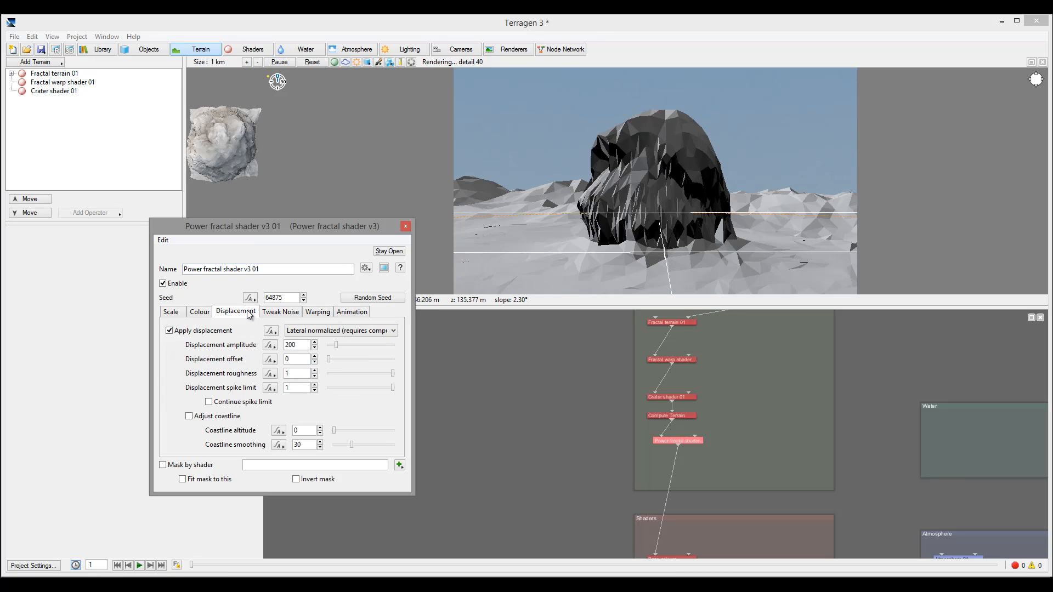
{"action": "left_click", "coordinate": [297, 345]}
{"action": "type", "text": "300"}
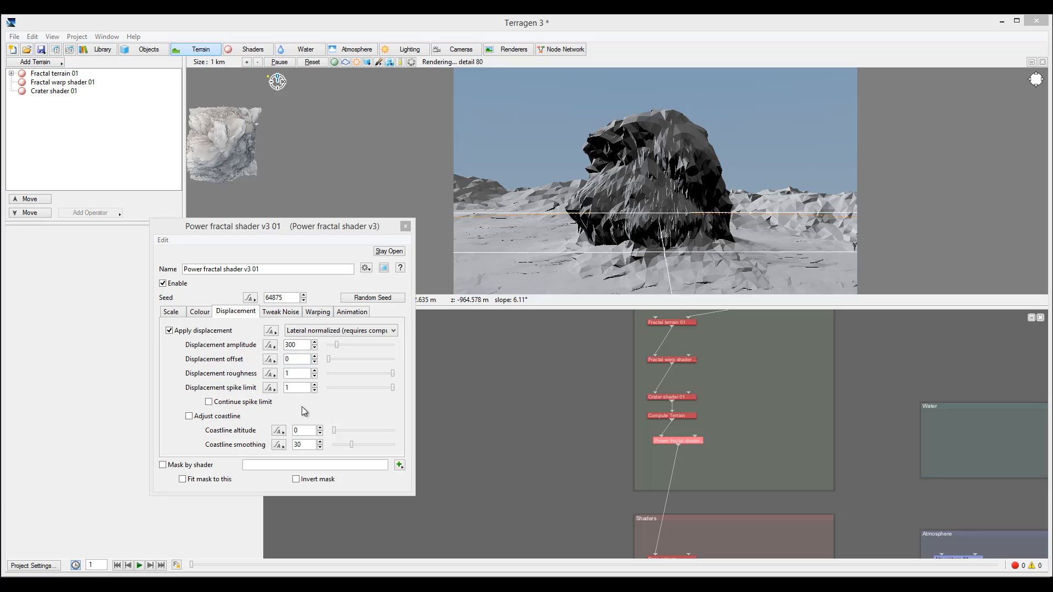
{"action": "left_click", "coordinate": [281, 311]}
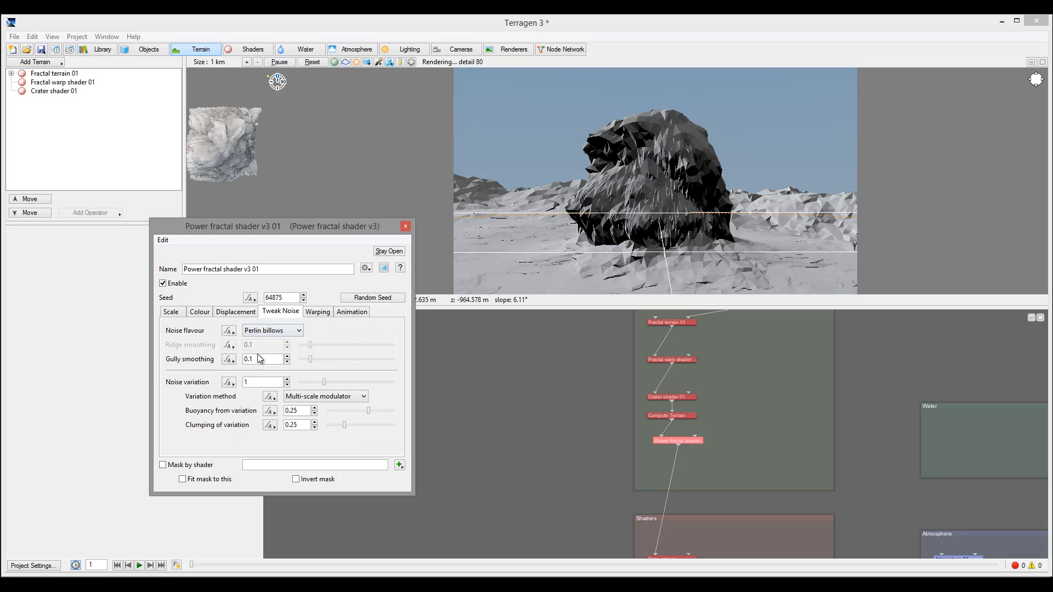
{"action": "left_click_drag", "start_coordinate": [302, 359], "coordinate": [318, 359]}
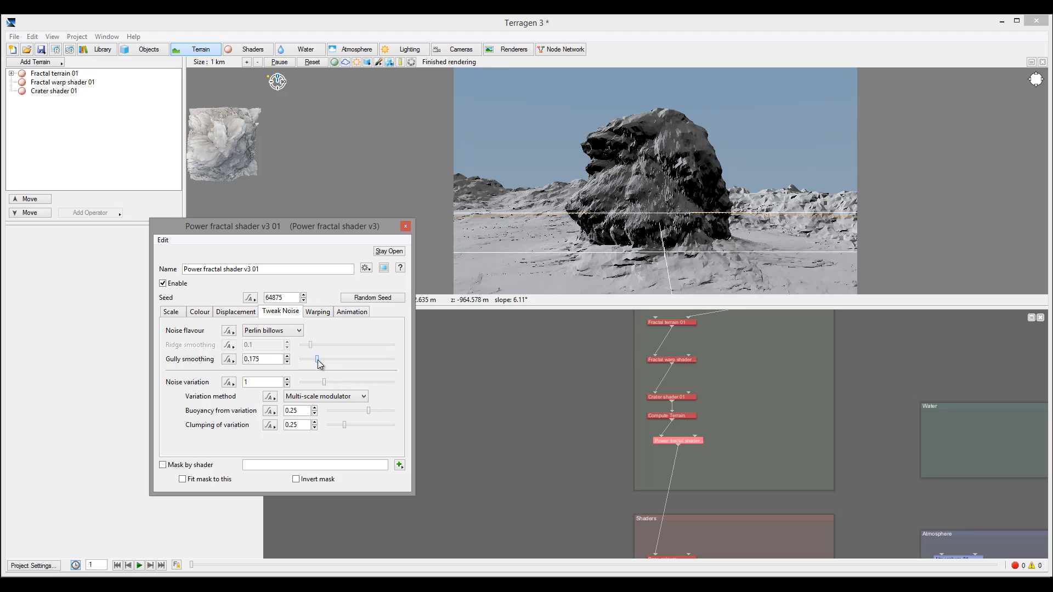
{"action": "left_click_drag", "start_coordinate": [319, 360], "coordinate": [339, 360]}
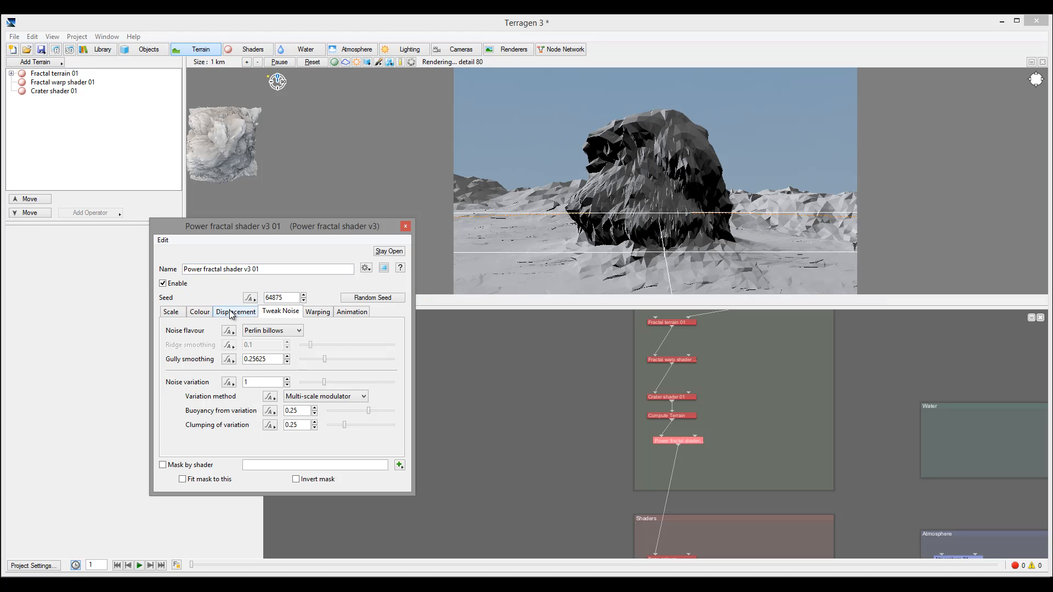
- Set feature scale to 500 and close the Power fractal shader settings
{"action": "left_click", "coordinate": [236, 311]}
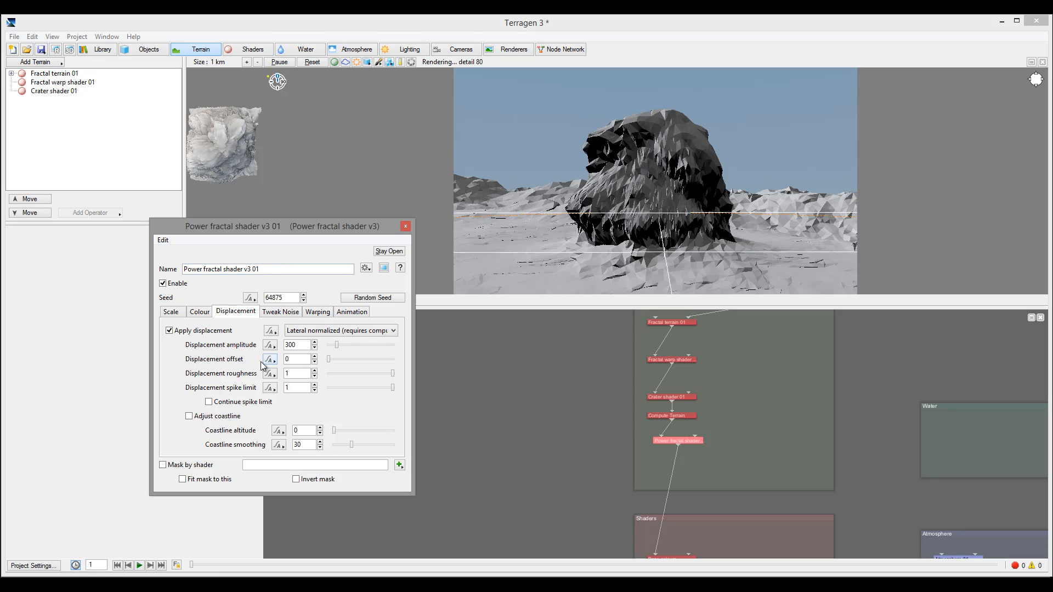
{"action": "mouse_move", "coordinate": [610, 111]}
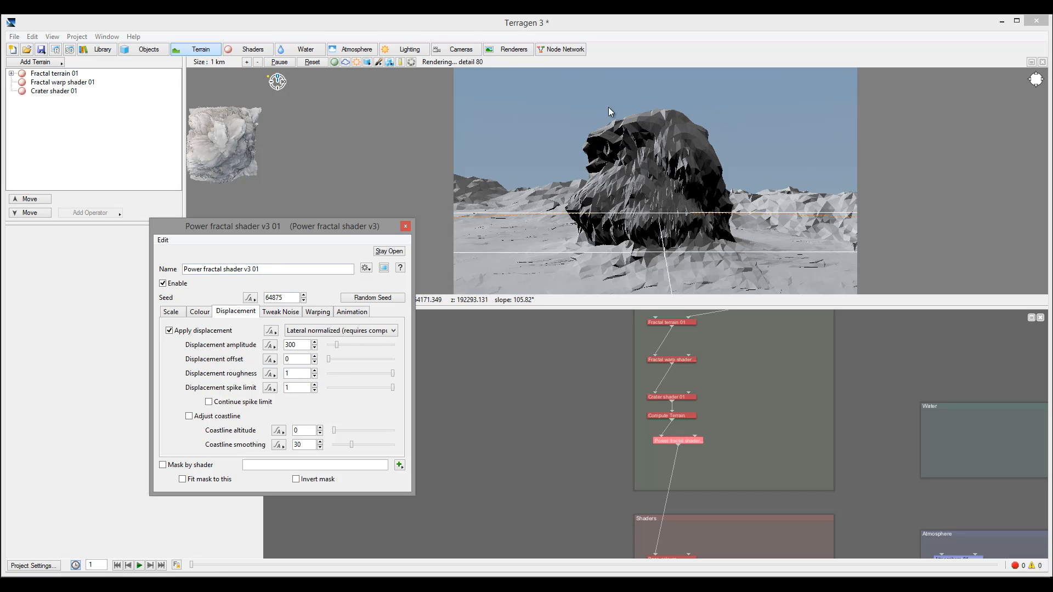
{"action": "left_click", "coordinate": [171, 312]}
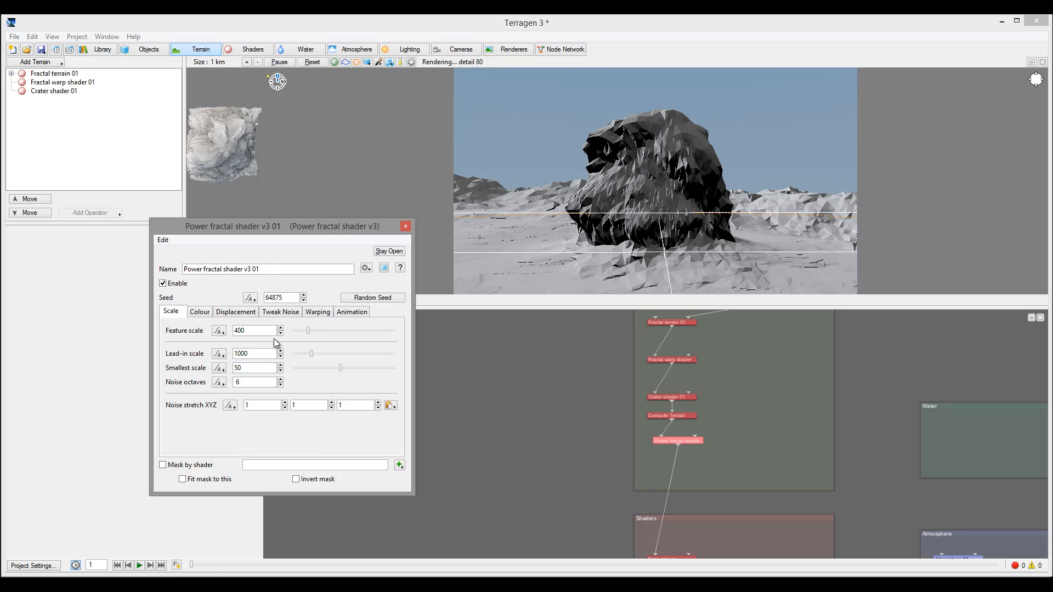
{"action": "left_click", "coordinate": [254, 330]}
{"action": "type", "text": "500"}
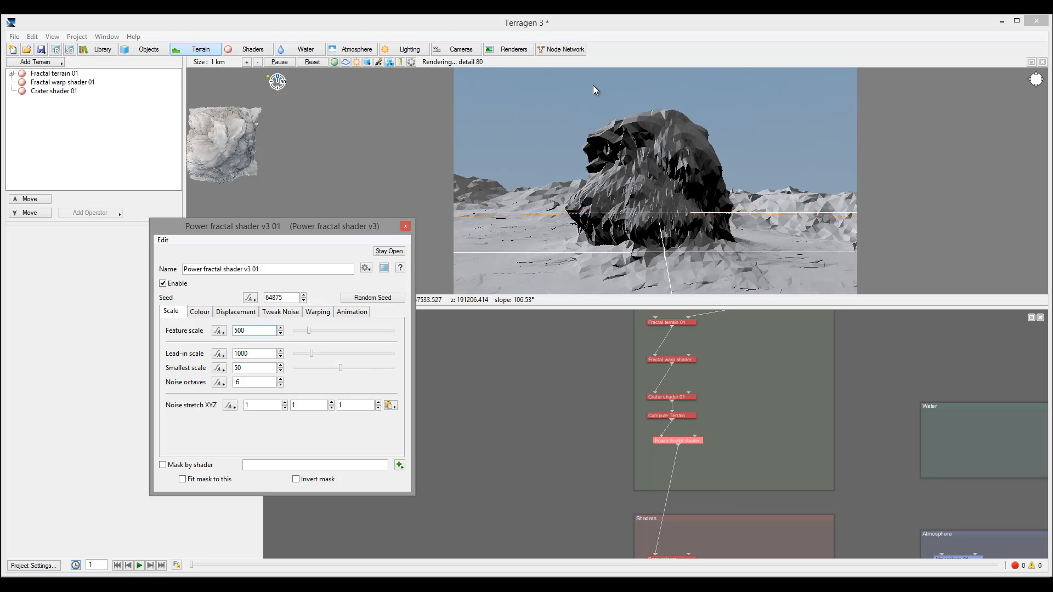
{"action": "left_click", "coordinate": [254, 330]}
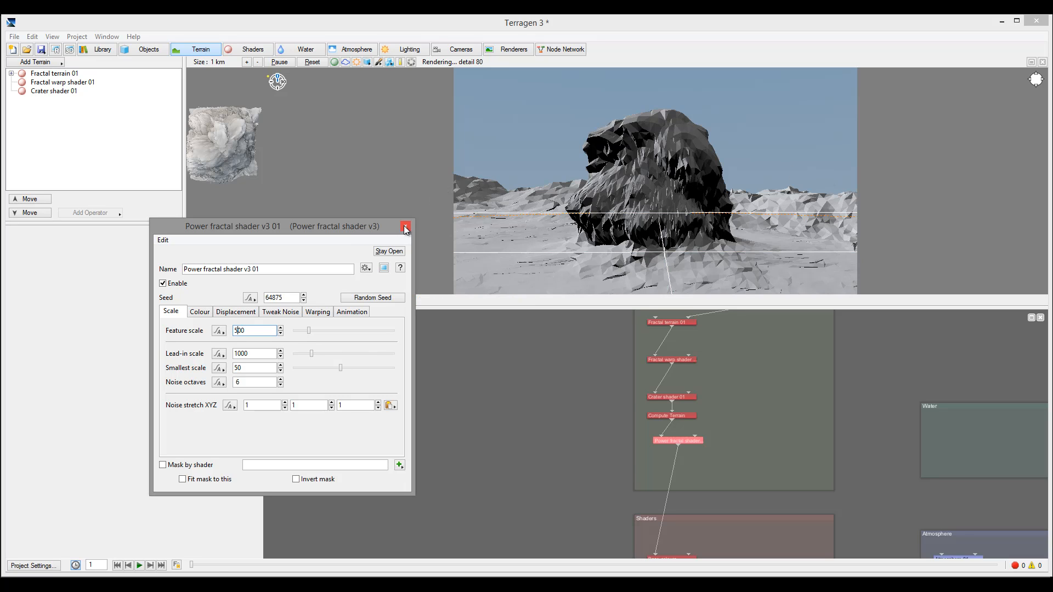
{"action": "left_click", "coordinate": [405, 227]}
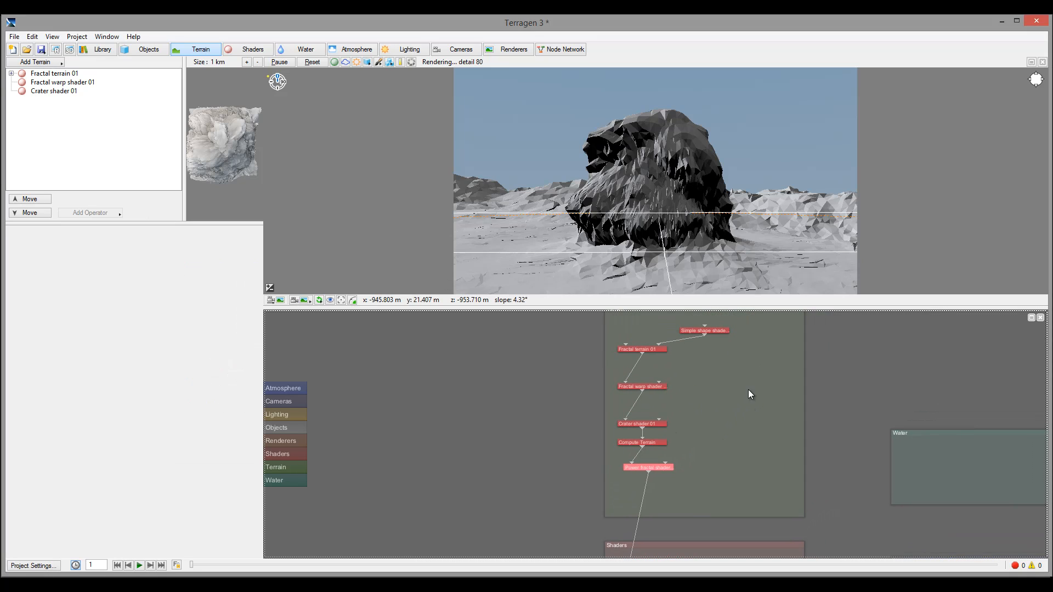
{"action": "mouse_move", "coordinate": [537, 198]}
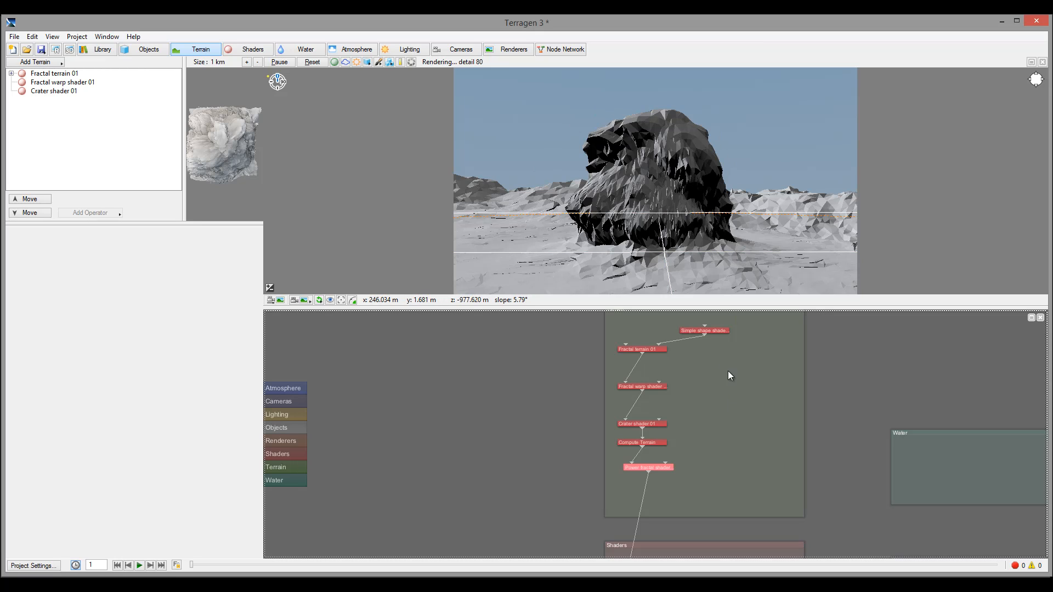
- Wire Simple shape shader 01 into the Power fractal shader v3 01 mask input
{"action": "left_click", "coordinate": [703, 330]}
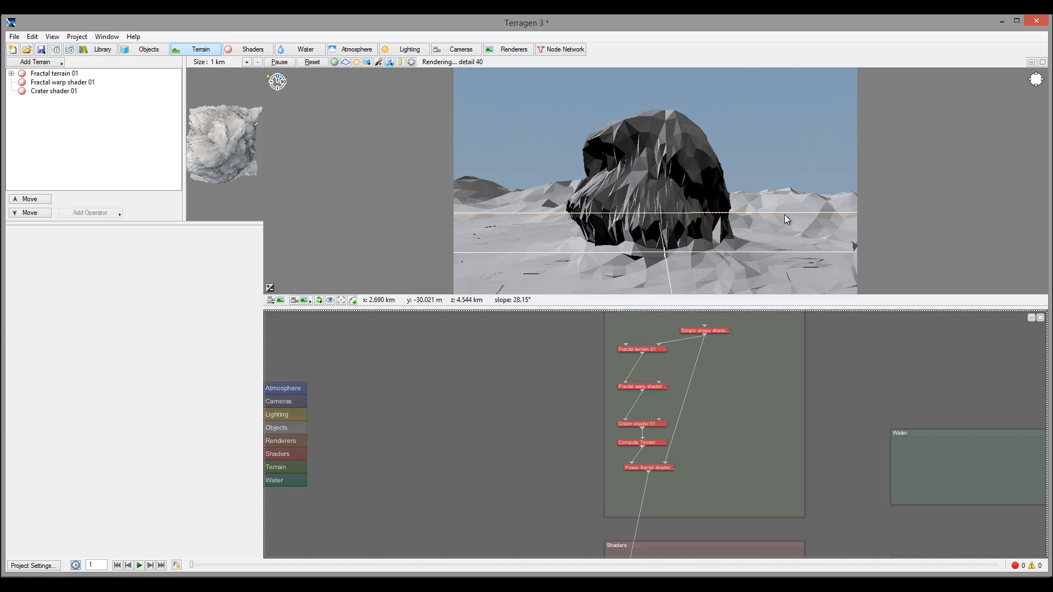
{"action": "mouse_move", "coordinate": [751, 209]}
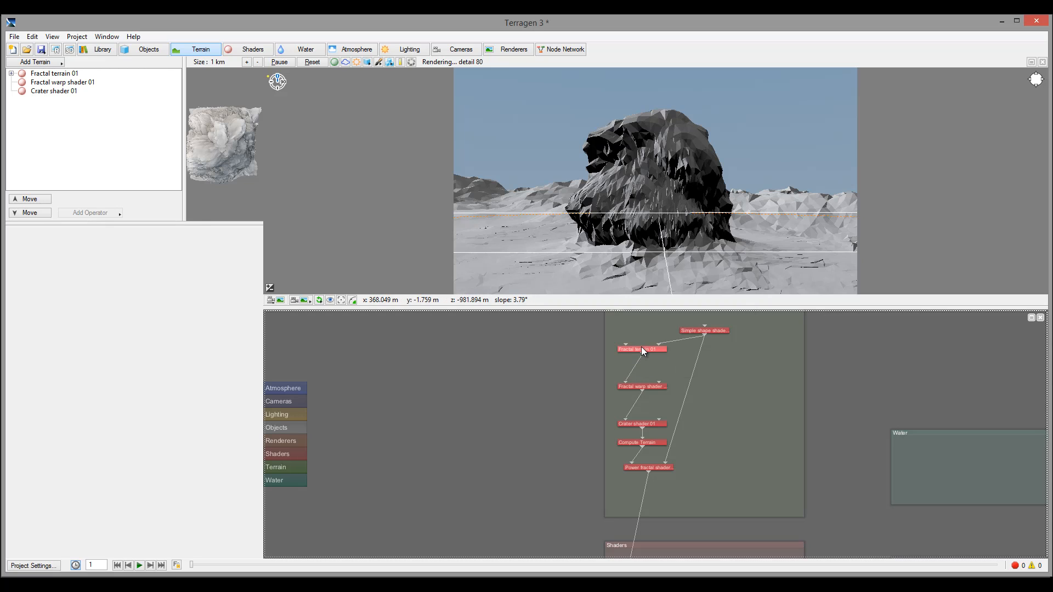
- Switch Fractal terrain 01's noise flavour to Perlin billows and bring up the Render View
{"action": "double_click", "coordinate": [640, 349]}
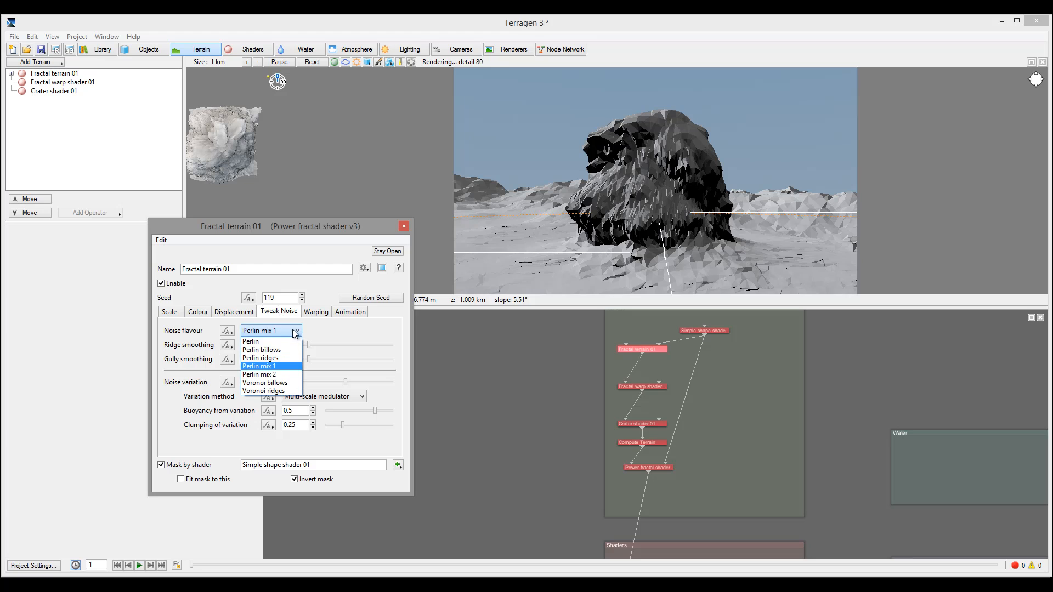
{"action": "left_click", "coordinate": [261, 350]}
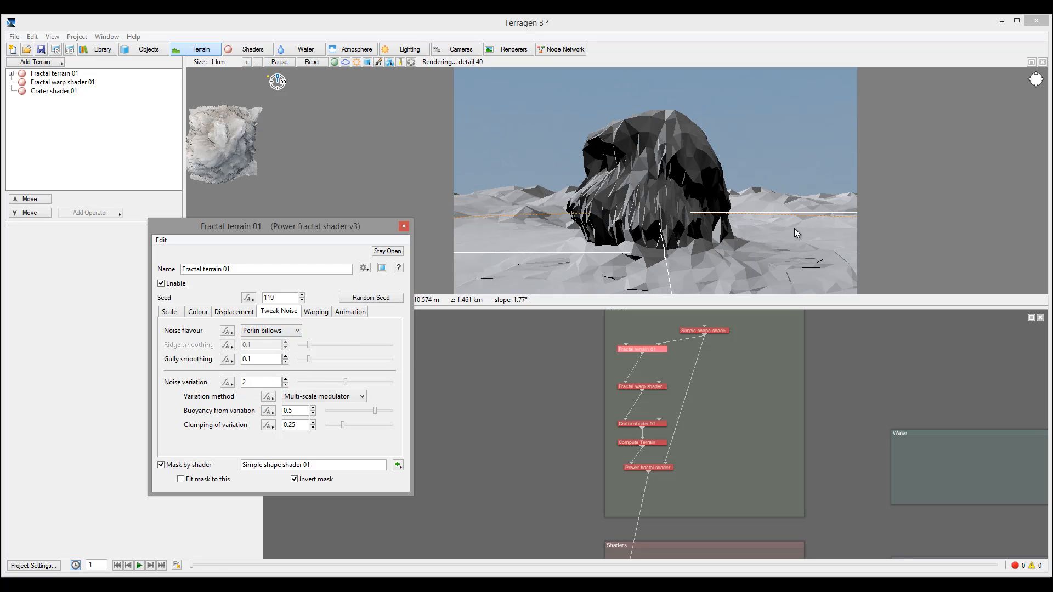
{"action": "left_click", "coordinate": [404, 227]}
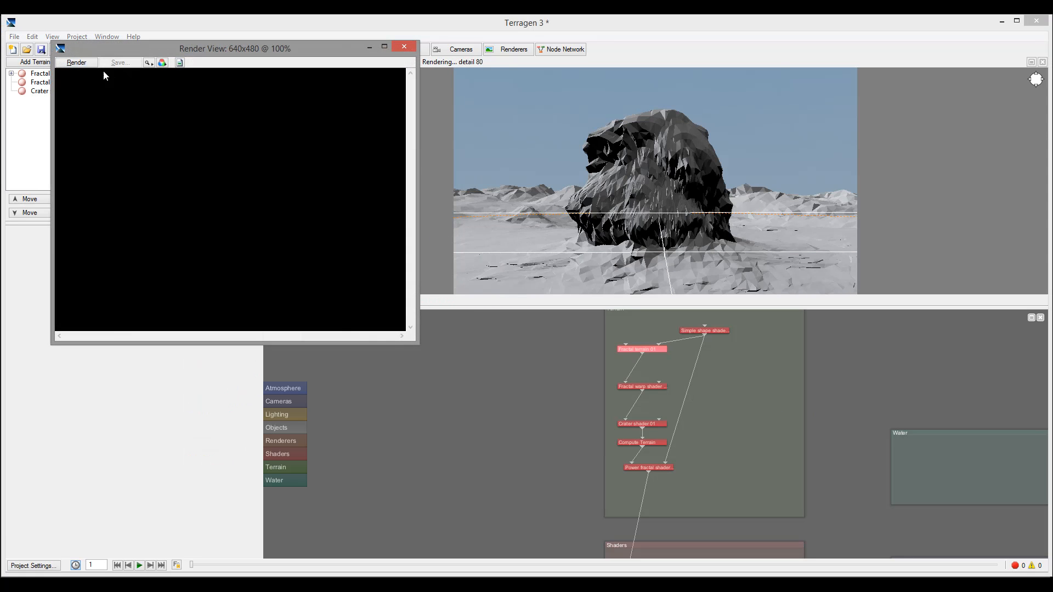
- Render a test preview of the rounded rock on rocky plains, then close the render window
{"action": "left_click", "coordinate": [75, 62]}
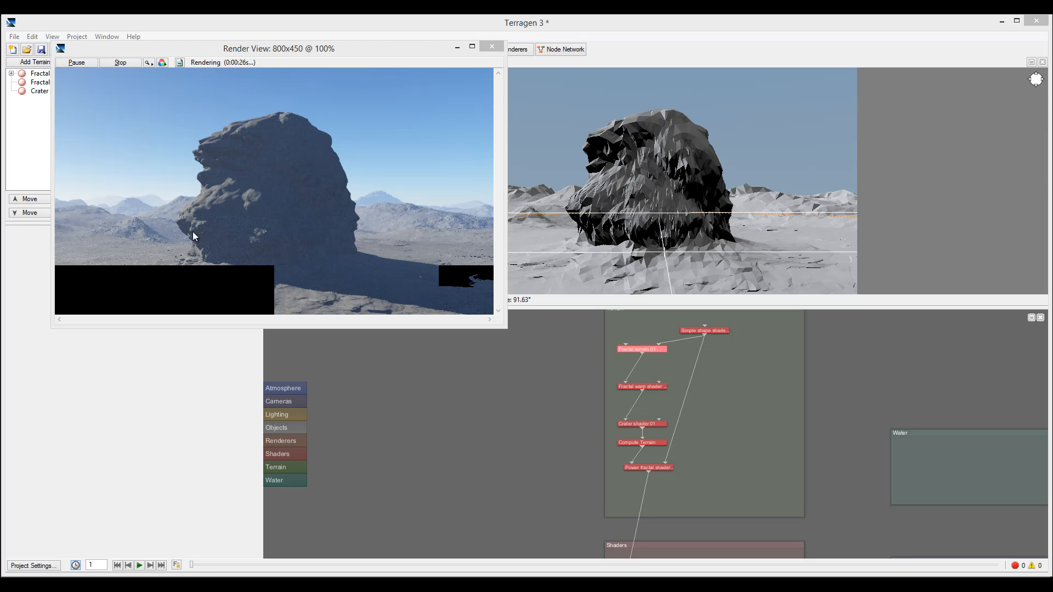
{"action": "mouse_move", "coordinate": [217, 177]}
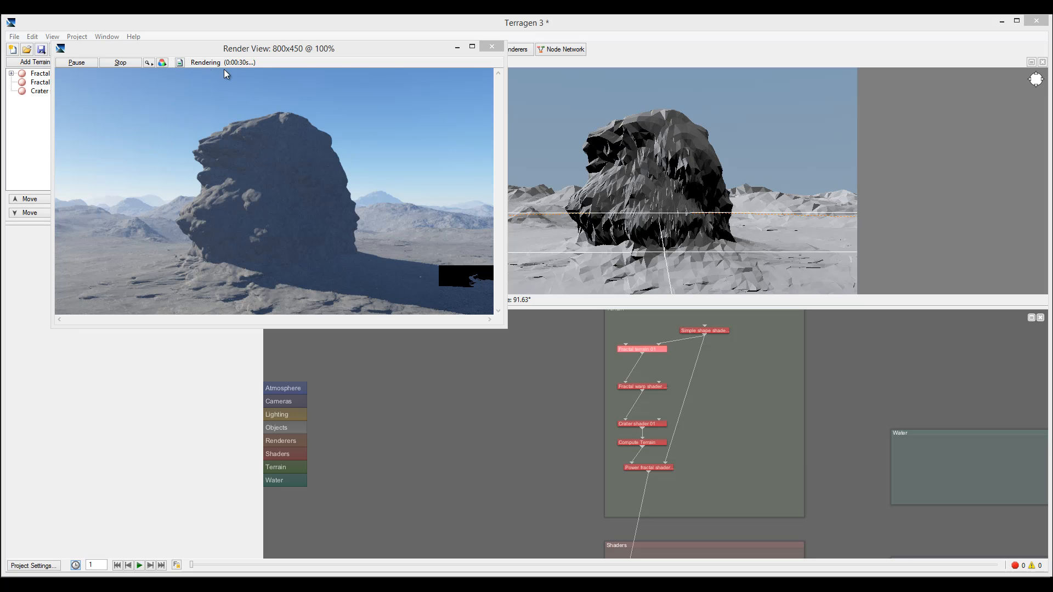
{"action": "left_click", "coordinate": [492, 46]}
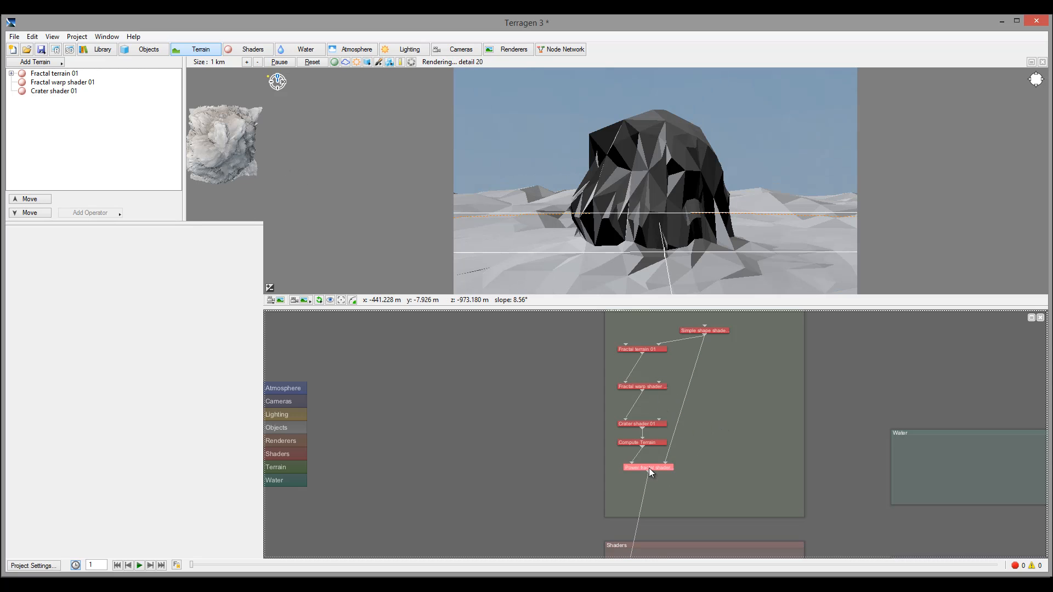
- Set the Power fractal shader's displacement amplitude to 500 and offset to 10
{"action": "double_click", "coordinate": [646, 467]}
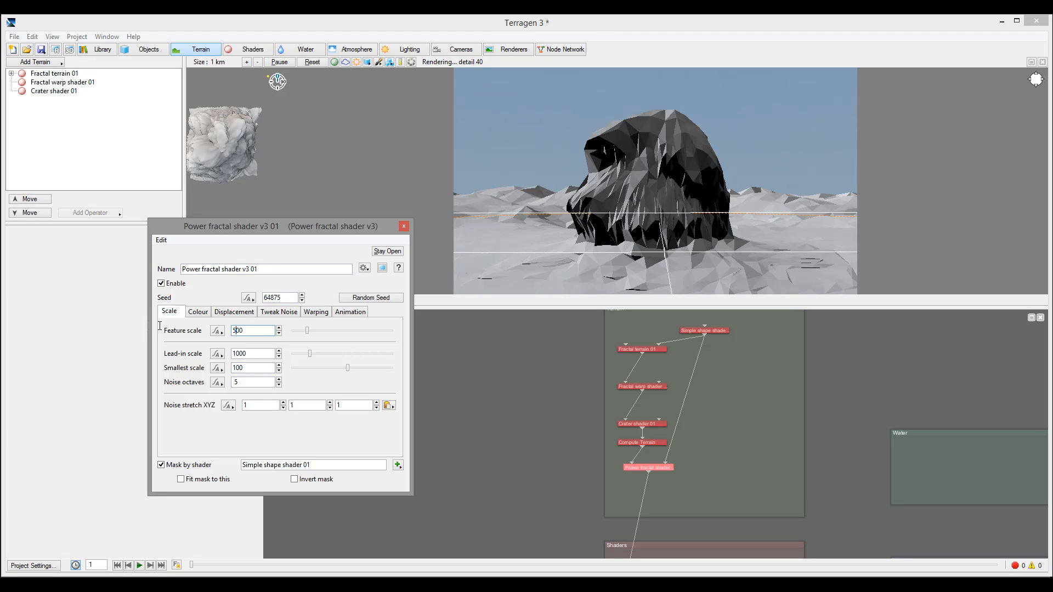
{"action": "type", "text": "600"}
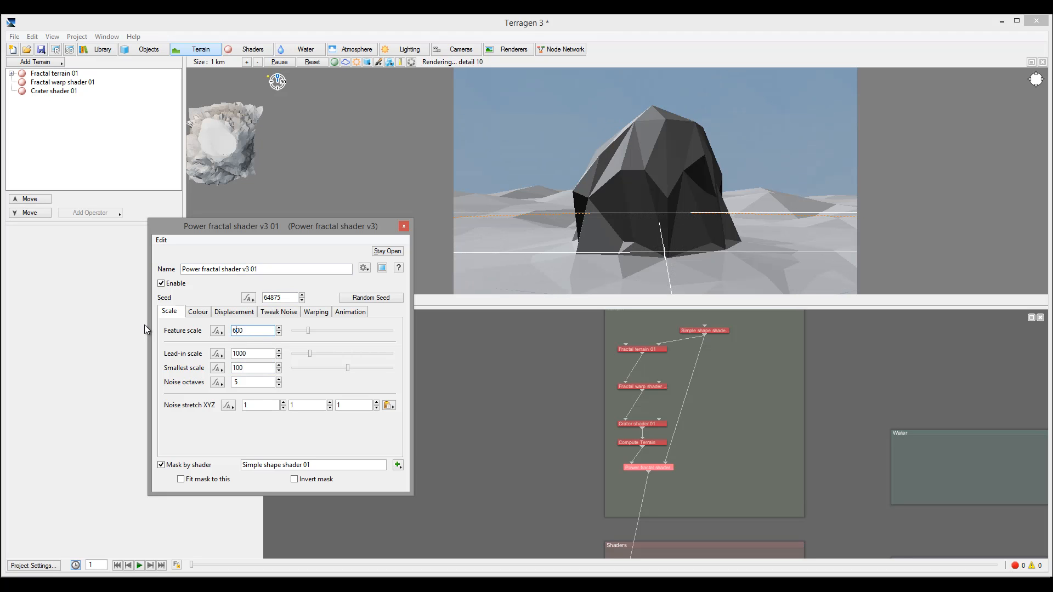
{"action": "left_click", "coordinate": [234, 312]}
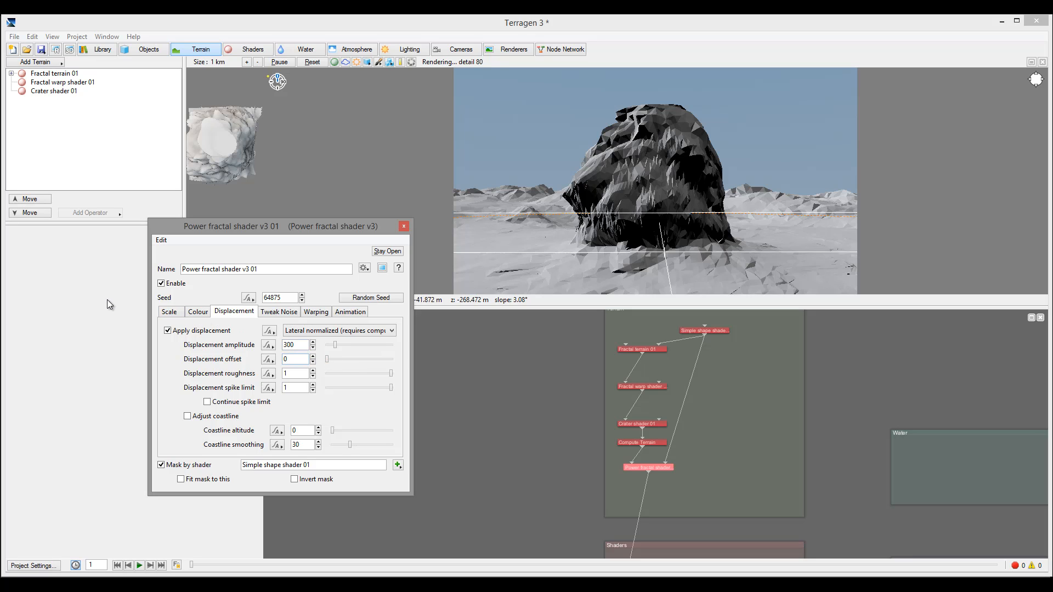
{"action": "left_click", "coordinate": [169, 311]}
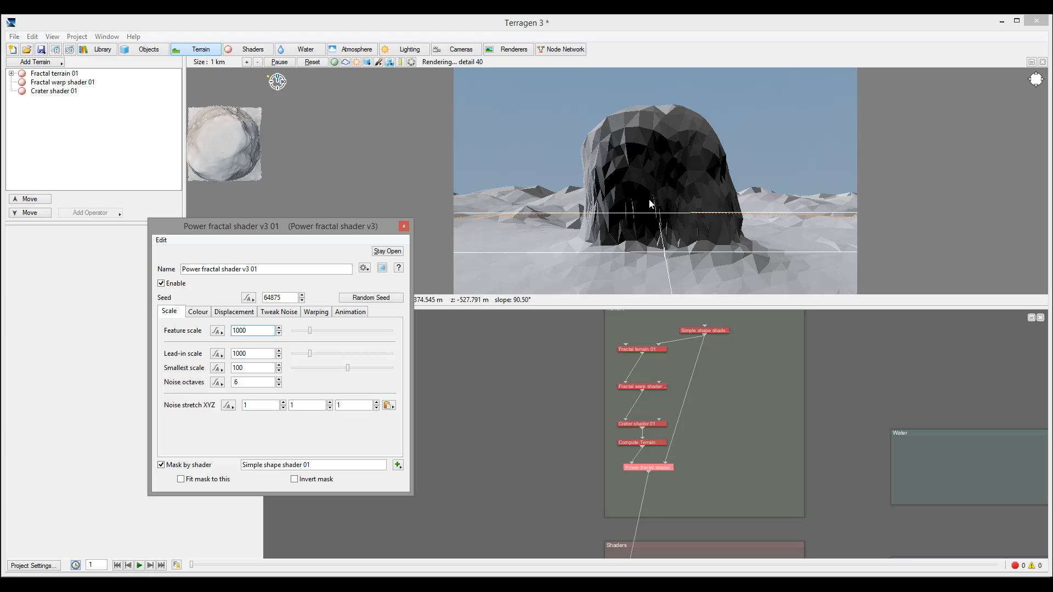
{"action": "left_click", "coordinate": [234, 311]}
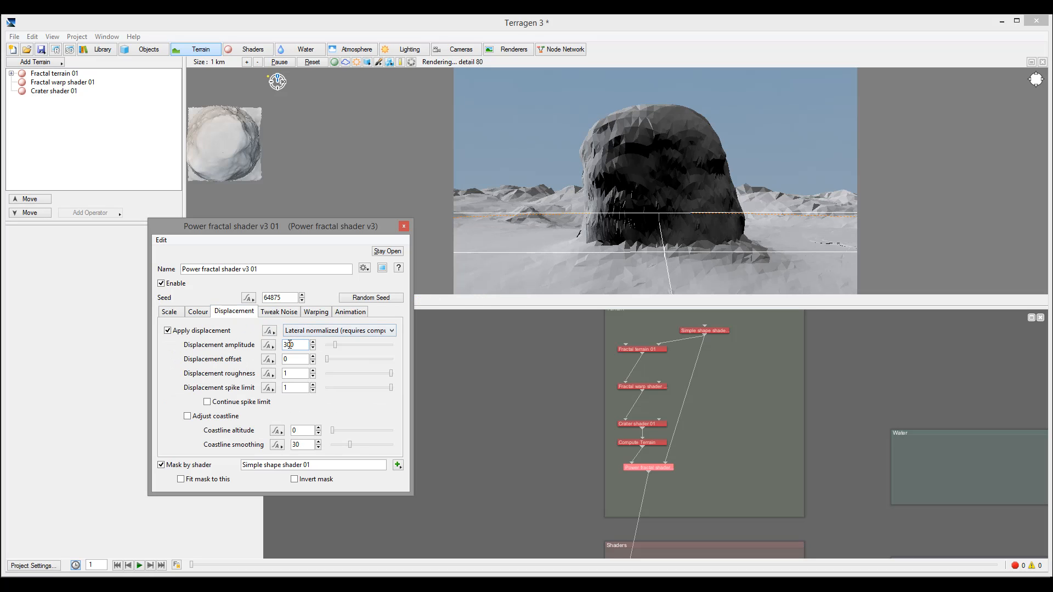
{"action": "type", "text": "50"}
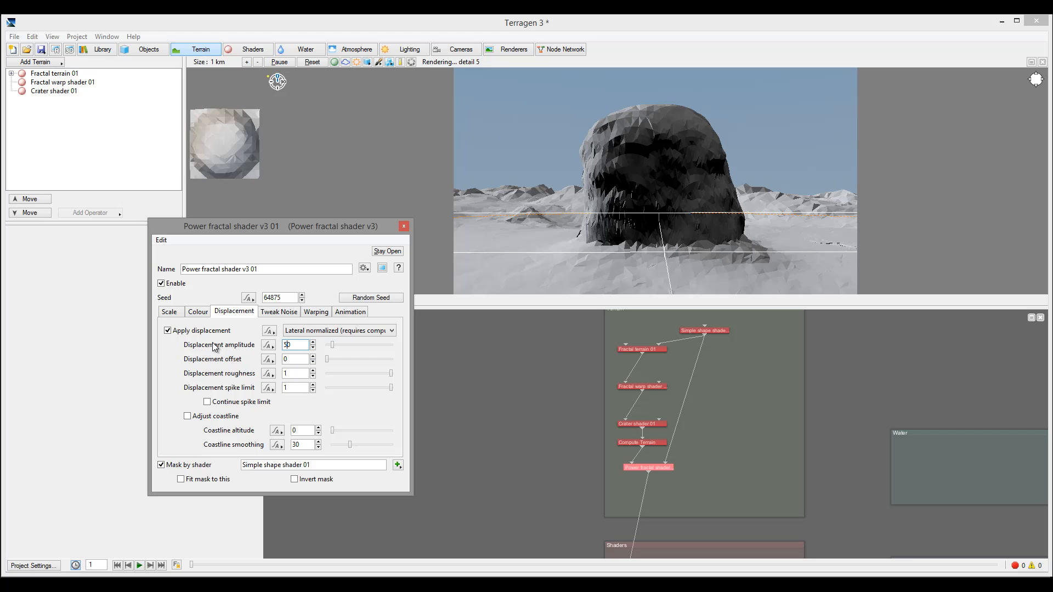
{"action": "type", "text": "500"}
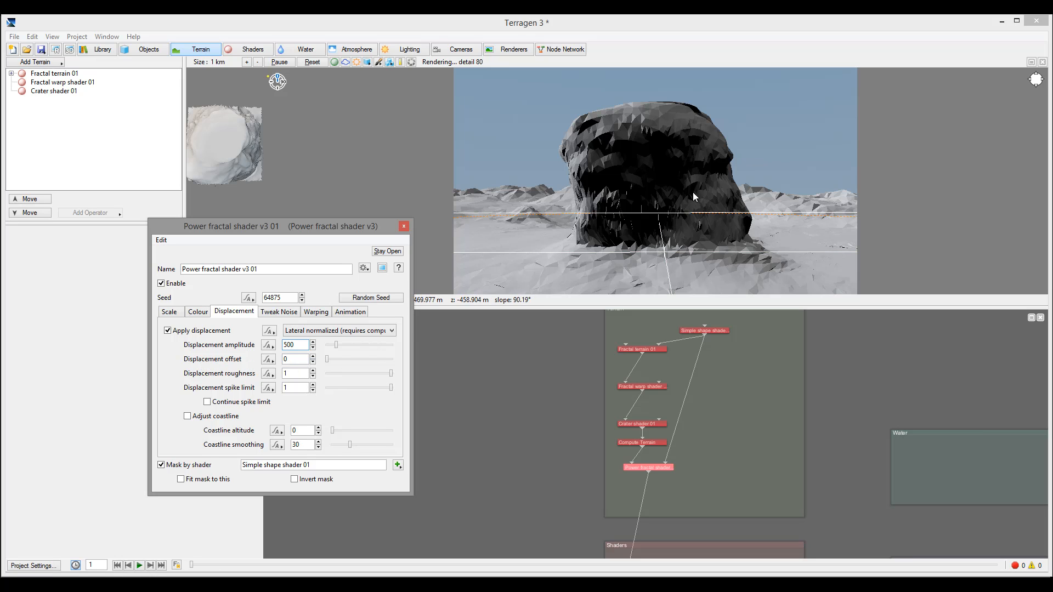
{"action": "mouse_move", "coordinate": [592, 200]}
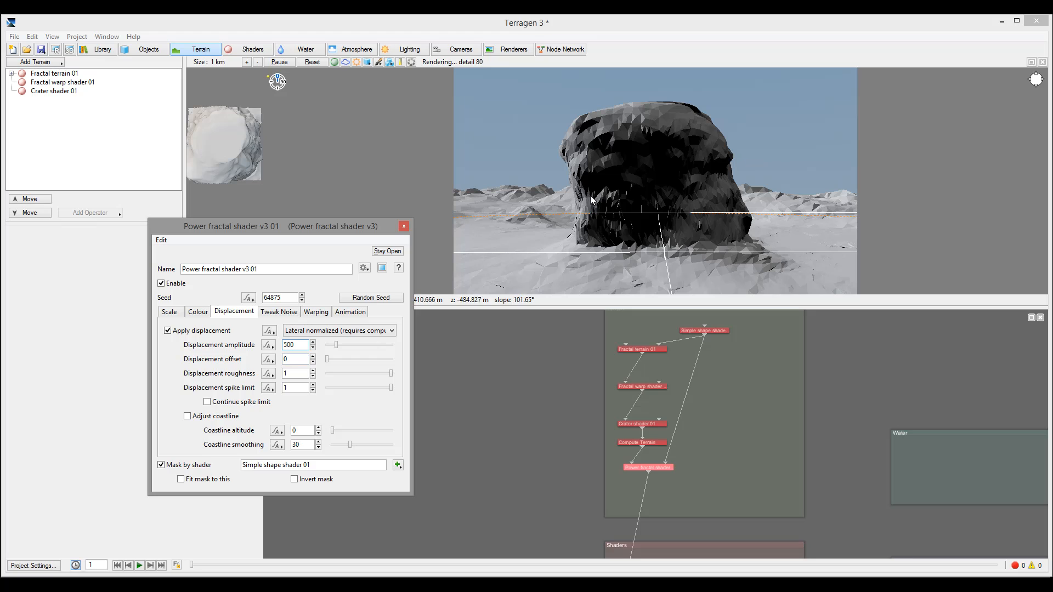
{"action": "left_click", "coordinate": [296, 359]}
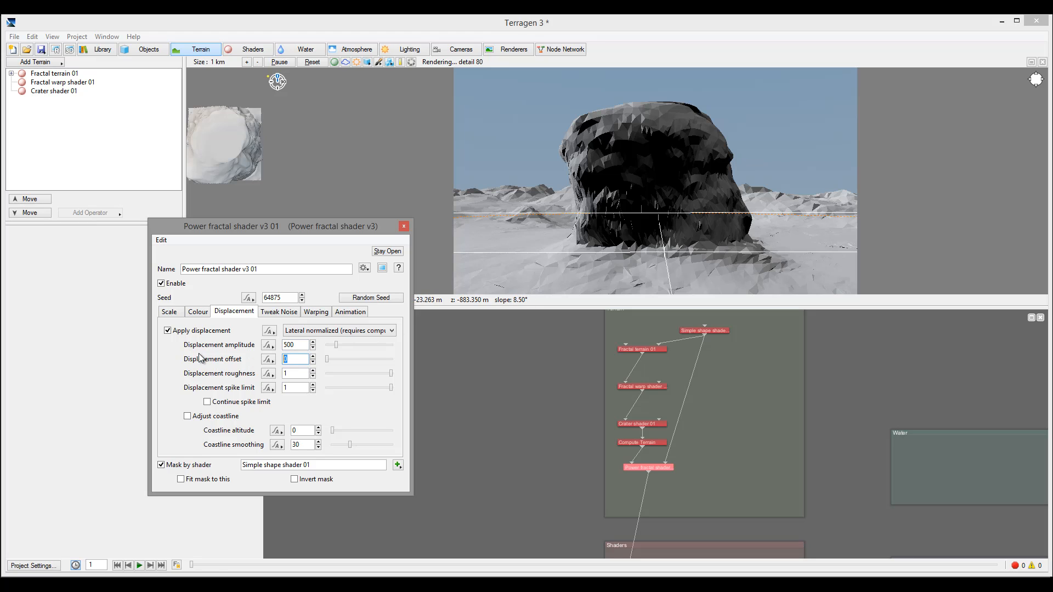
{"action": "type", "text": "10"}
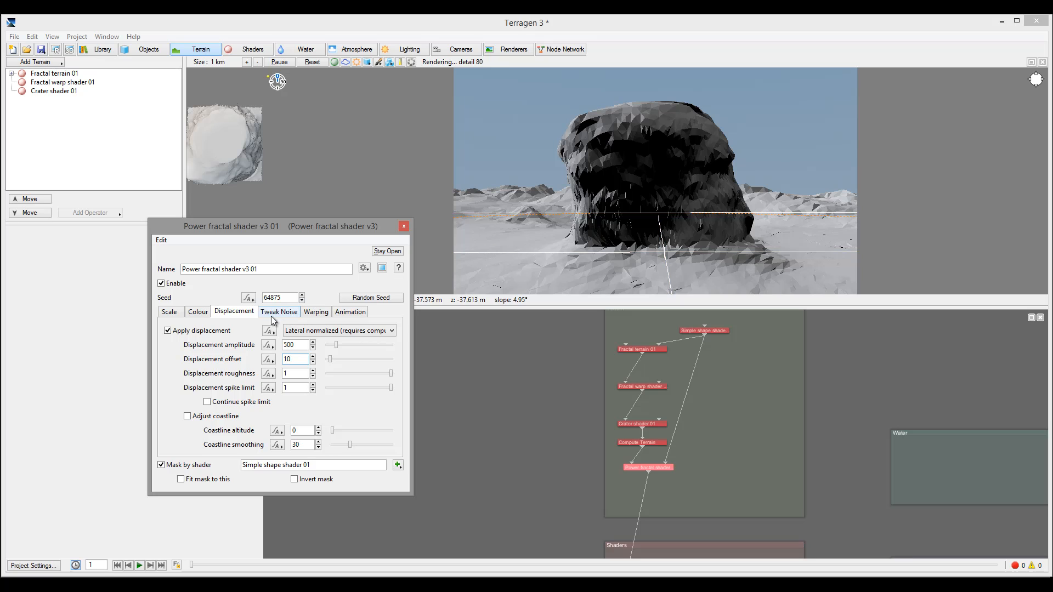
- Raise the rock shader's gully smoothing to about 0.47
{"action": "left_click", "coordinate": [278, 312]}
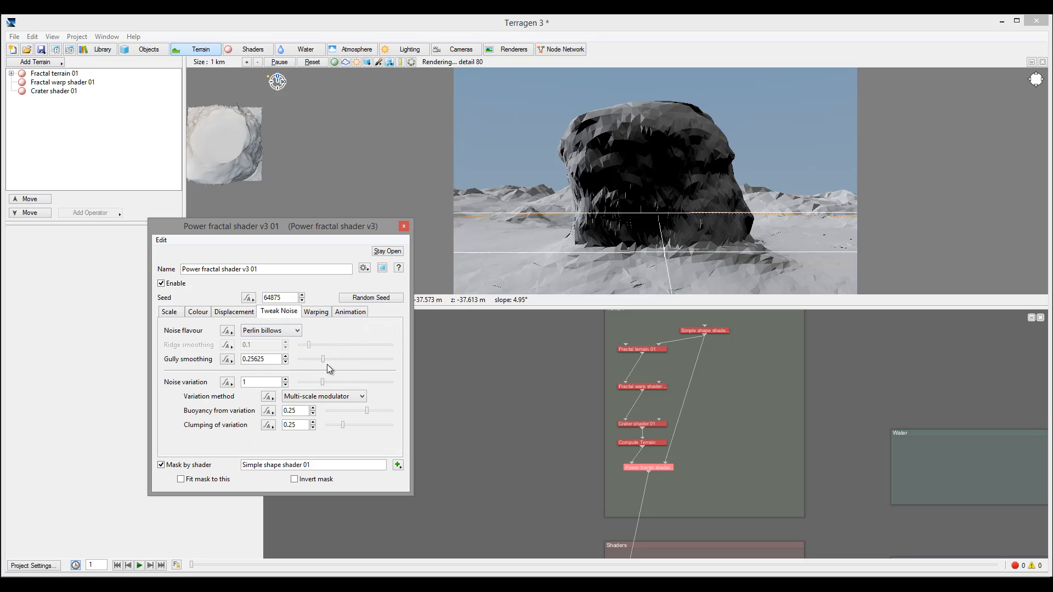
{"action": "left_click_drag", "start_coordinate": [323, 360], "coordinate": [344, 359]}
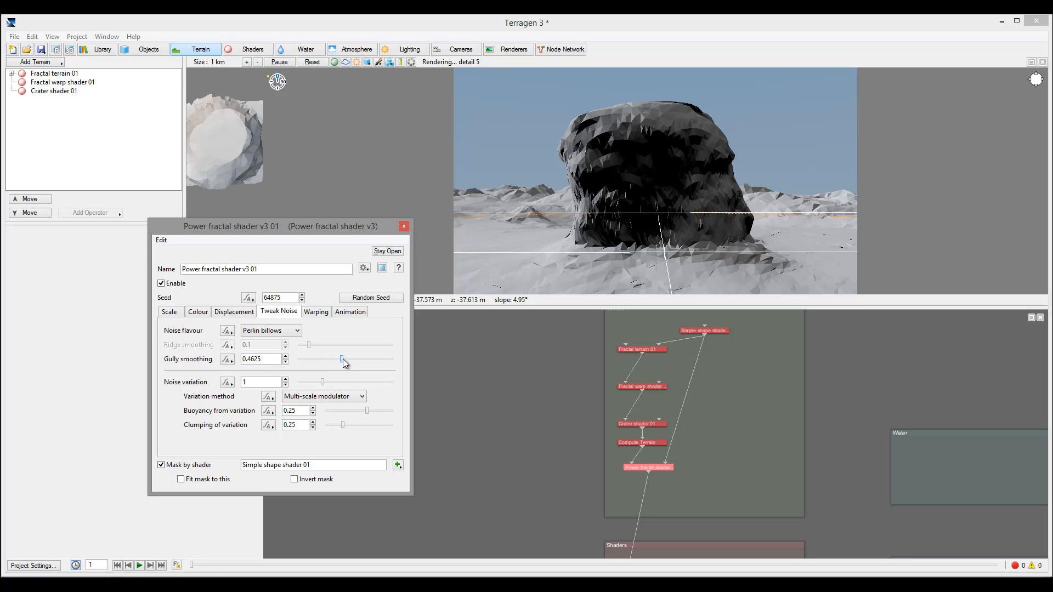
{"action": "left_click_drag", "start_coordinate": [342, 360], "coordinate": [345, 359]}
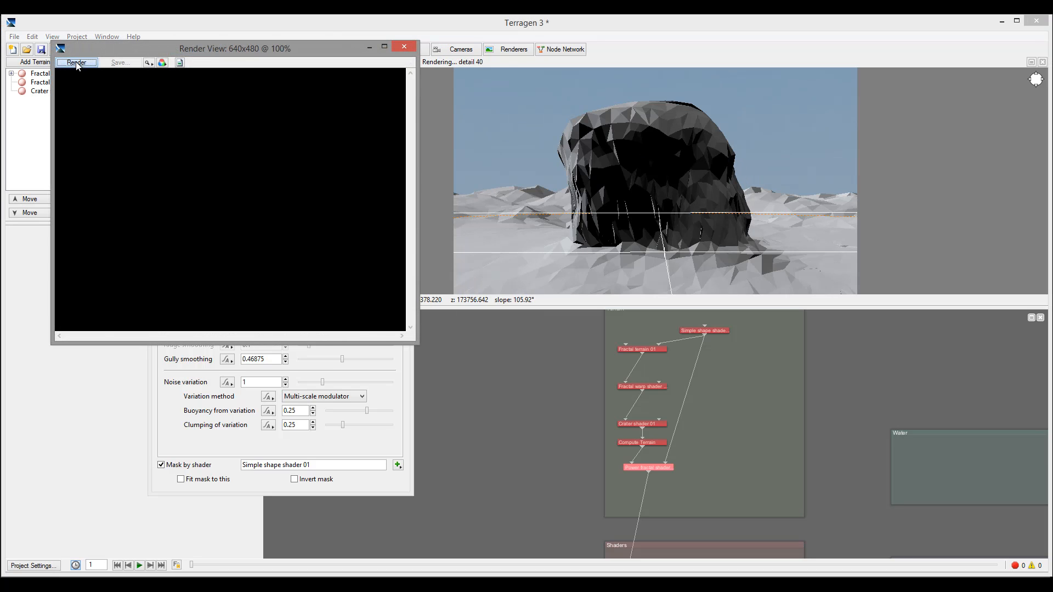
- Render a preview of the smoother rounded rock, then close the window and stop the render
{"action": "left_click", "coordinate": [76, 62]}
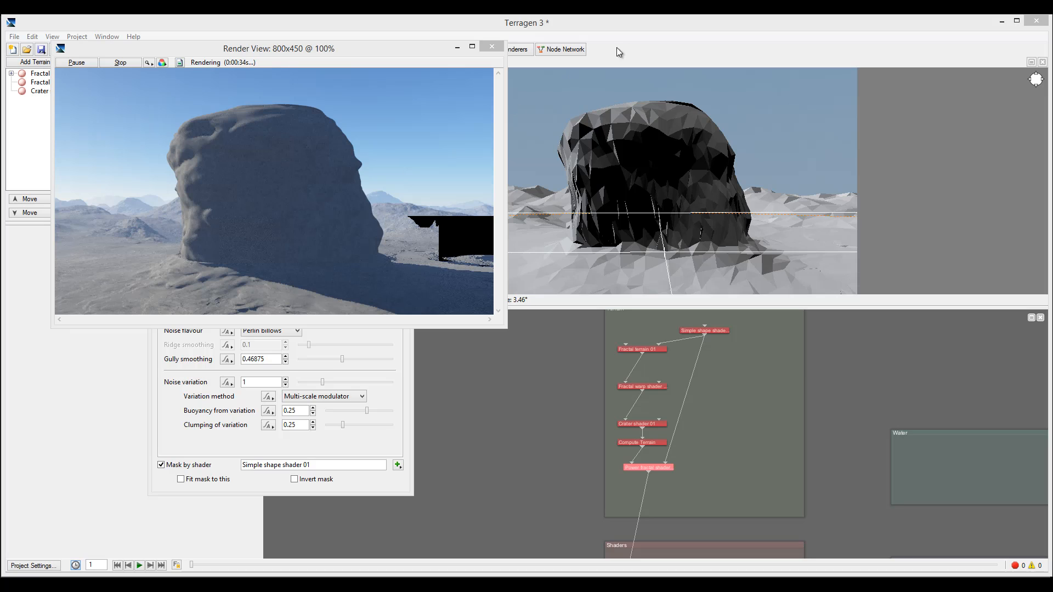
{"action": "left_click", "coordinate": [491, 48]}
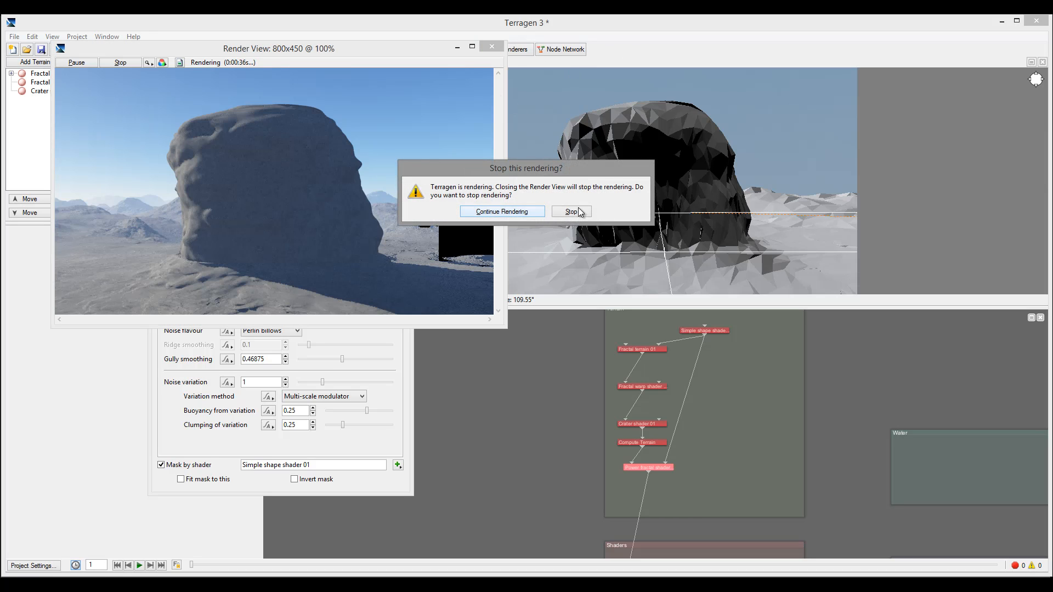
{"action": "left_click", "coordinate": [571, 212]}
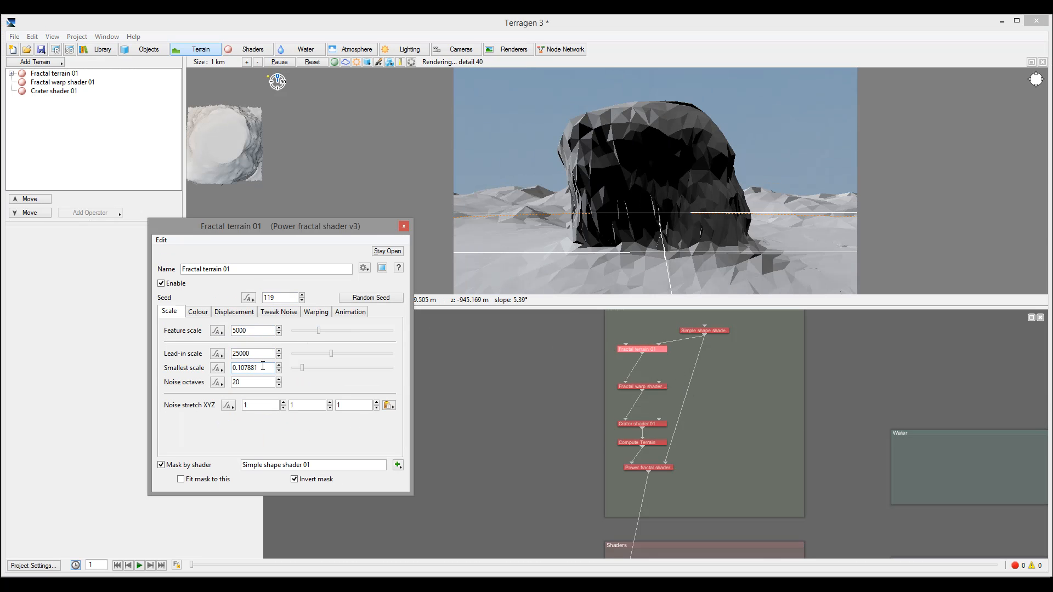
- Set Fractal terrain 01's smallest scale to 10 and gully smoothing to about 0.56
{"action": "type", "text": "10"}
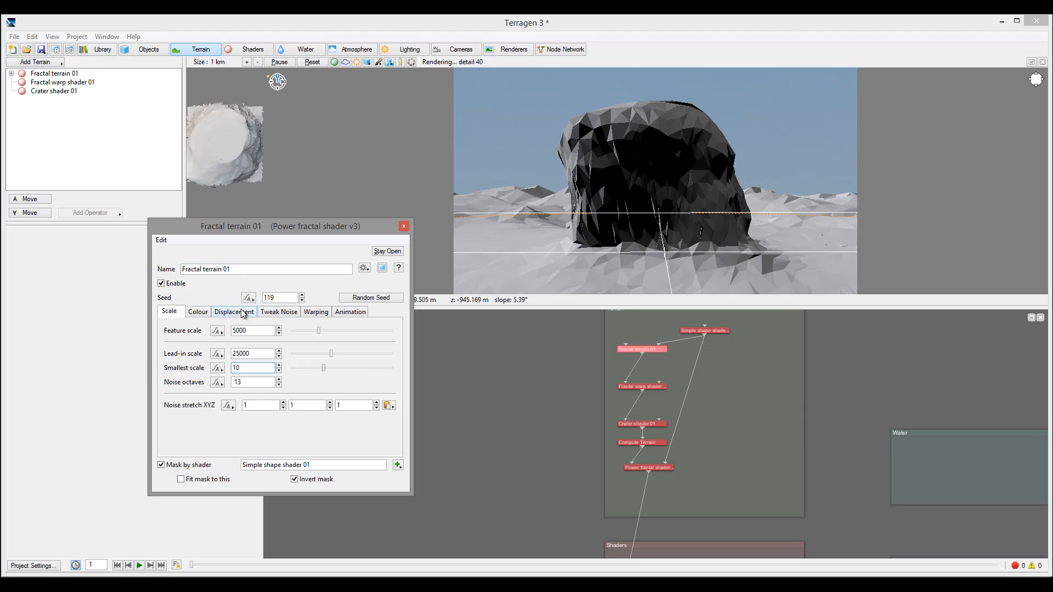
{"action": "left_click", "coordinate": [234, 311]}
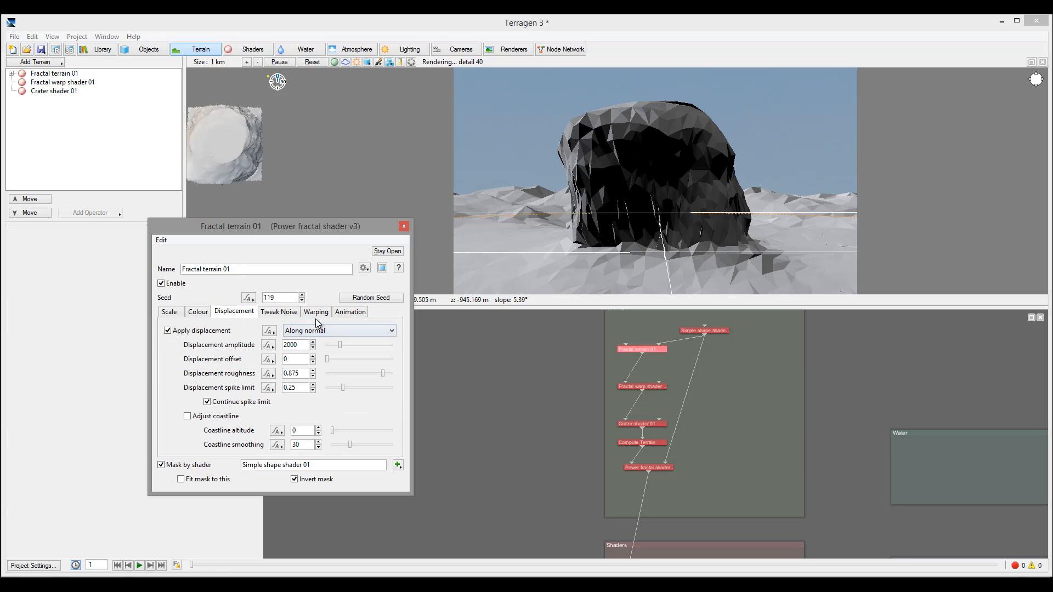
{"action": "left_click", "coordinate": [279, 311]}
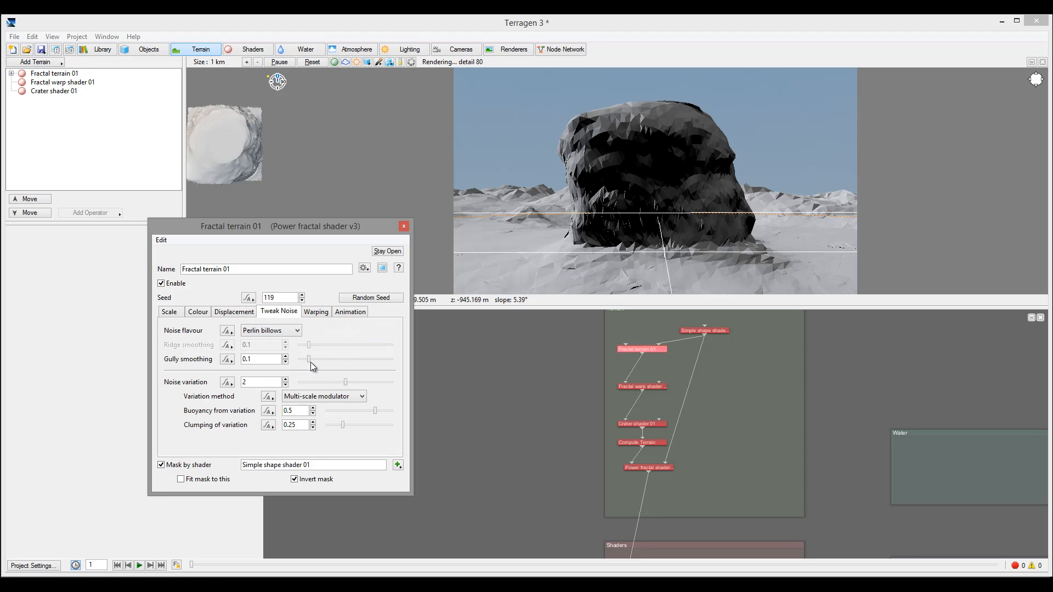
{"action": "left_click_drag", "start_coordinate": [308, 359], "coordinate": [349, 359]}
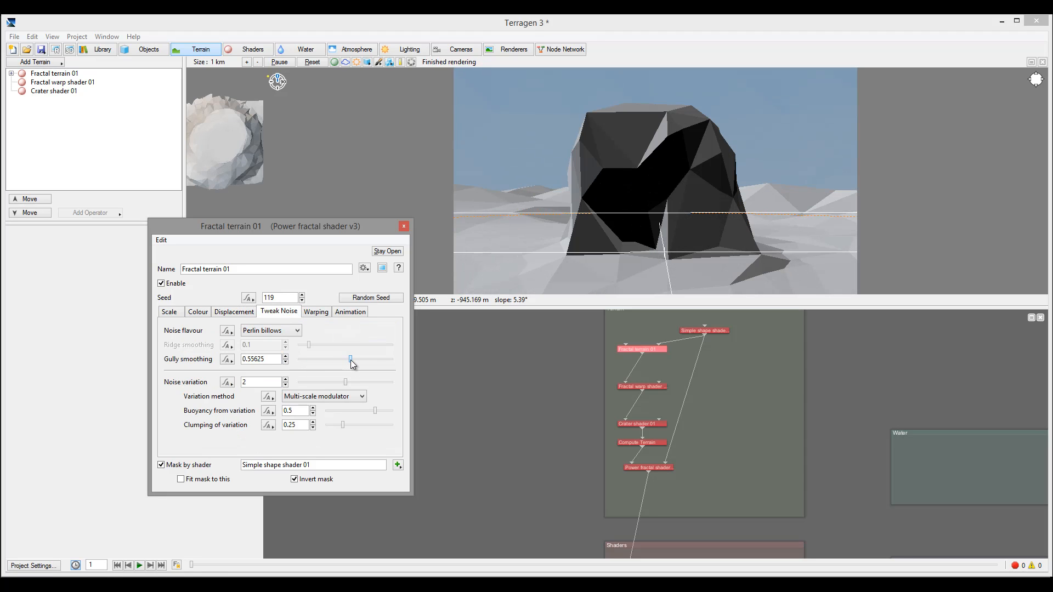
- Lower the terrain's displacement roughness to about 0.125
{"action": "left_click", "coordinate": [234, 311]}
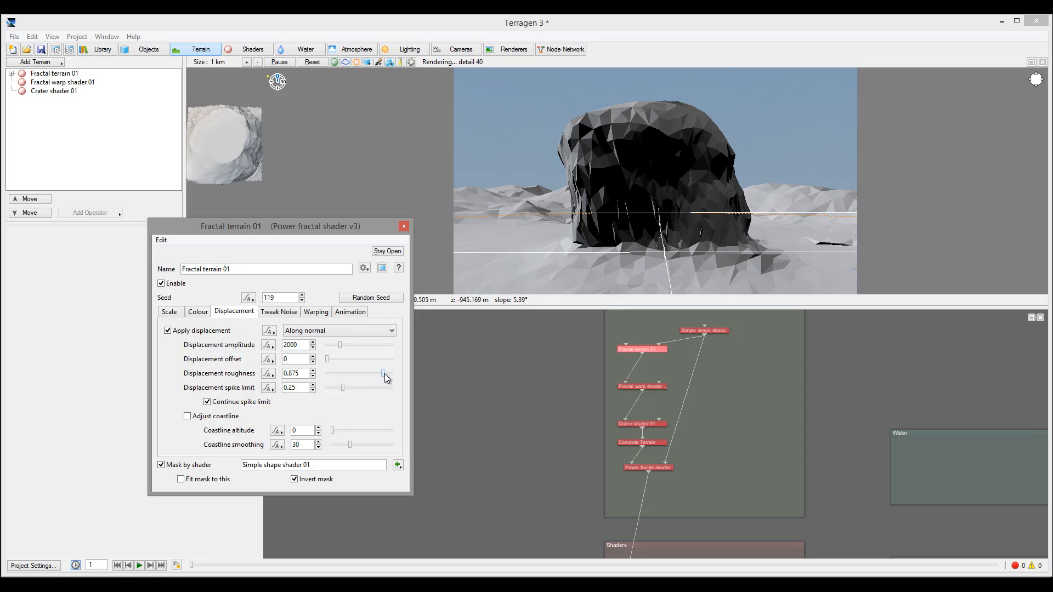
{"action": "left_click_drag", "start_coordinate": [384, 374], "coordinate": [342, 377]}
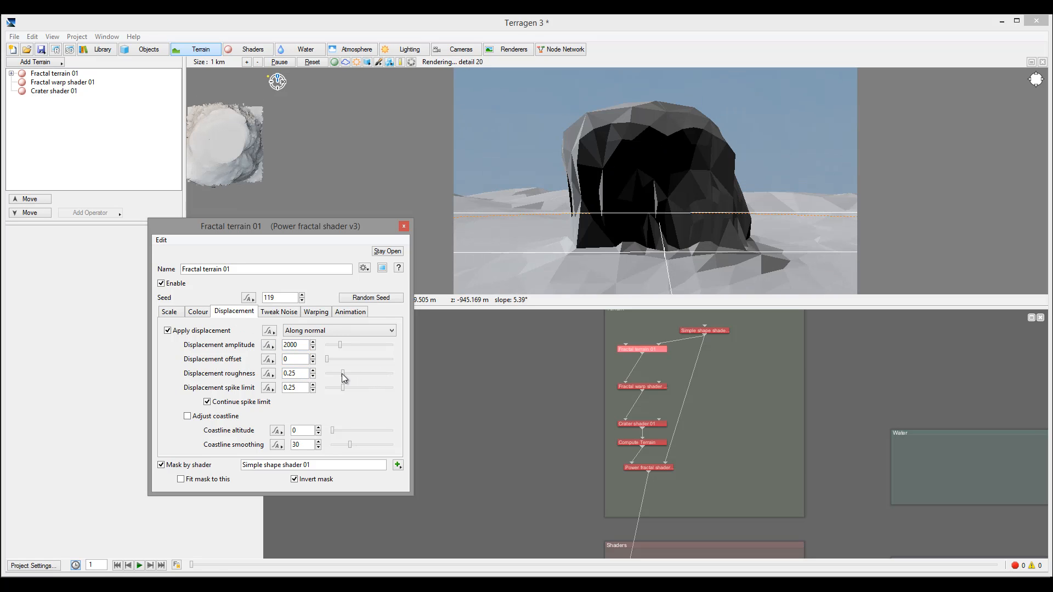
{"action": "left_click_drag", "start_coordinate": [342, 374], "coordinate": [336, 374]}
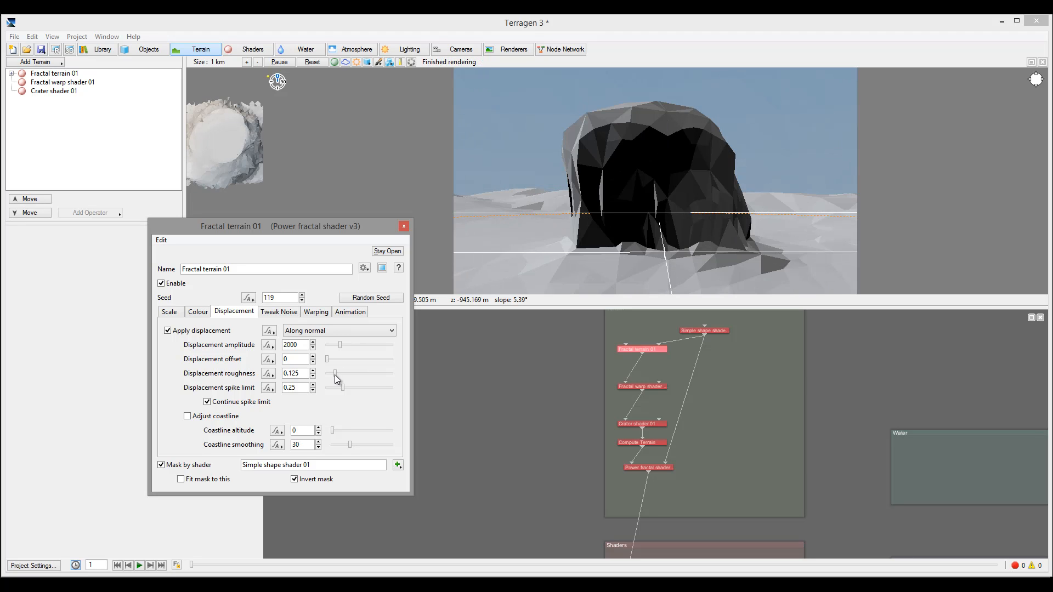
{"action": "left_click_drag", "start_coordinate": [336, 374], "coordinate": [330, 374]}
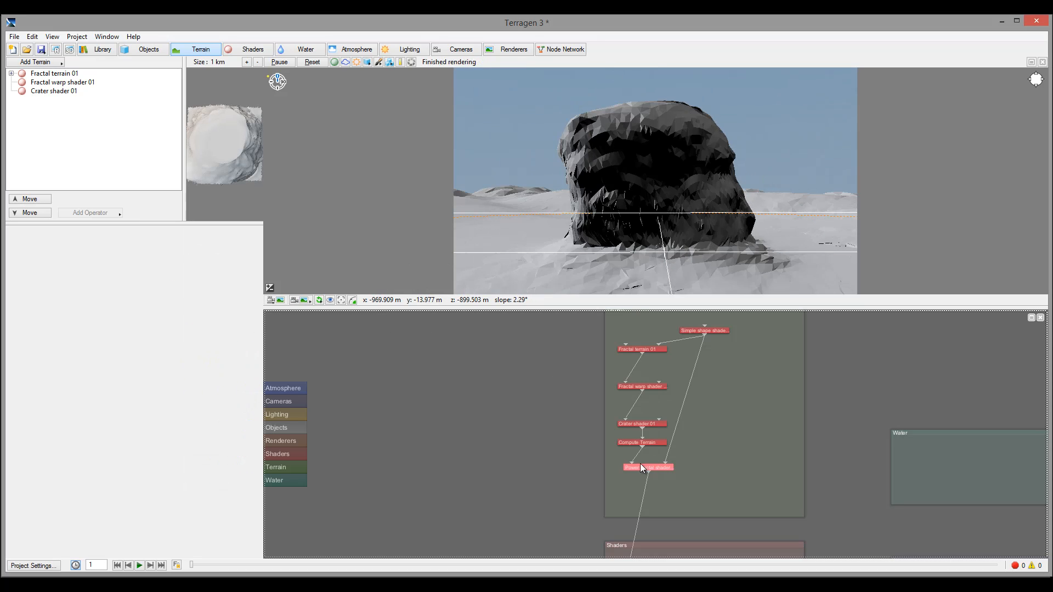
- Give the Power fractal shader displacement roughness 0.5, feature scale 700 and 5 noise octaves
{"action": "double_click", "coordinate": [647, 468]}
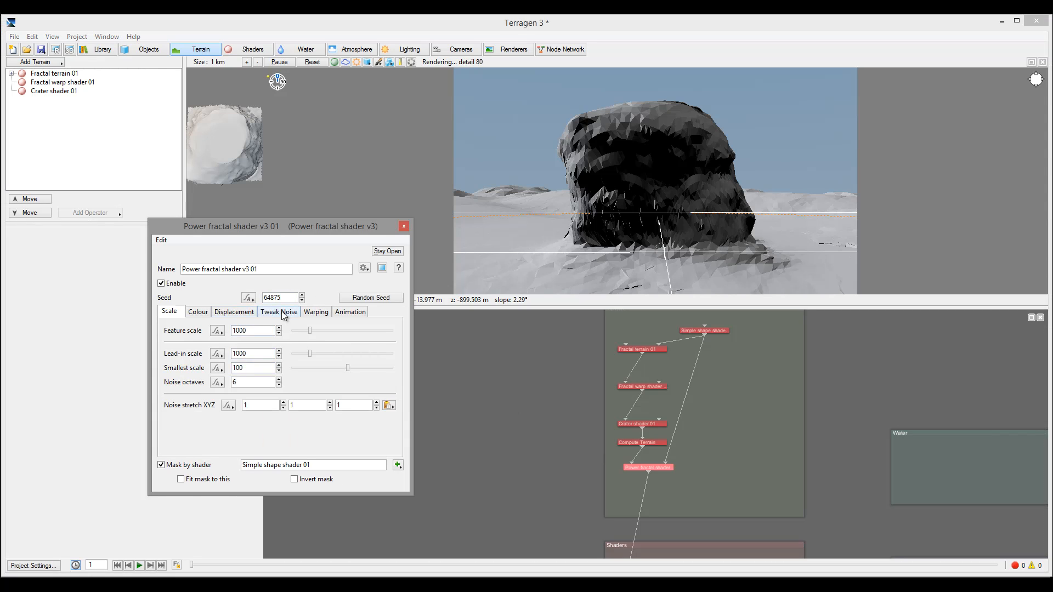
{"action": "left_click", "coordinate": [234, 312]}
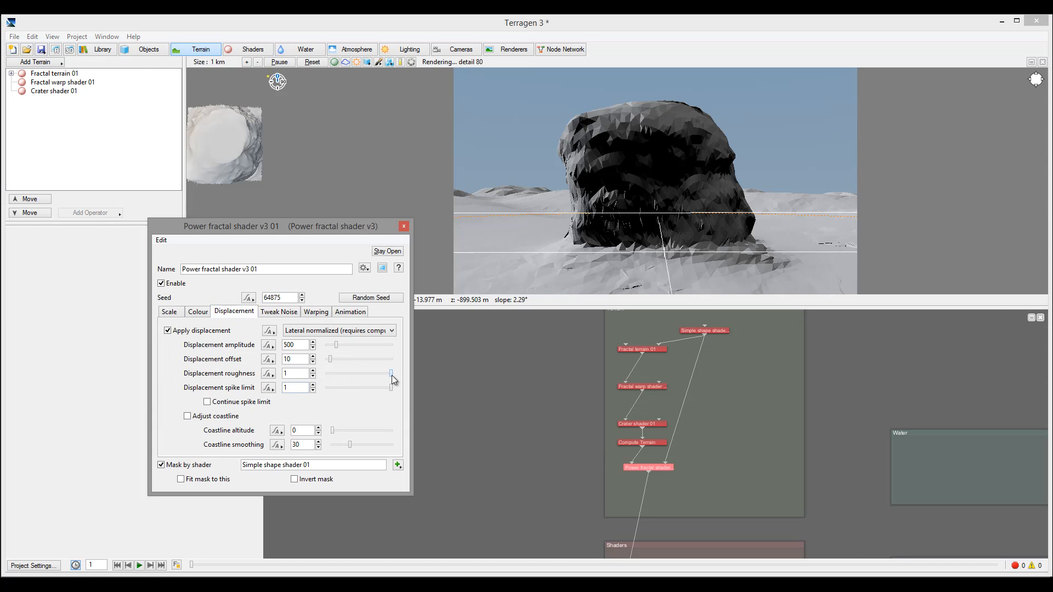
{"action": "left_click_drag", "start_coordinate": [390, 374], "coordinate": [359, 373]}
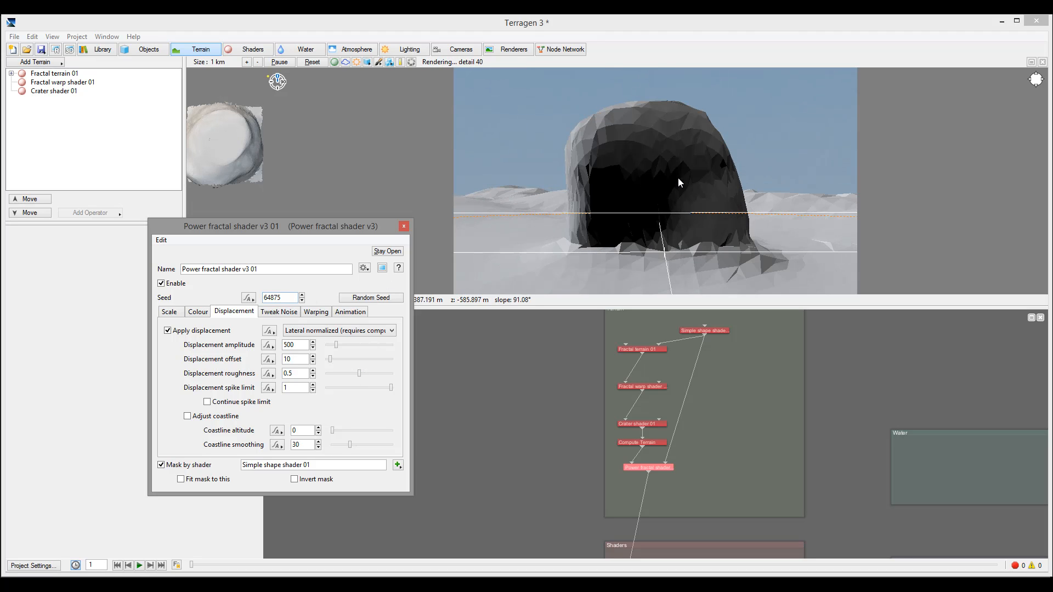
{"action": "left_click", "coordinate": [169, 311]}
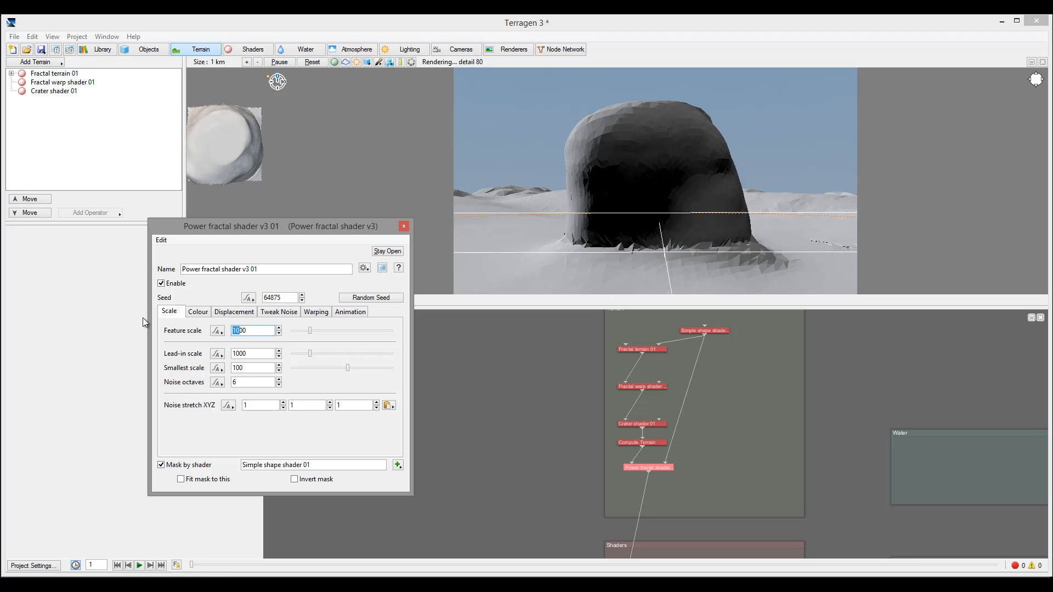
{"action": "type", "text": "700"}
{"action": "left_click", "coordinate": [254, 382]}
{"action": "type", "text": "5"}
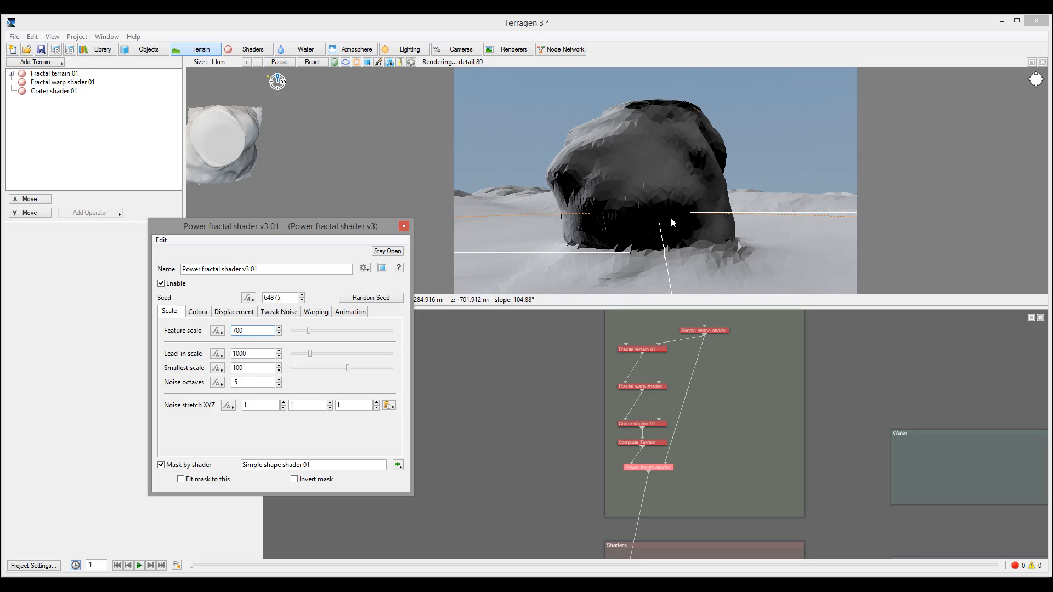
{"action": "mouse_move", "coordinate": [762, 193]}
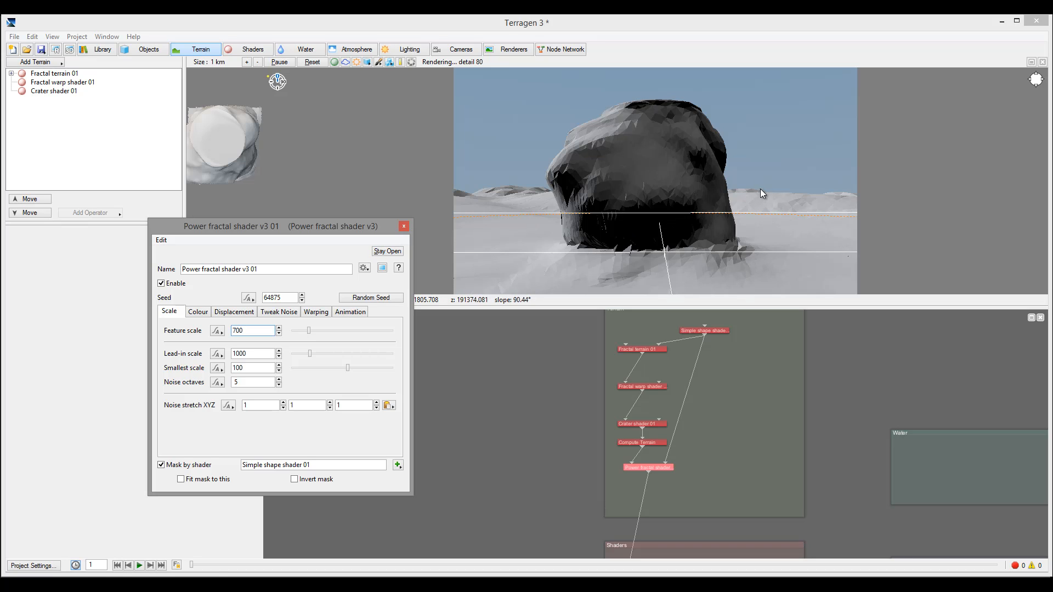
{"action": "mouse_move", "coordinate": [695, 95]}
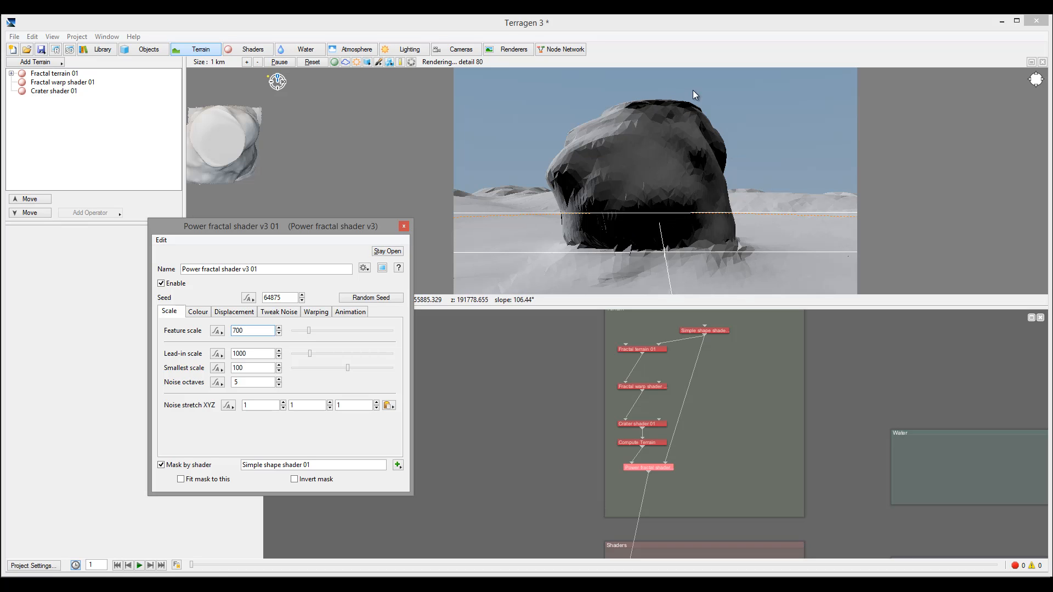